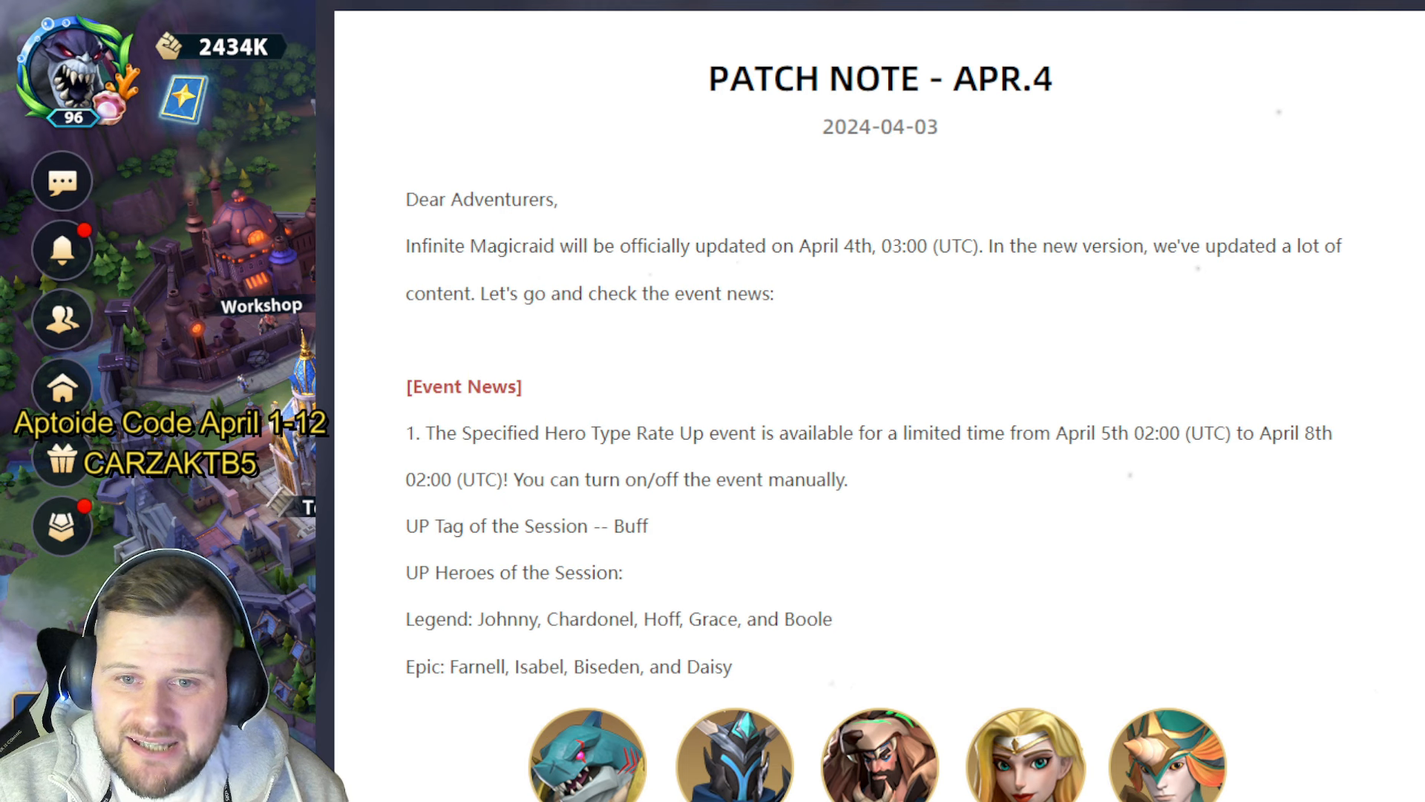
{"action": "scroll", "scroll_direction": "down", "scroll_amount": 3}
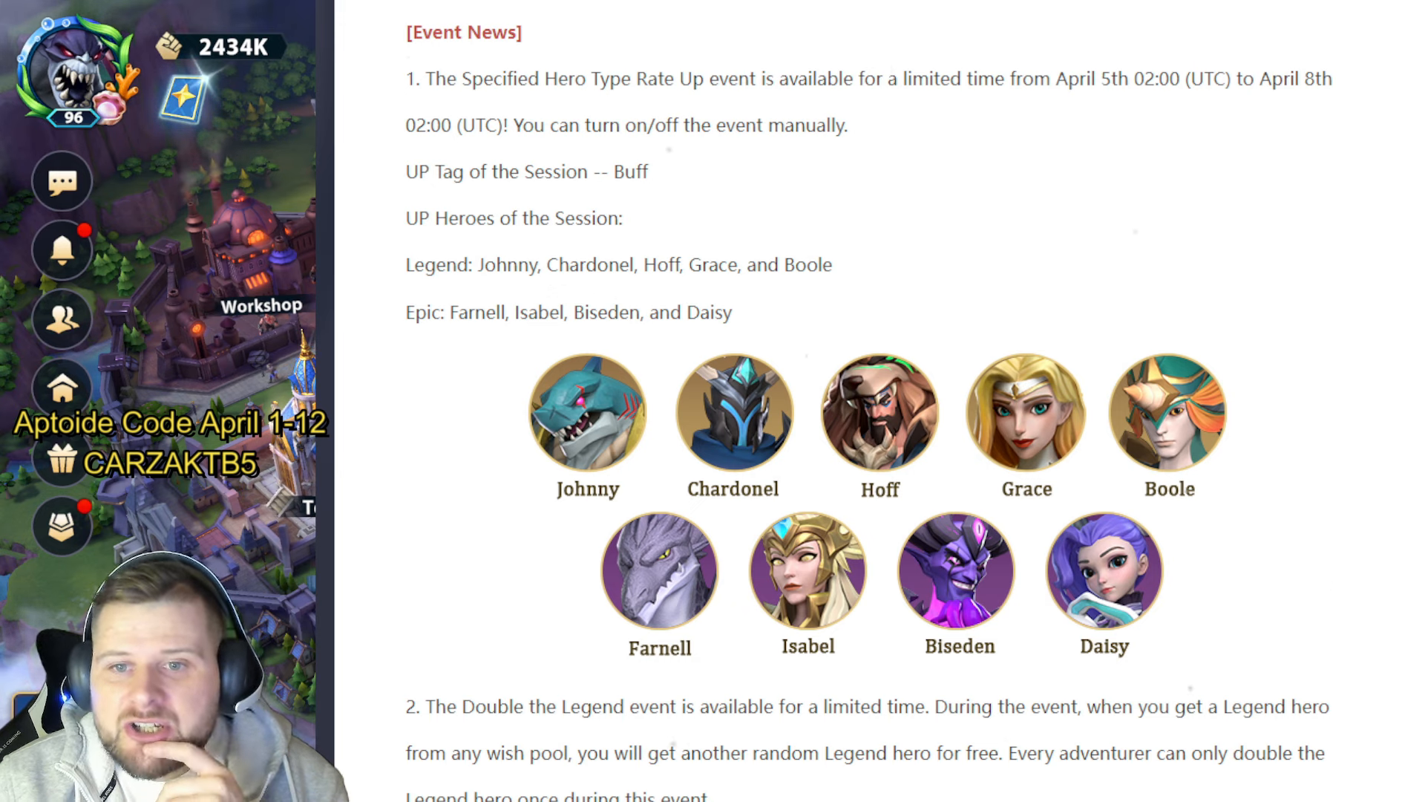
{"action": "mouse_move", "coordinate": [1234, 386]}
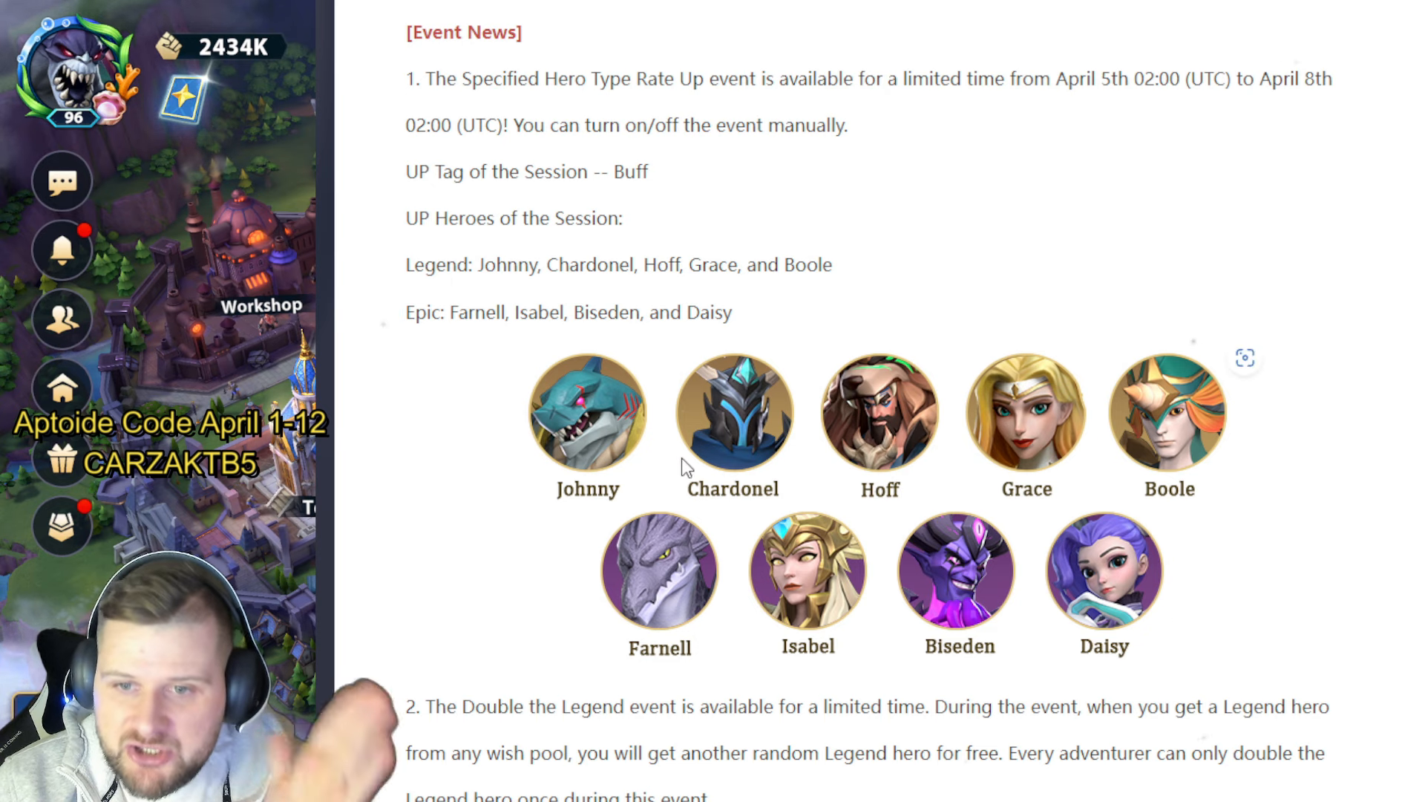
{"action": "mouse_move", "coordinate": [898, 419]}
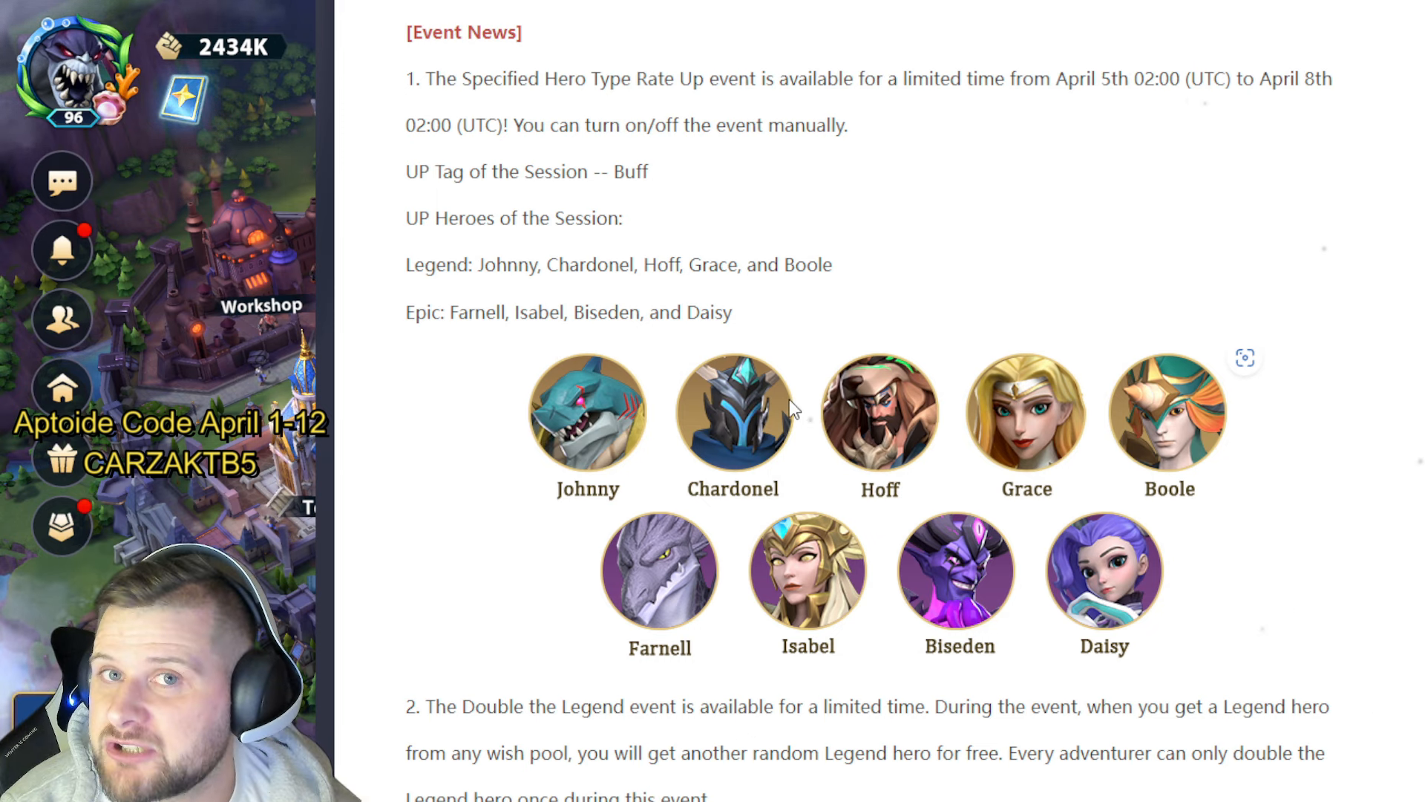
{"action": "mouse_move", "coordinate": [1200, 416]}
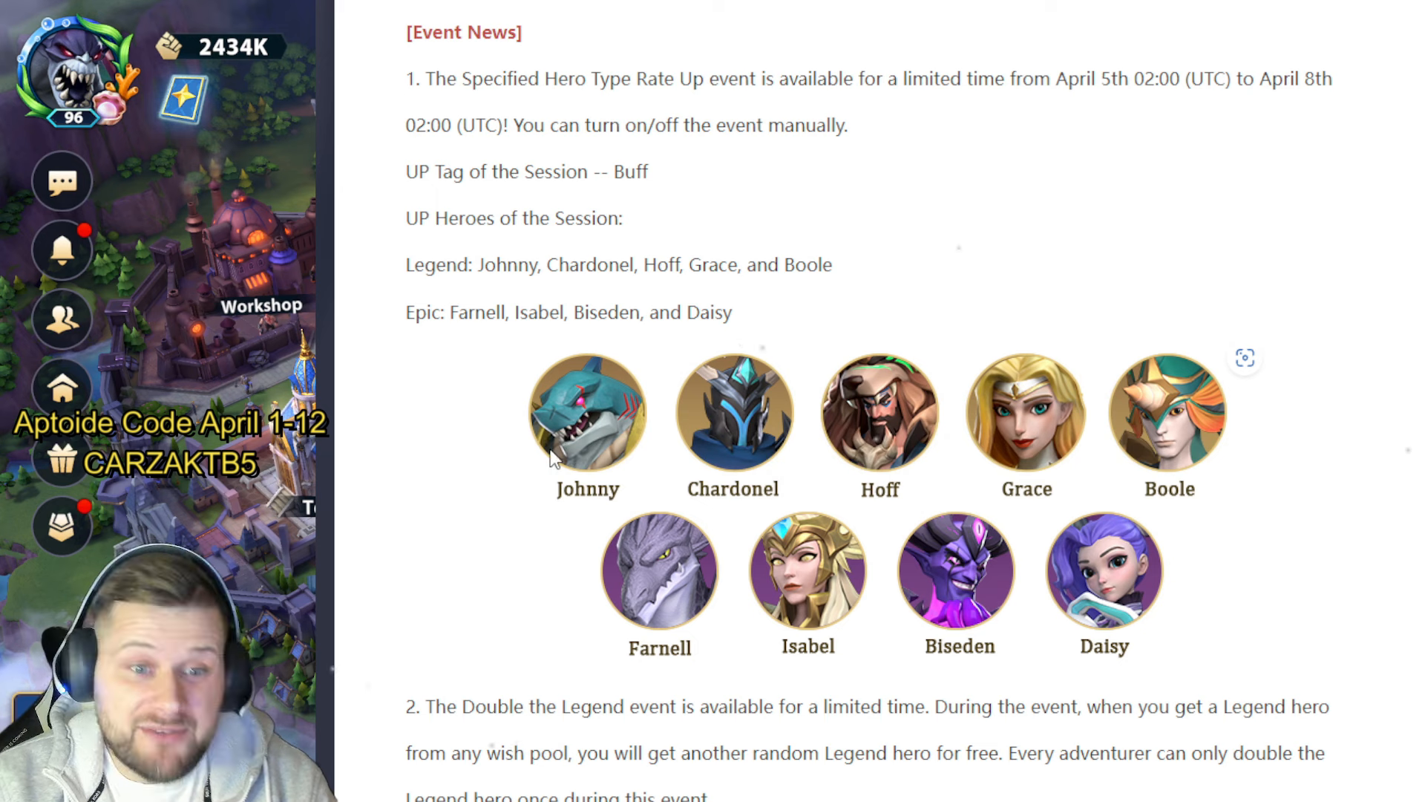
{"action": "scroll", "scroll_direction": "down", "scroll_amount": 3}
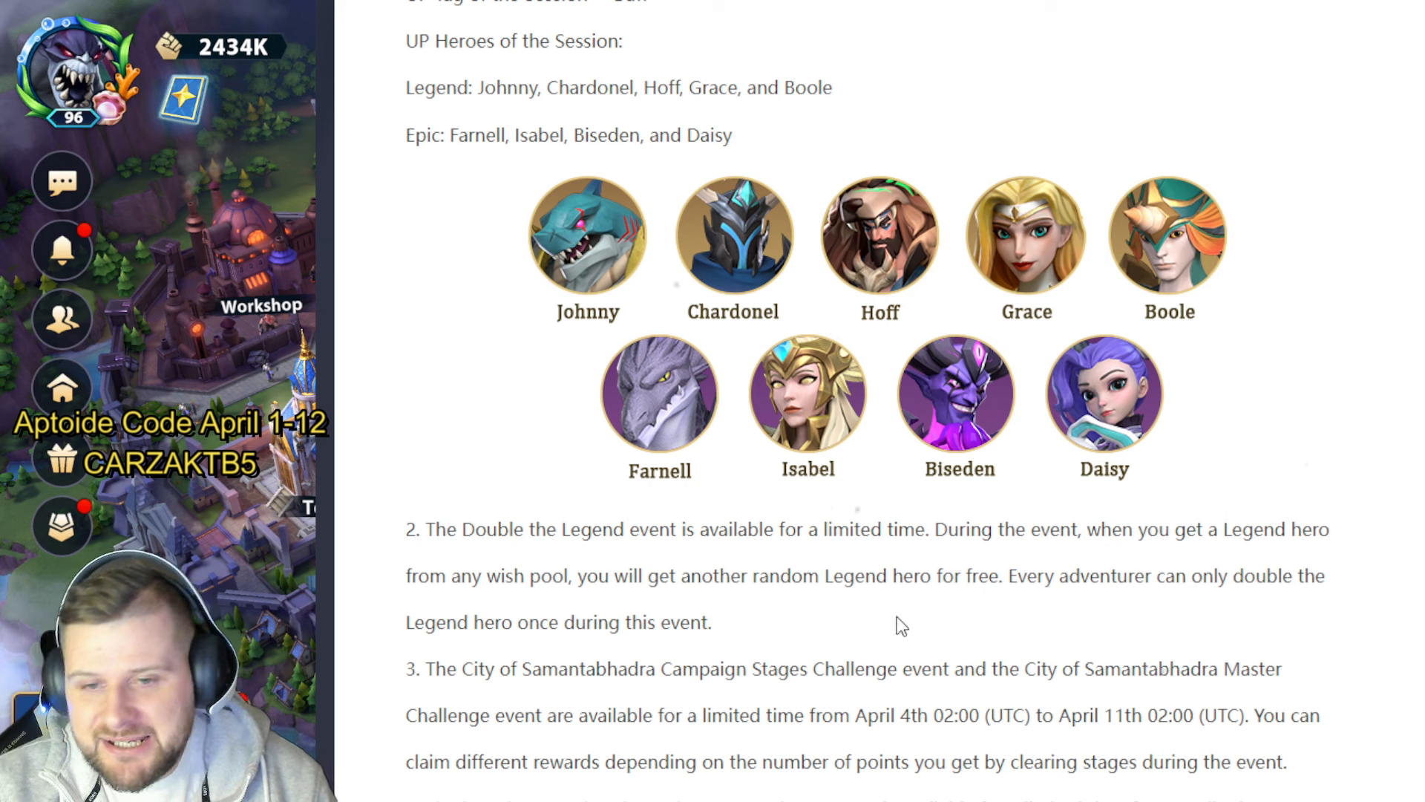
{"action": "scroll", "scroll_direction": "down", "scroll_amount": 3}
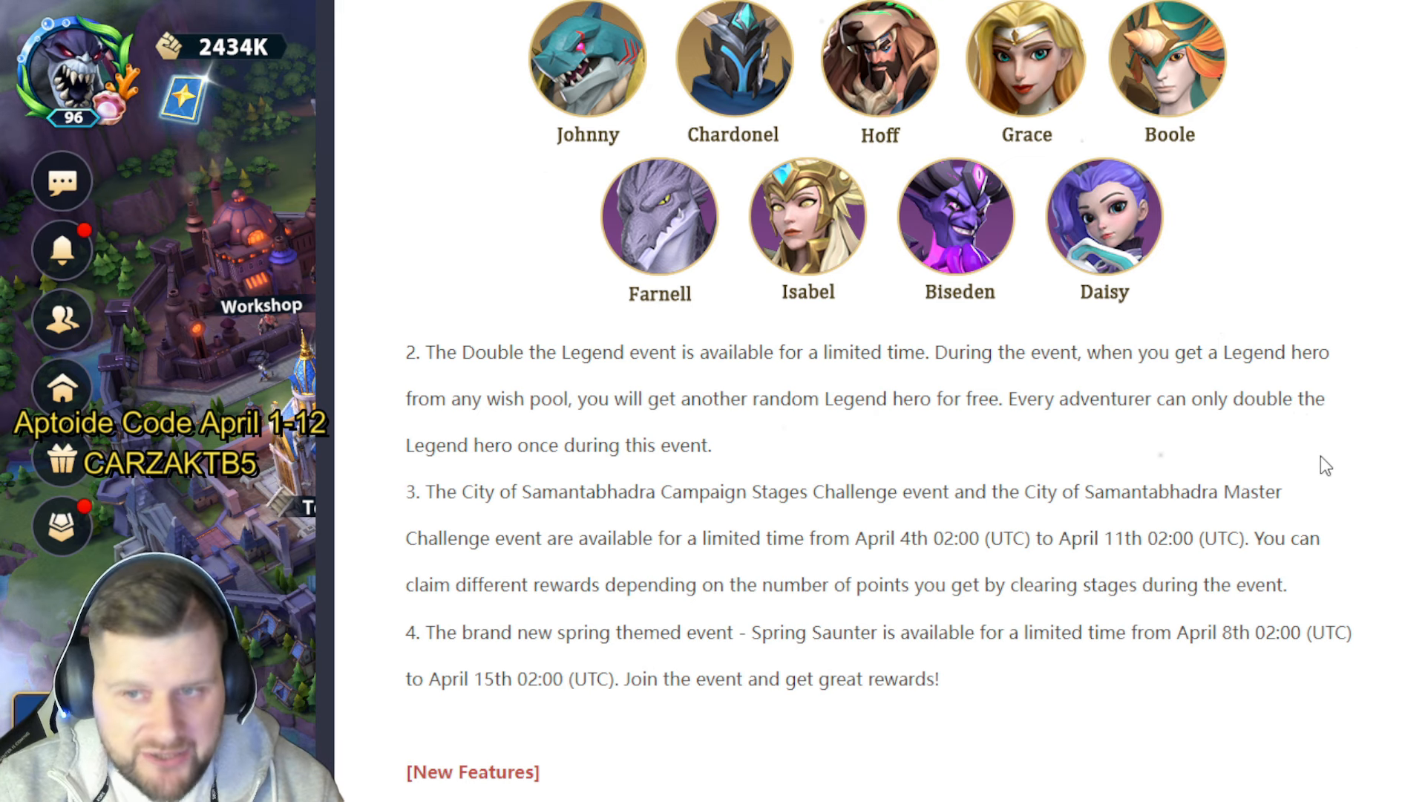
{"action": "scroll", "scroll_direction": "down", "scroll_amount": 3}
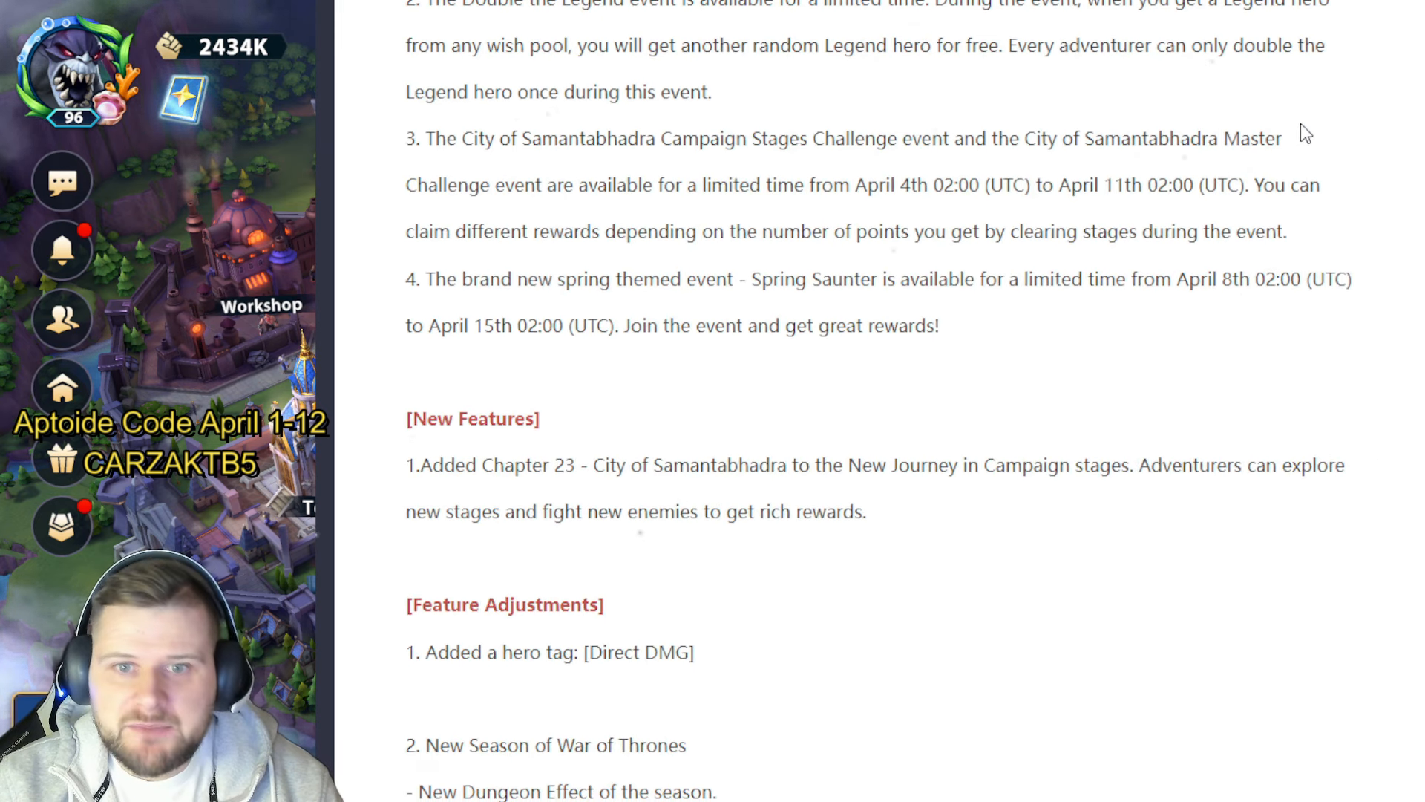
{"action": "mouse_move", "coordinate": [608, 162]}
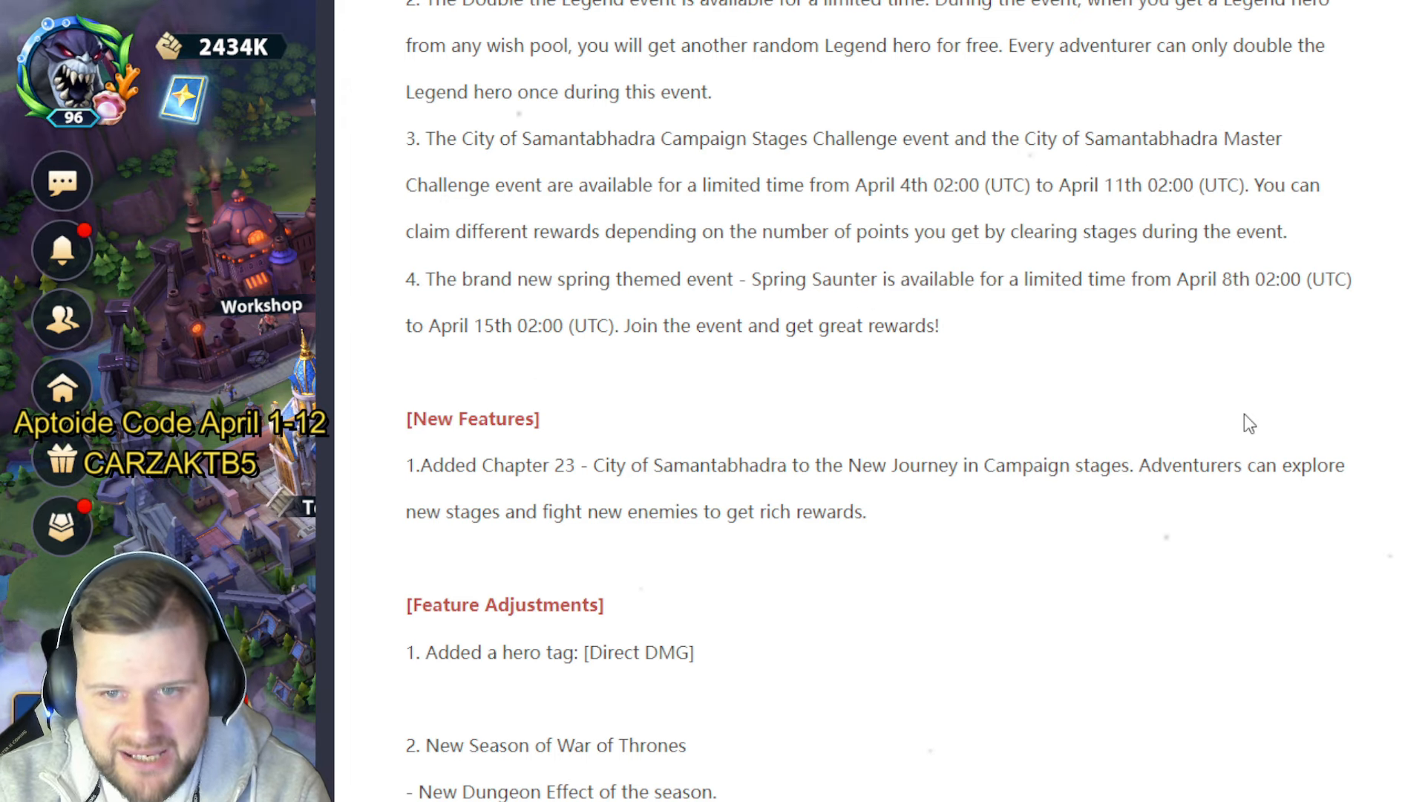
{"action": "scroll", "scroll_direction": "down", "scroll_amount": 3}
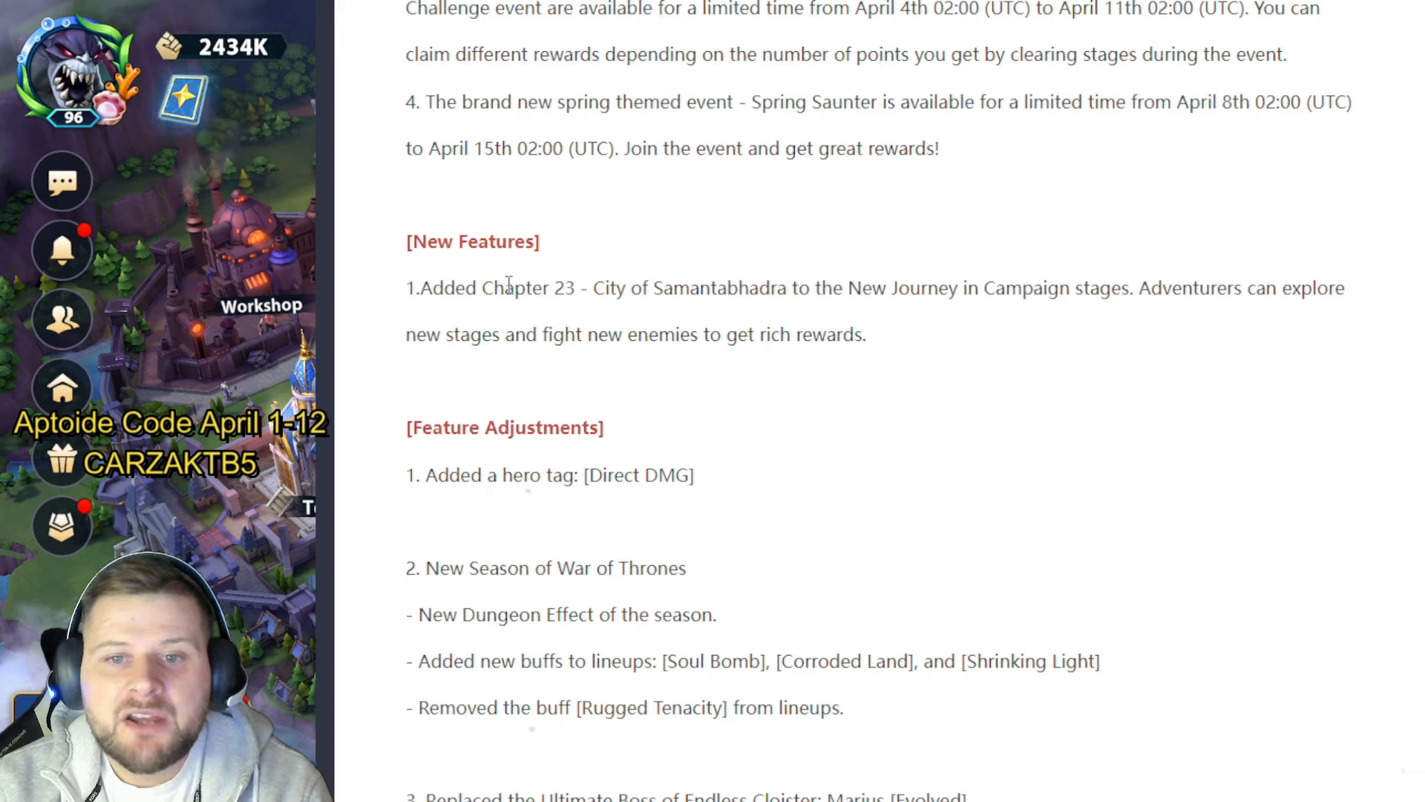
{"action": "mouse_move", "coordinate": [1255, 595]}
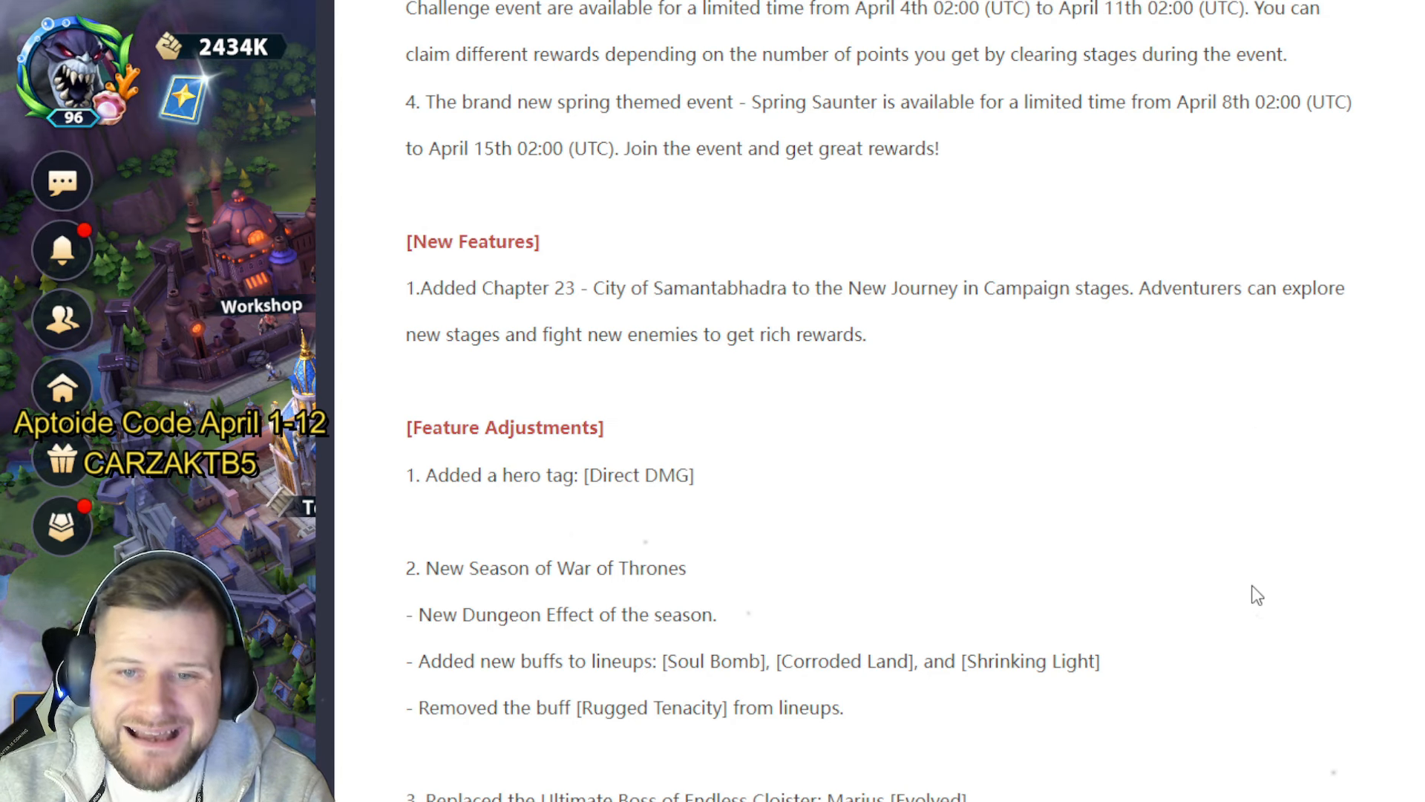
{"action": "scroll", "scroll_direction": "down", "scroll_amount": 3}
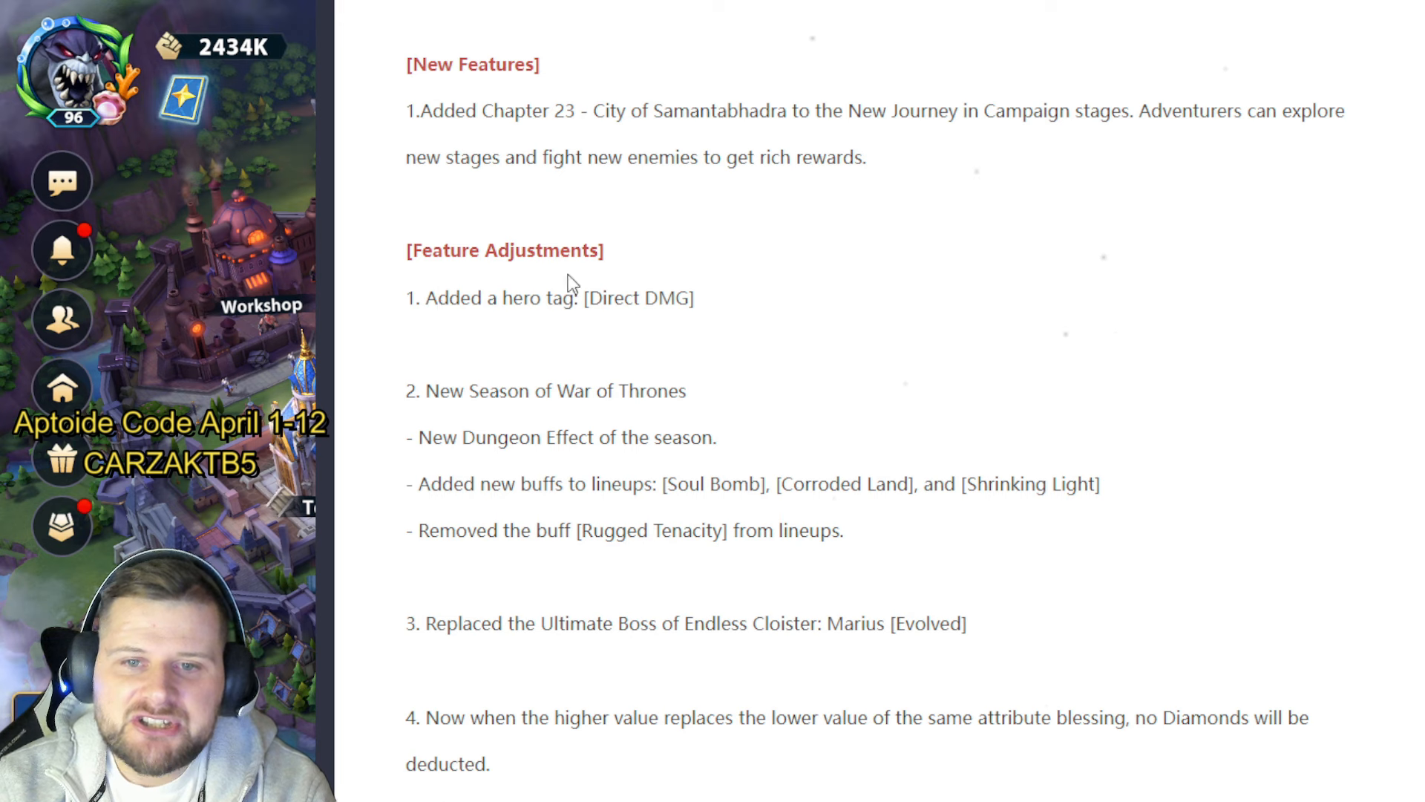
{"action": "mouse_move", "coordinate": [1319, 404]}
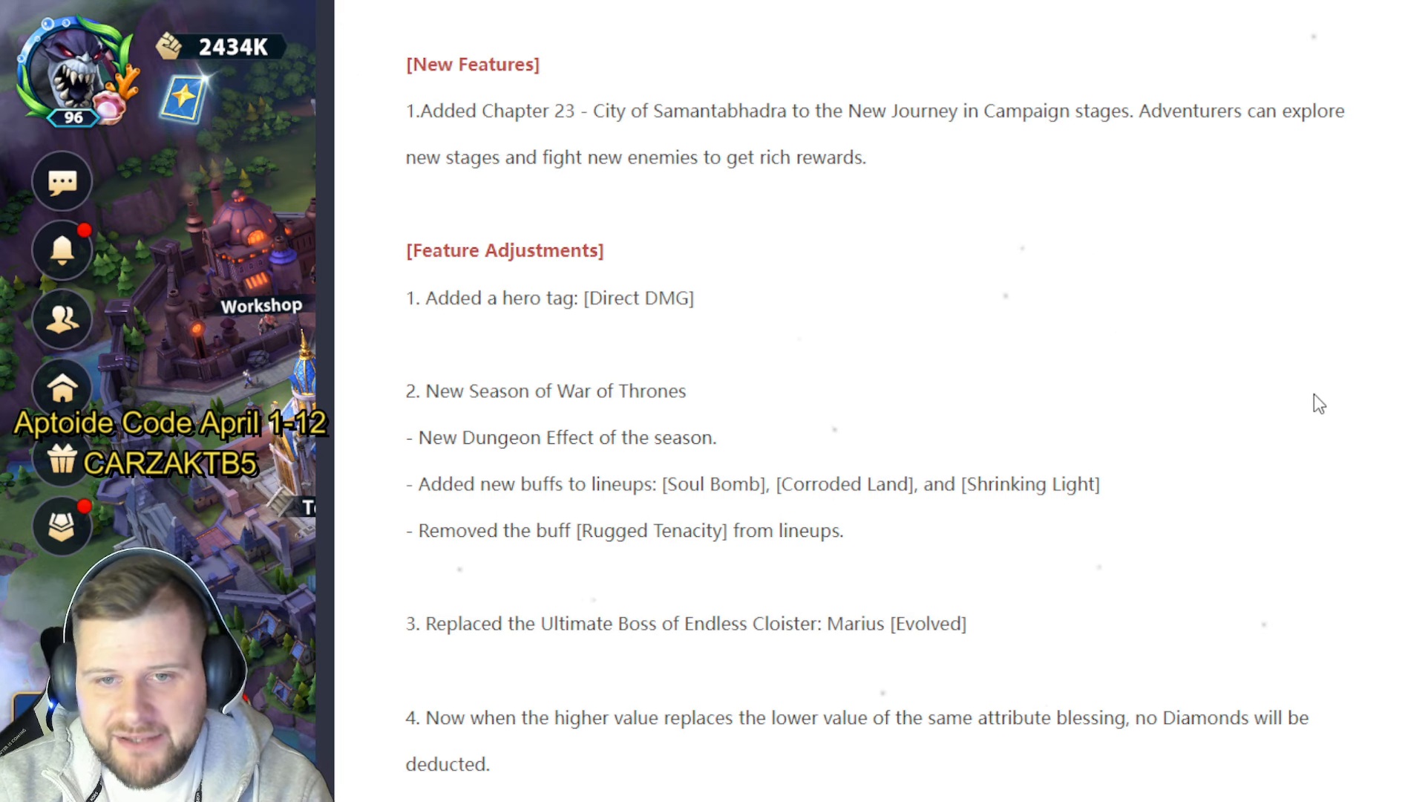
{"action": "scroll", "scroll_direction": "down", "scroll_amount": 3}
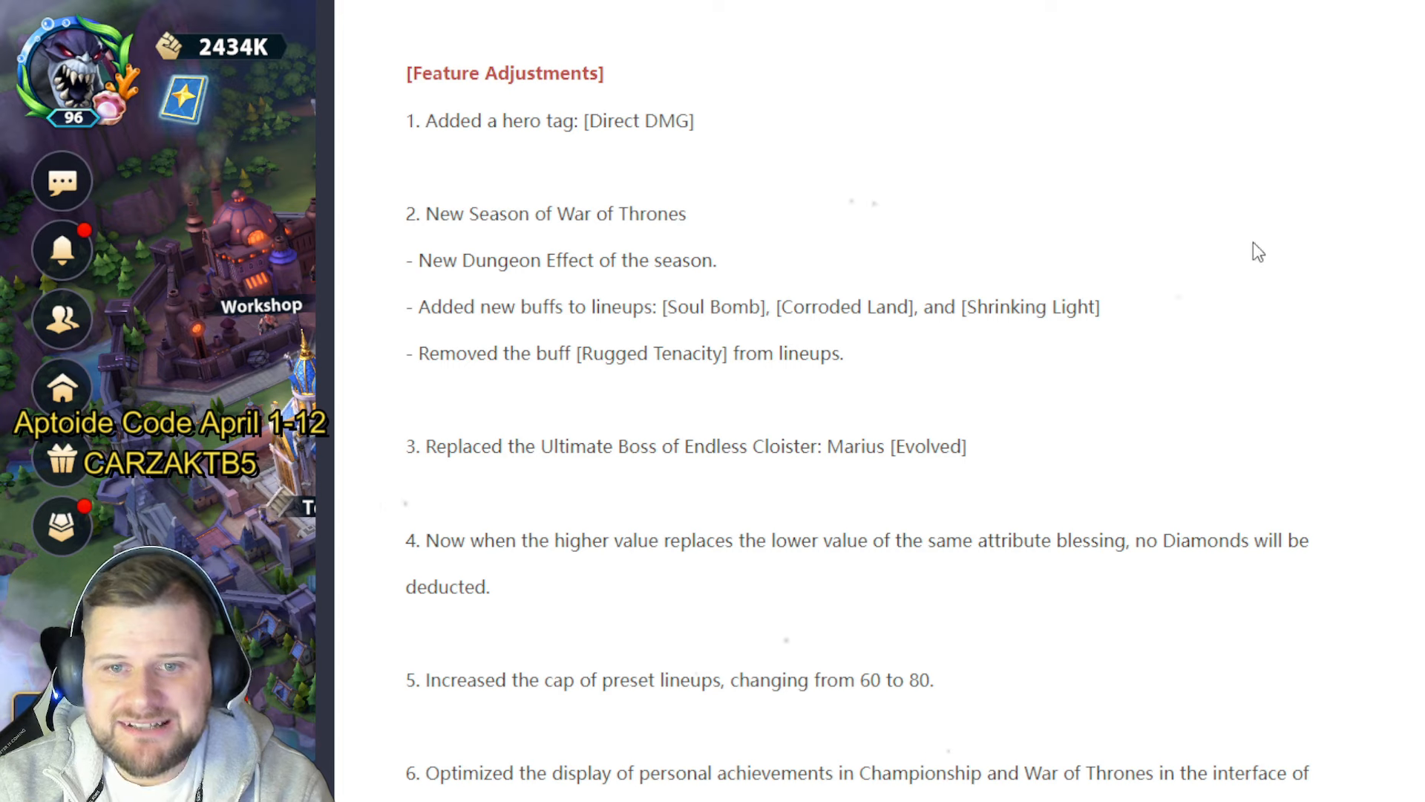
{"action": "mouse_move", "coordinate": [1277, 261]}
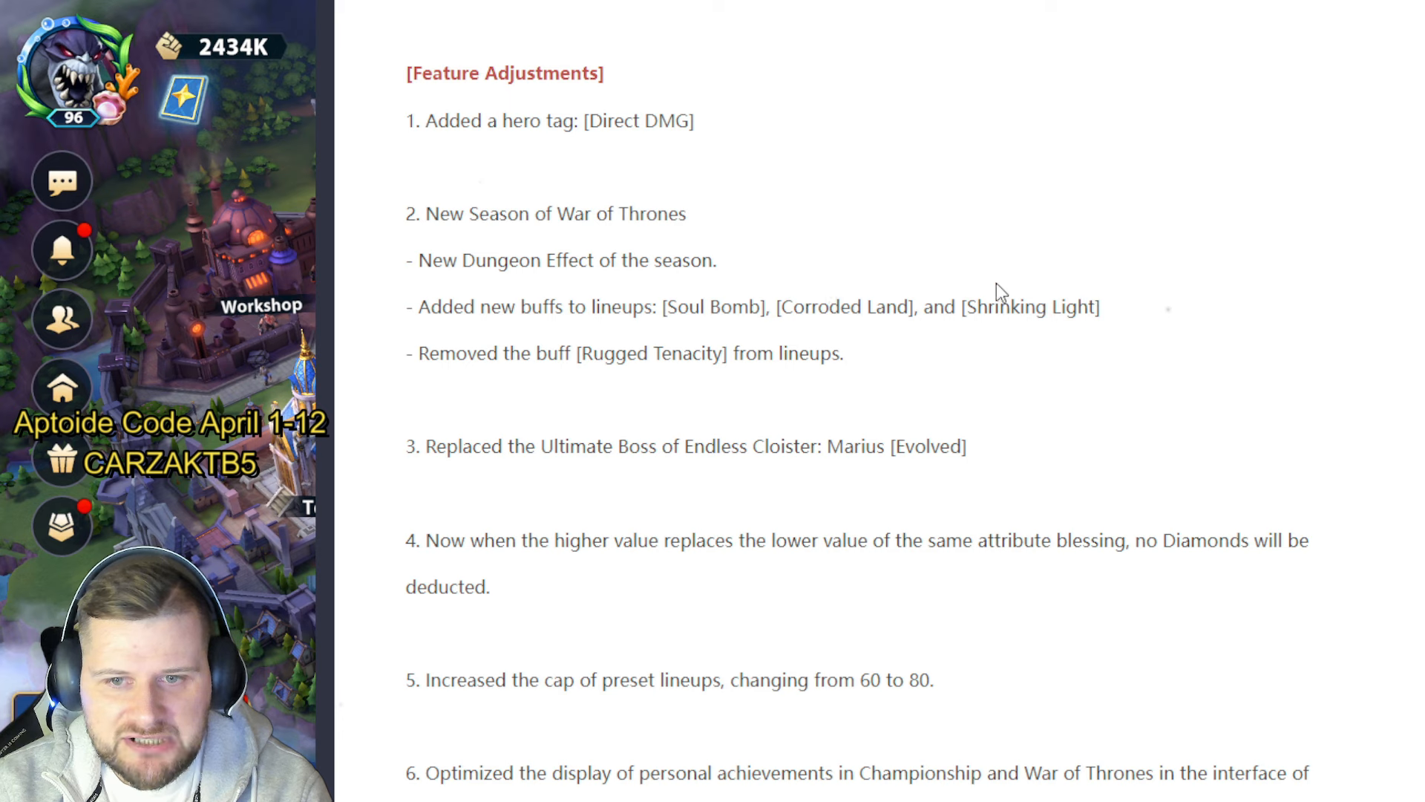
{"action": "mouse_move", "coordinate": [1050, 423]}
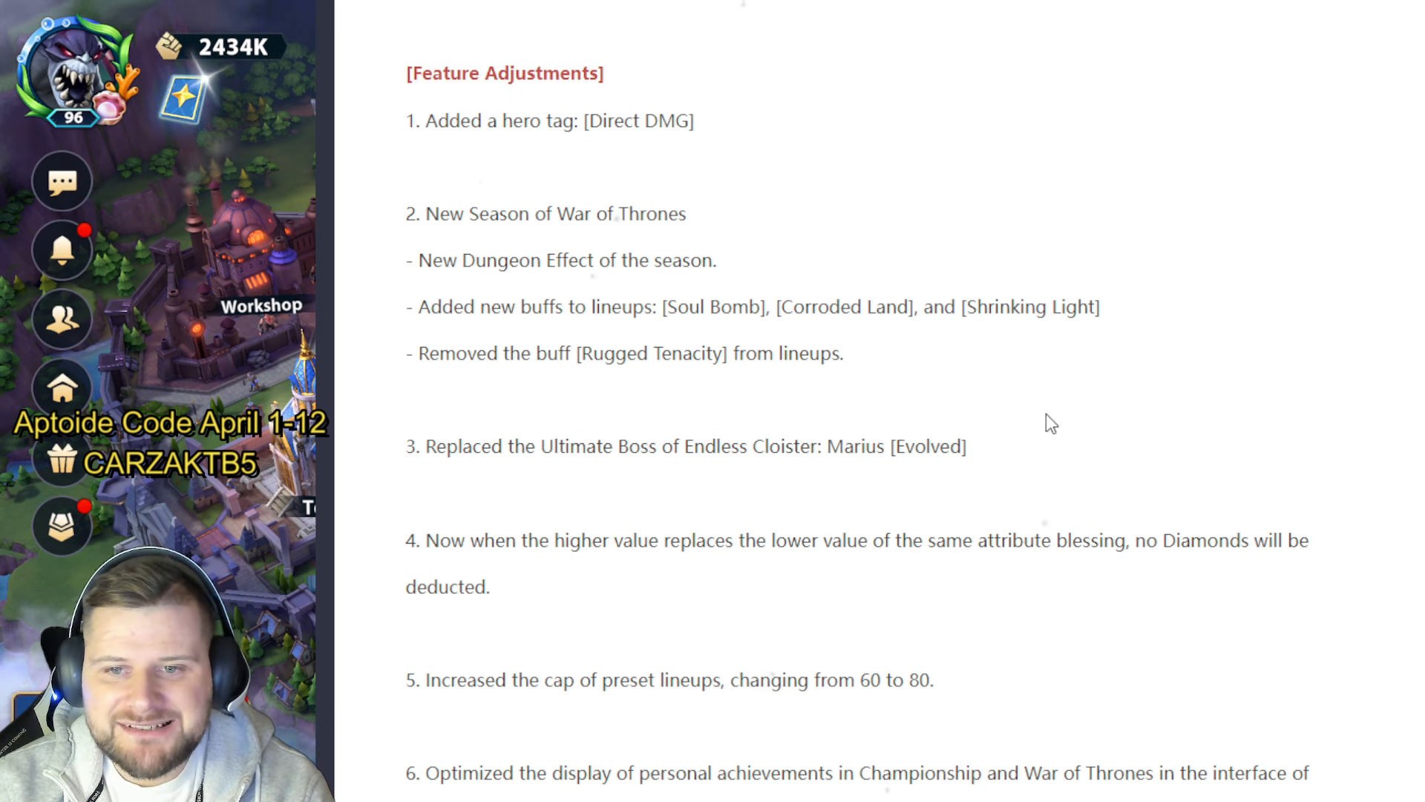
{"action": "scroll", "scroll_direction": "down", "scroll_amount": 3}
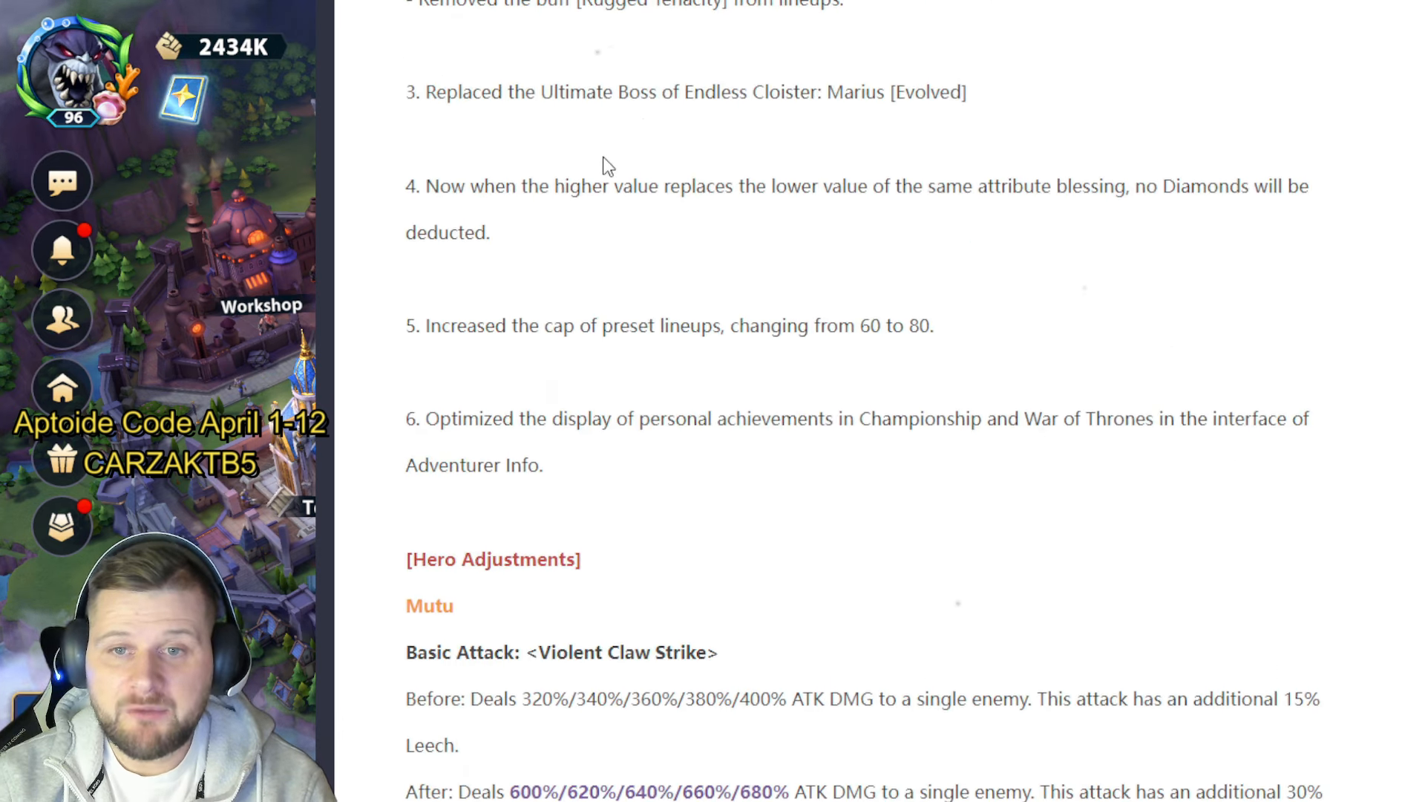
{"action": "mouse_move", "coordinate": [1010, 86]}
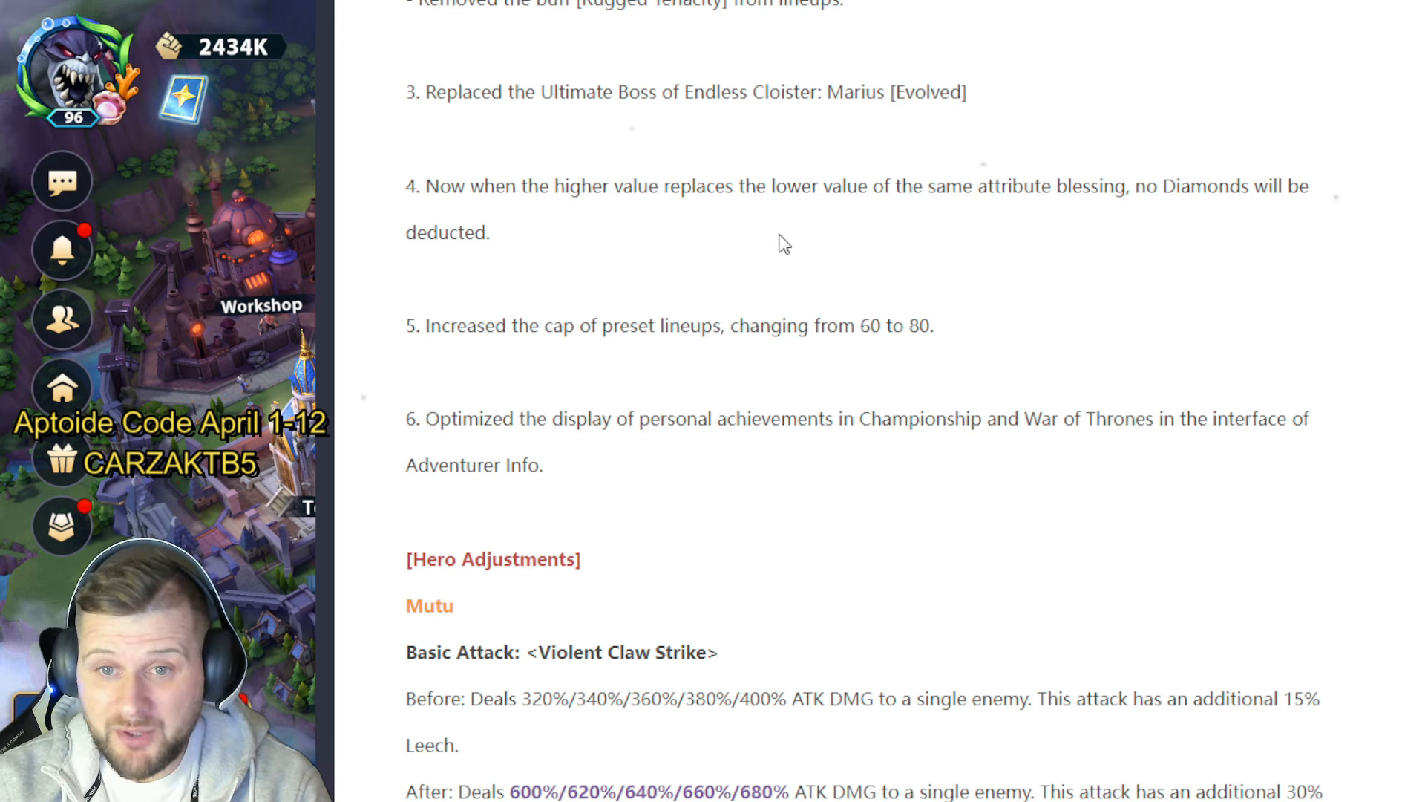
{"action": "mouse_move", "coordinate": [1271, 317]}
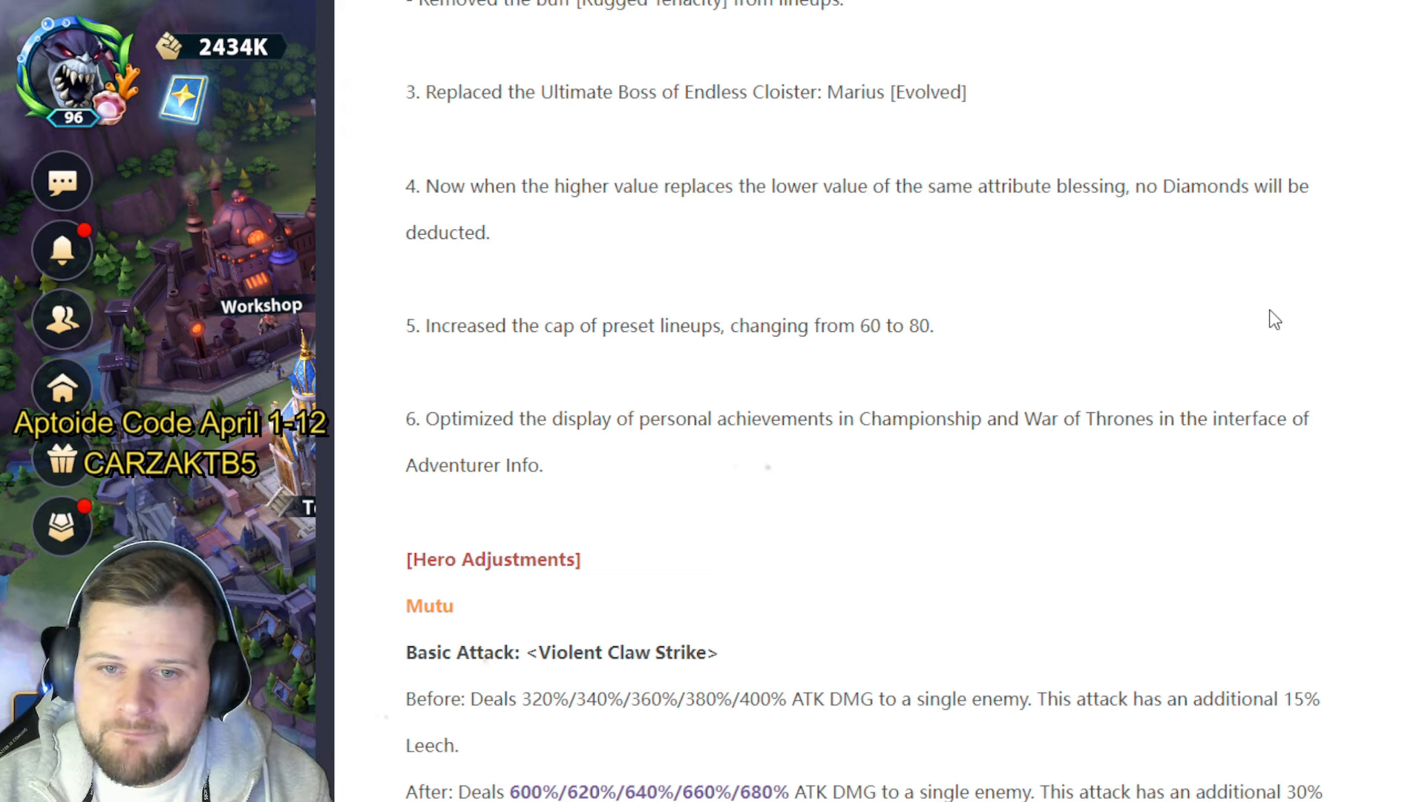
{"action": "mouse_move", "coordinate": [1220, 372]}
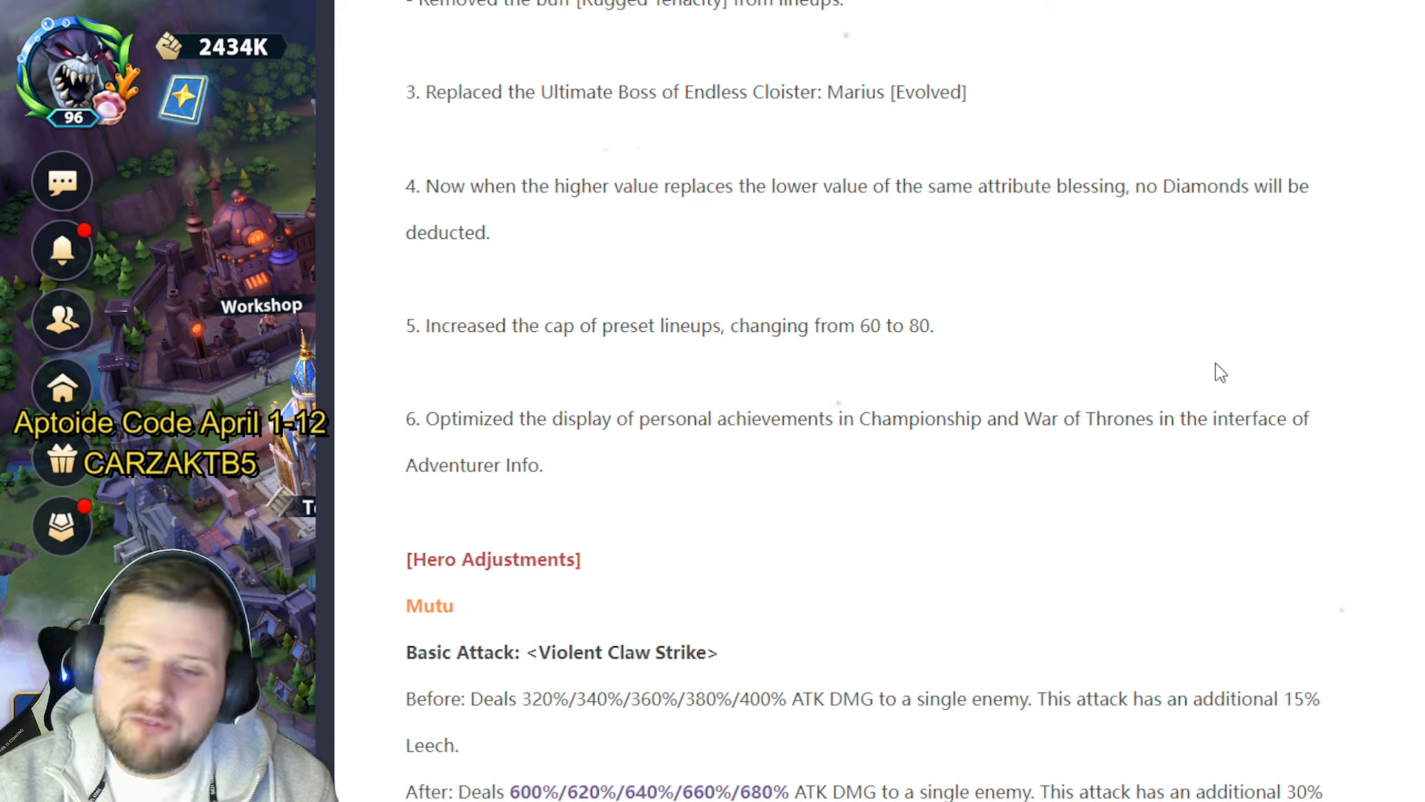
{"action": "scroll", "scroll_direction": "down", "scroll_amount": 3}
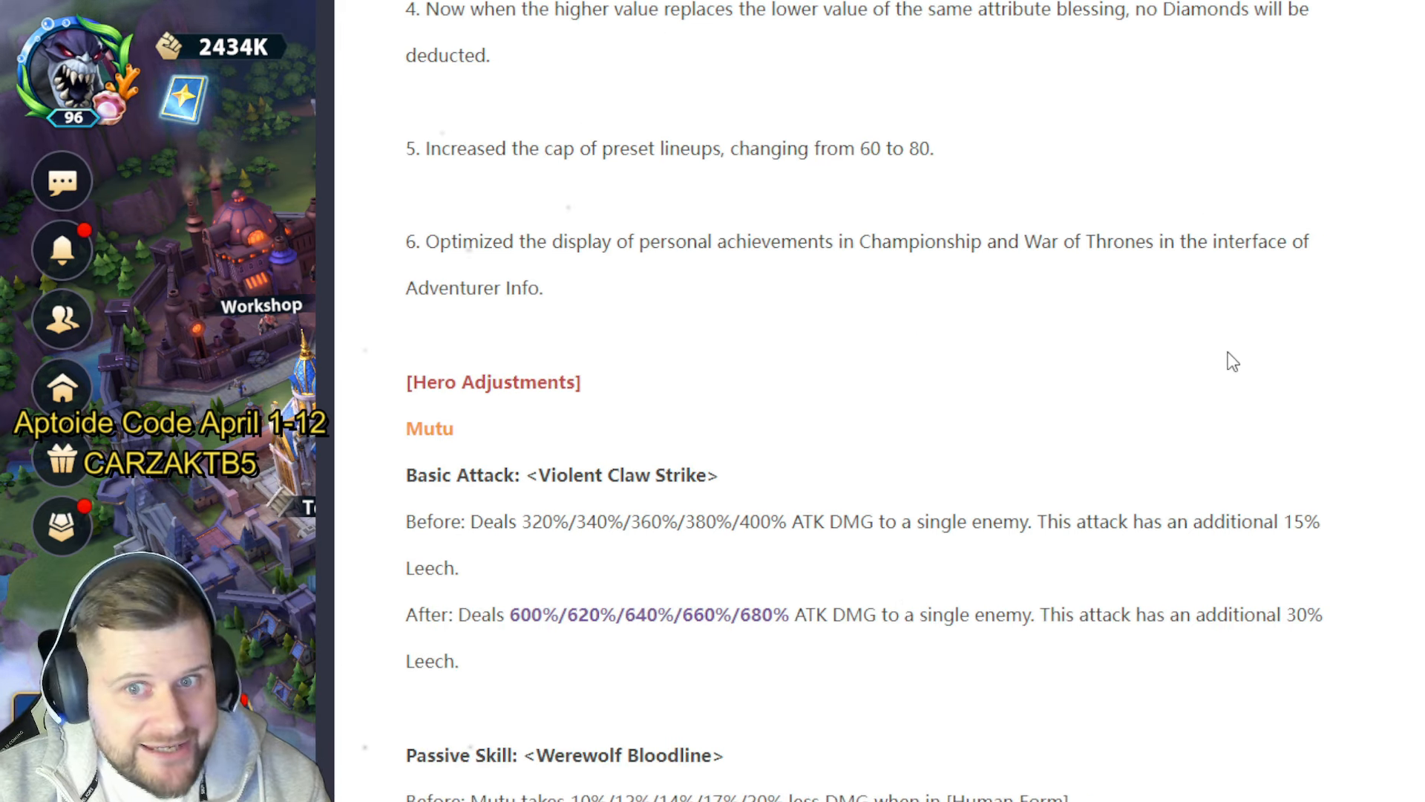
{"action": "mouse_move", "coordinate": [1241, 331]}
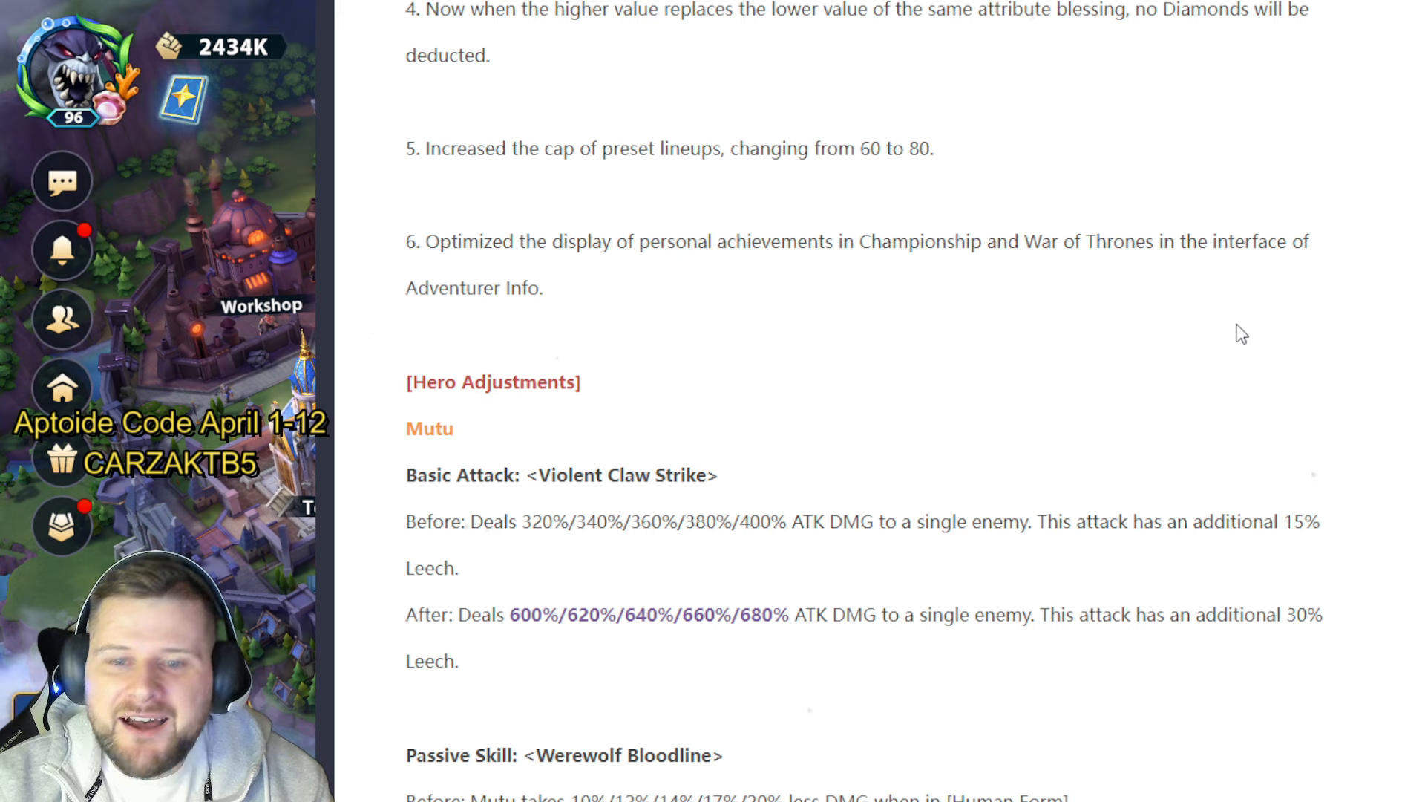
{"action": "mouse_move", "coordinate": [1156, 412]}
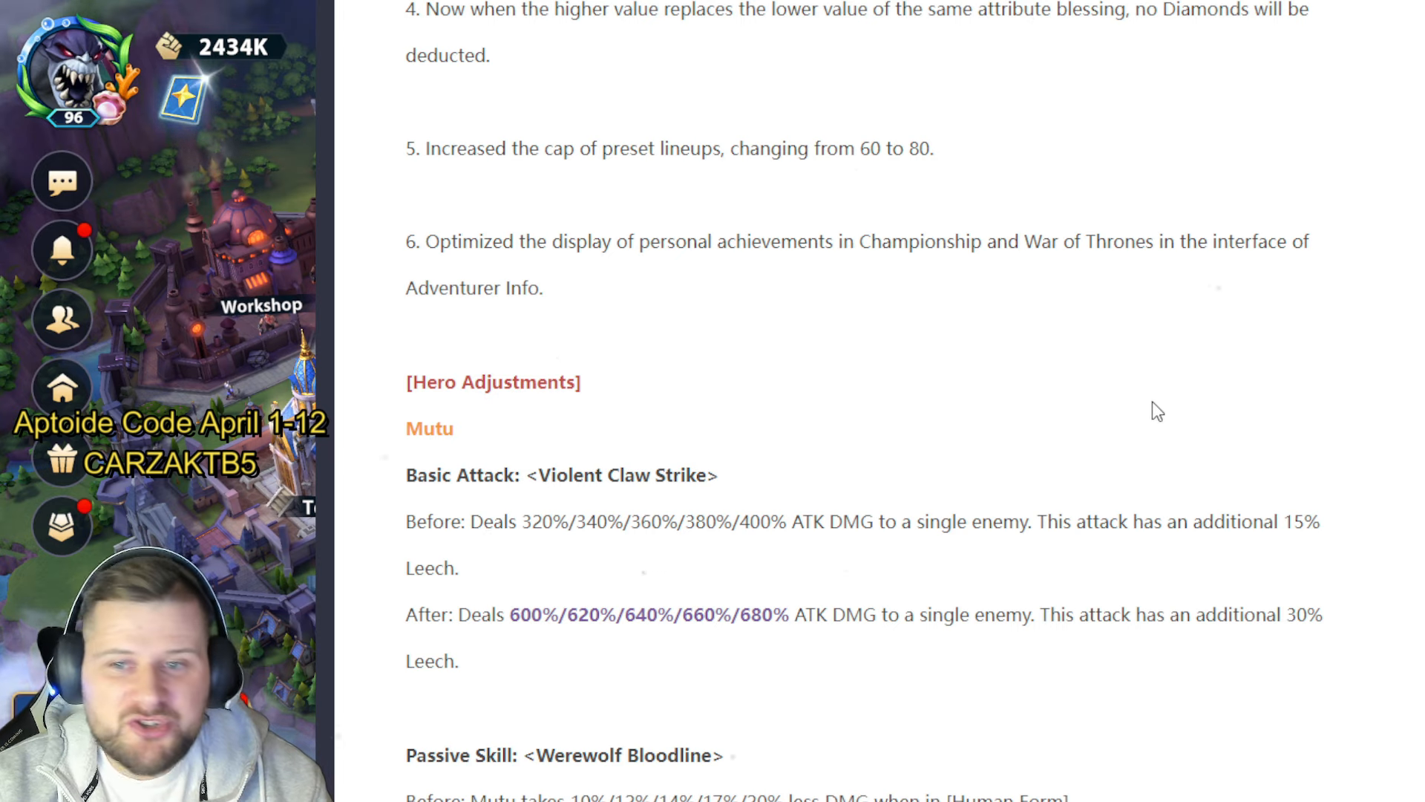
{"action": "mouse_move", "coordinate": [1265, 383]}
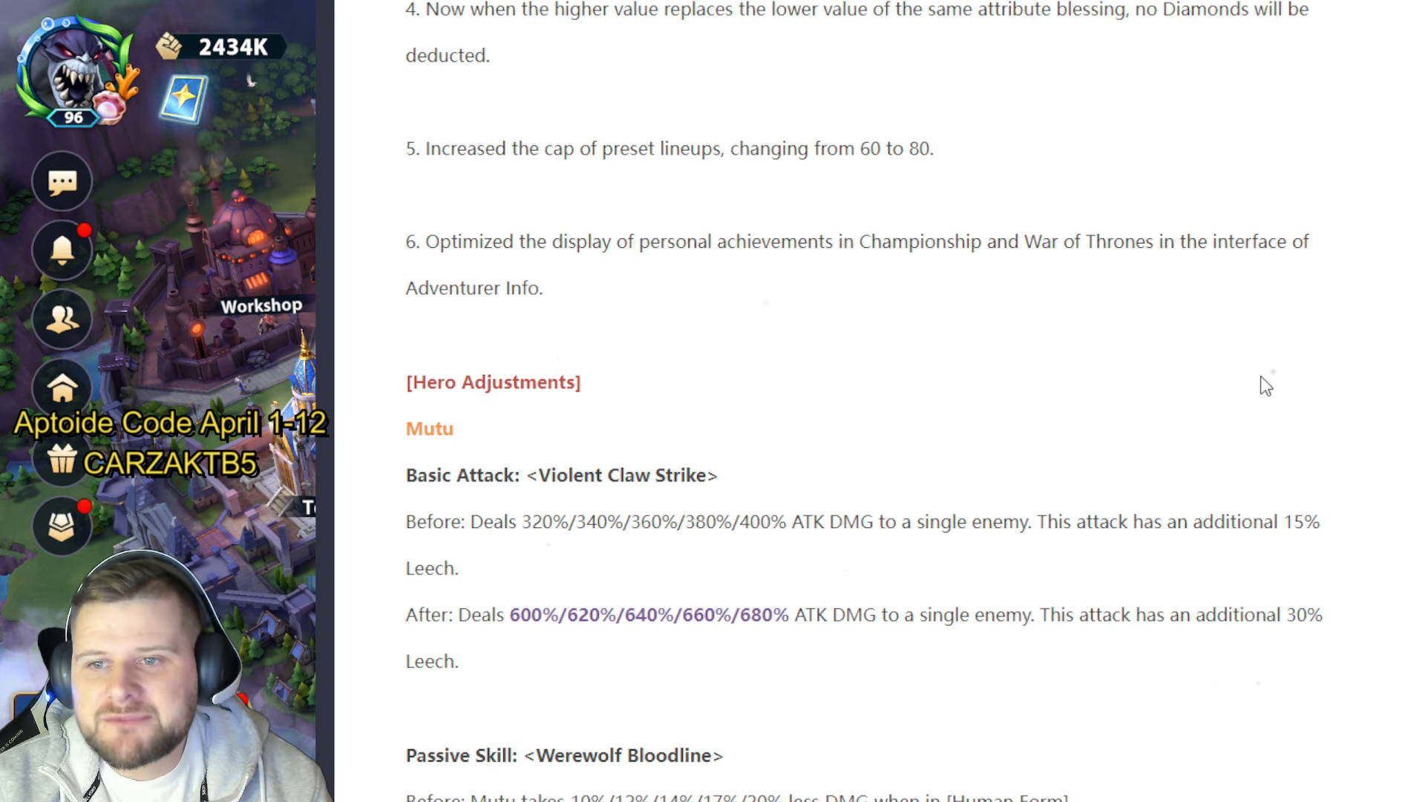
{"action": "scroll", "scroll_direction": "down", "scroll_amount": 3}
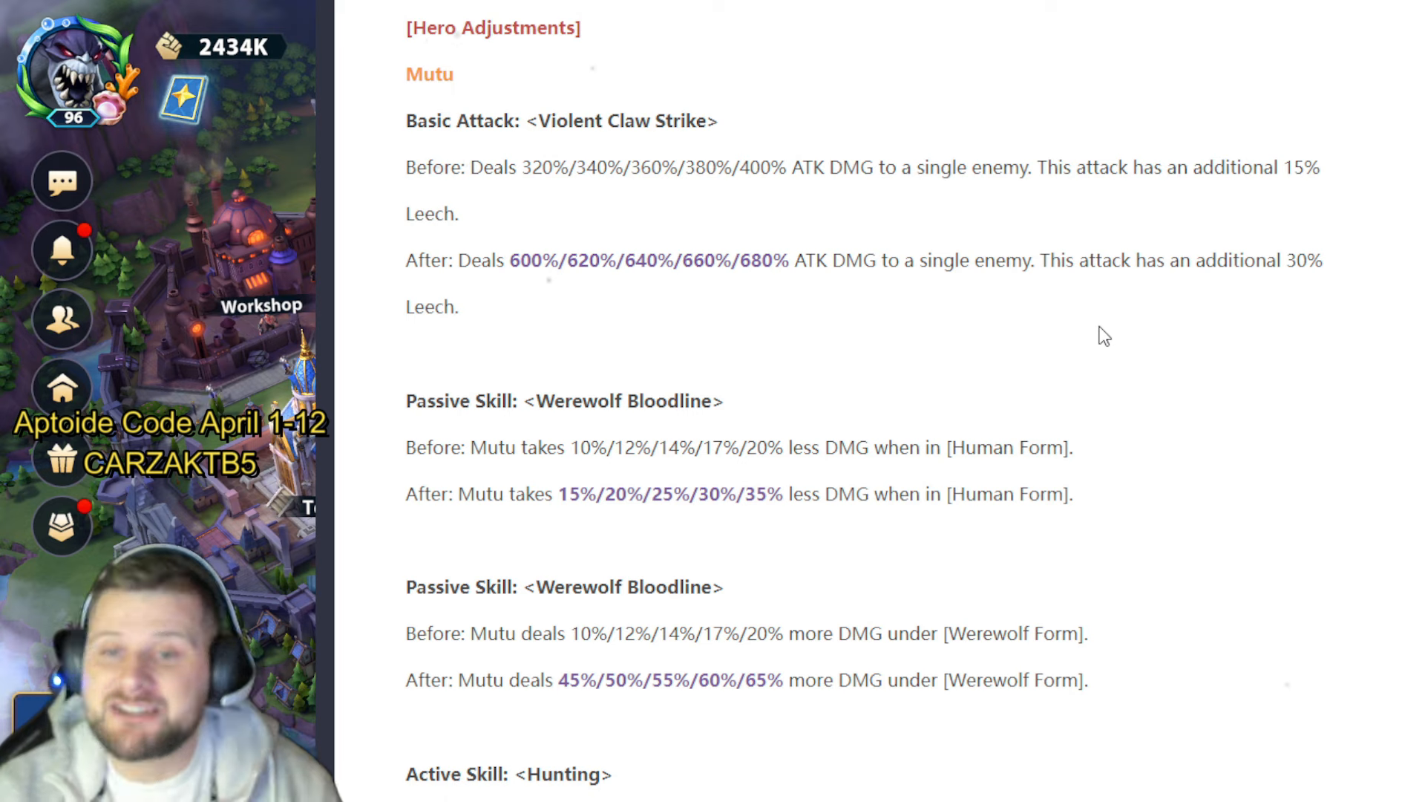
{"action": "mouse_move", "coordinate": [1156, 330]}
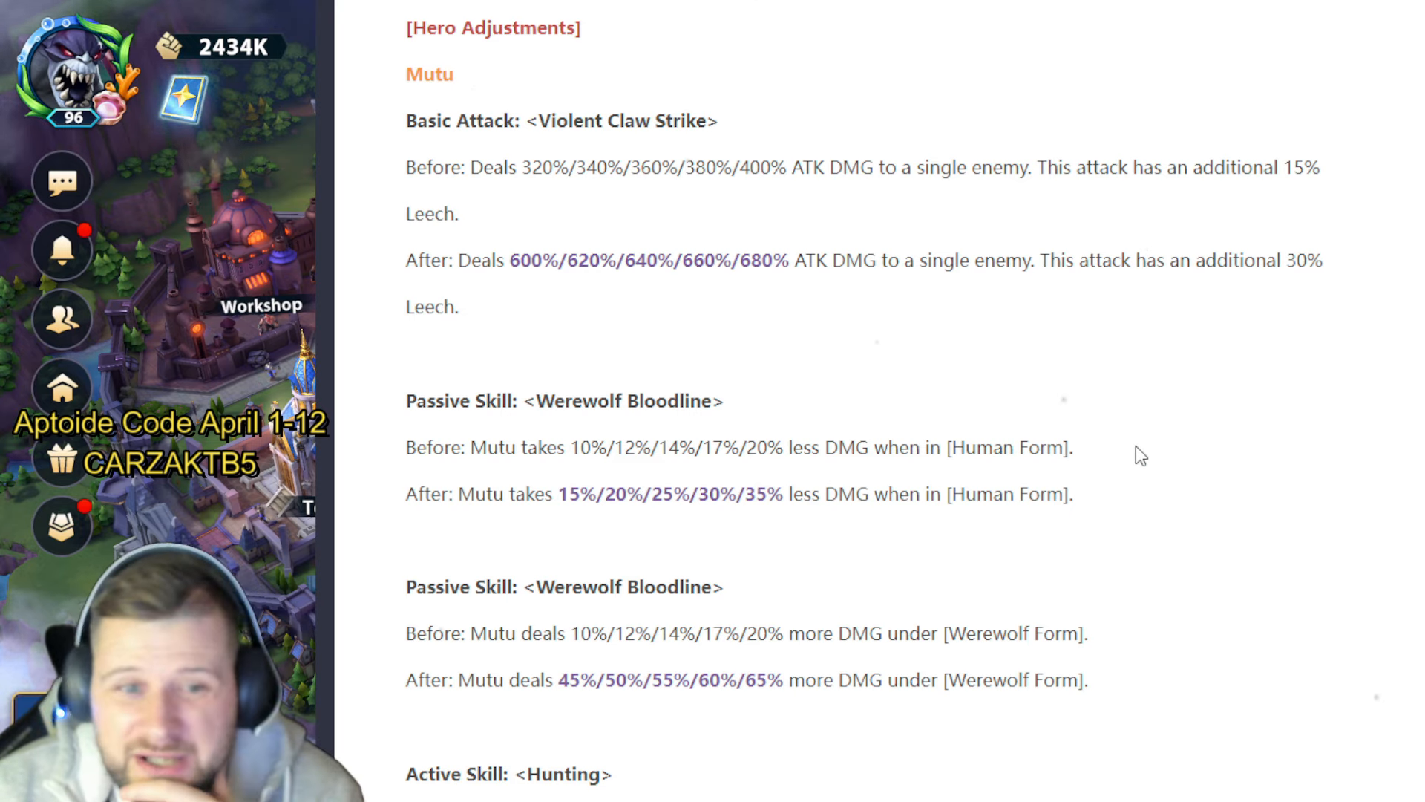
{"action": "mouse_move", "coordinate": [812, 515]}
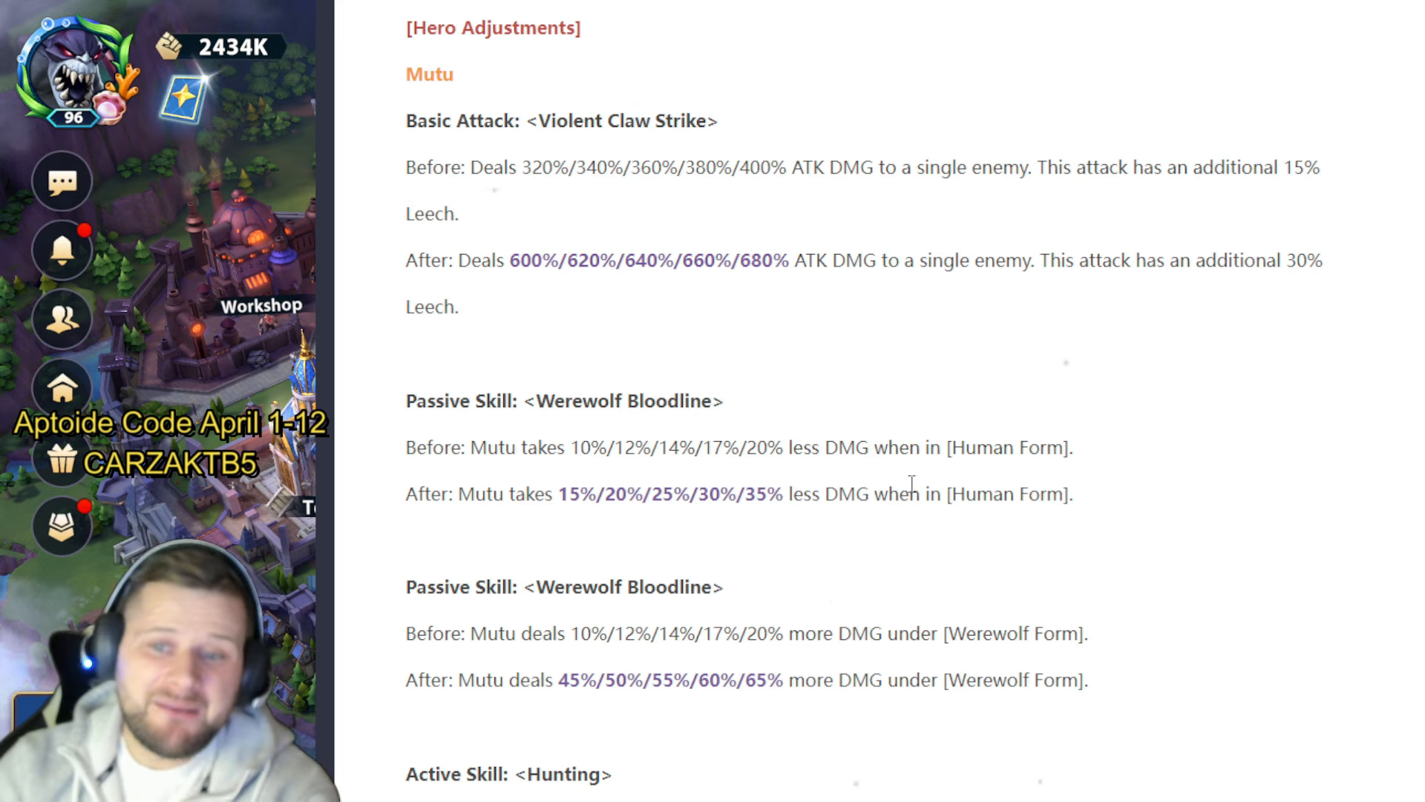
{"action": "scroll", "scroll_direction": "down", "scroll_amount": 3}
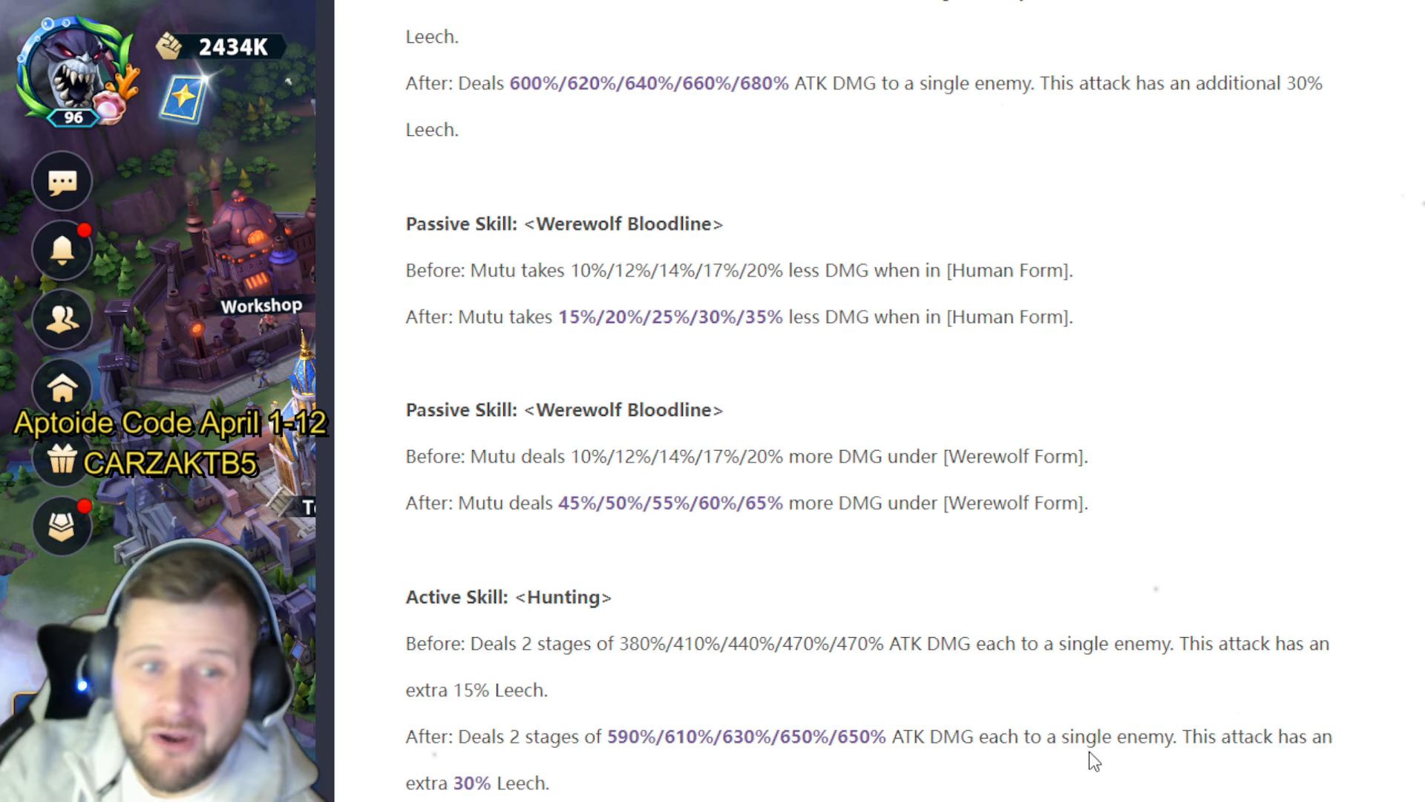
{"action": "scroll", "scroll_direction": "down", "scroll_amount": 3}
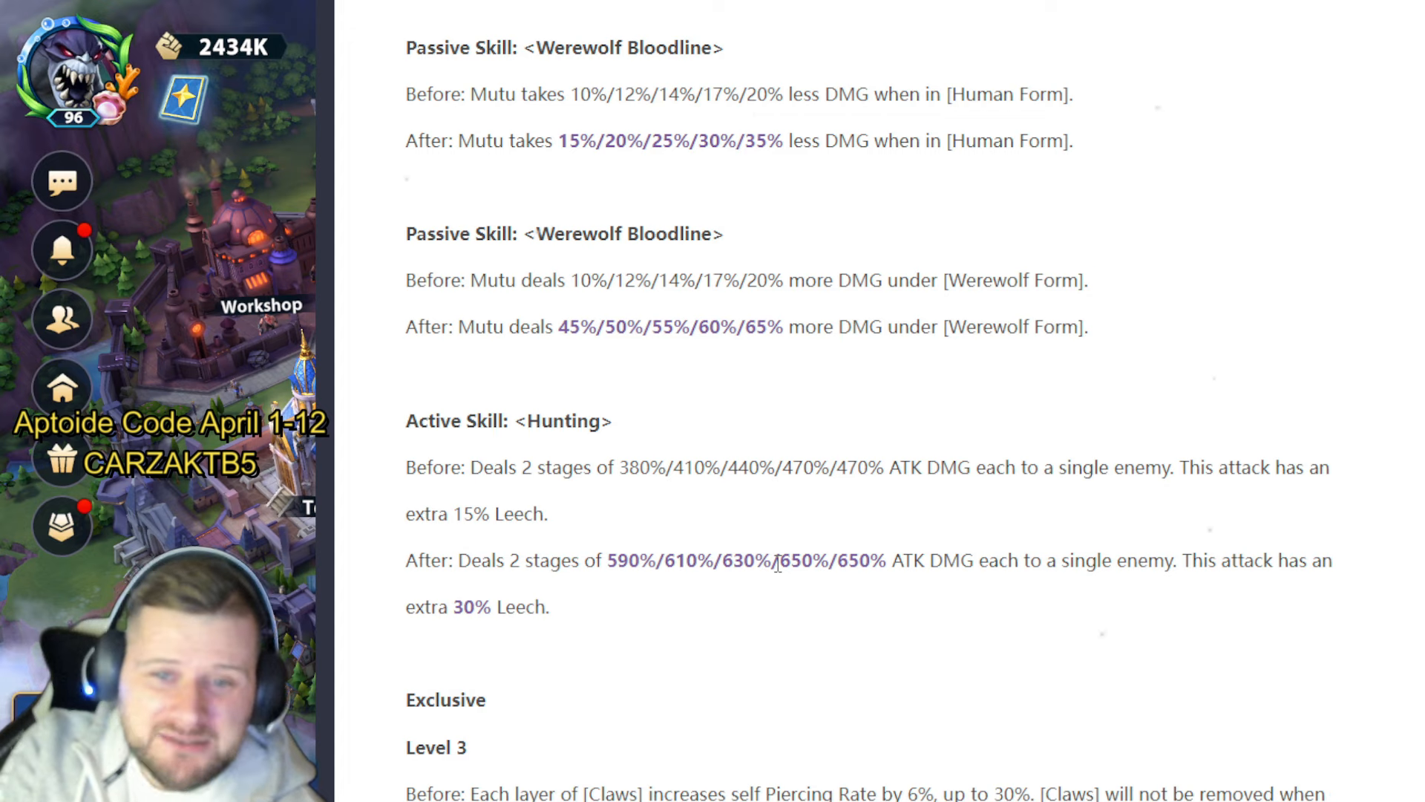
{"action": "mouse_move", "coordinate": [637, 497]}
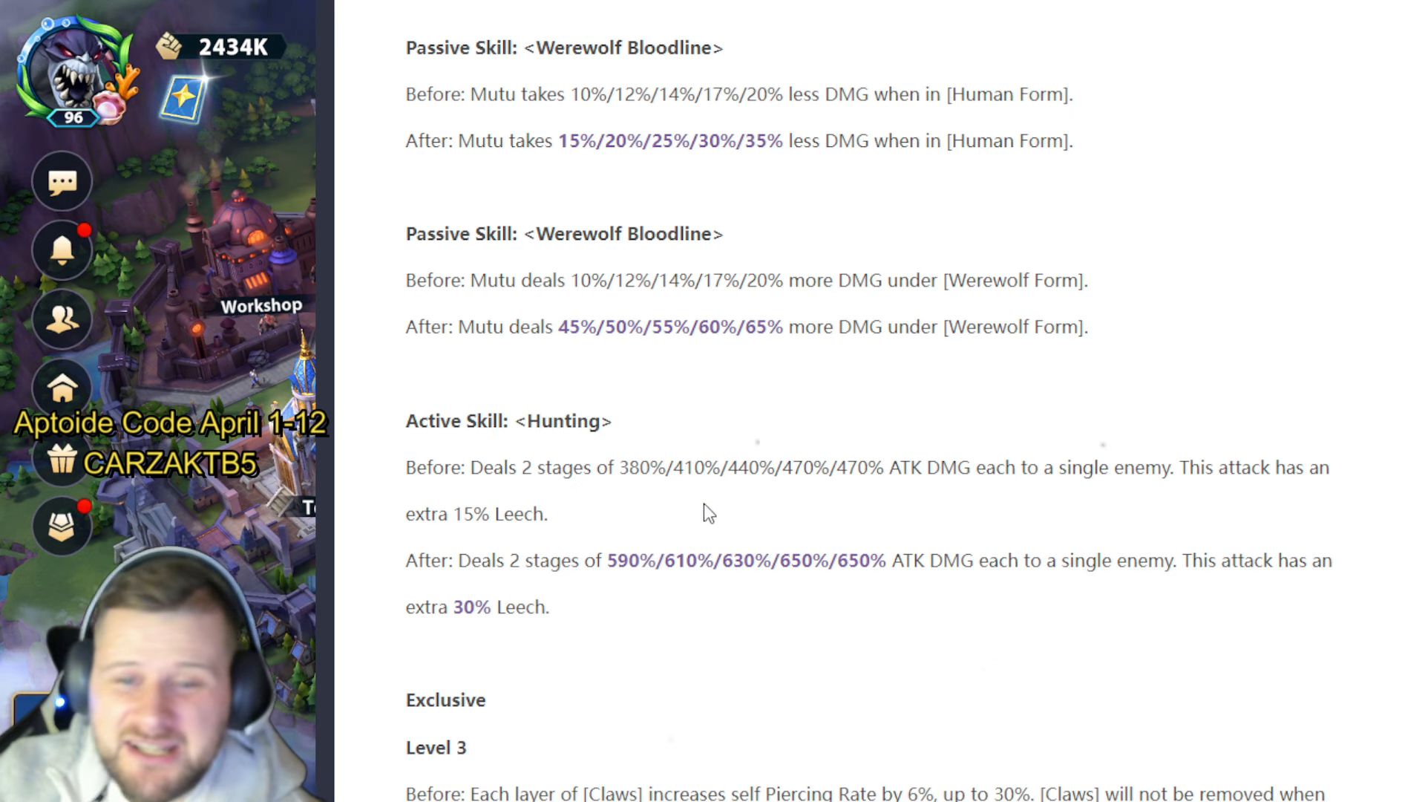
{"action": "scroll", "scroll_direction": "down", "scroll_amount": 3}
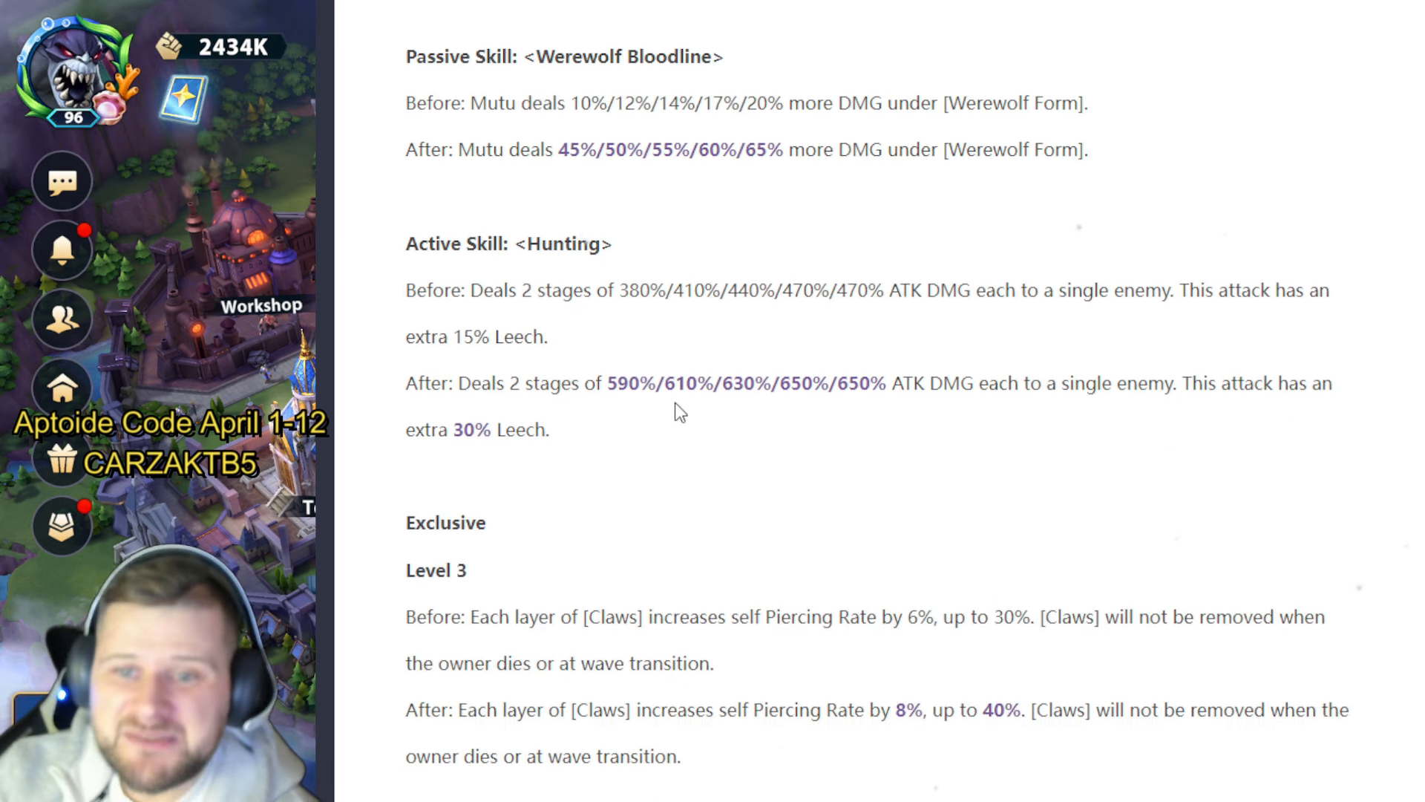
{"action": "mouse_move", "coordinate": [1058, 423]}
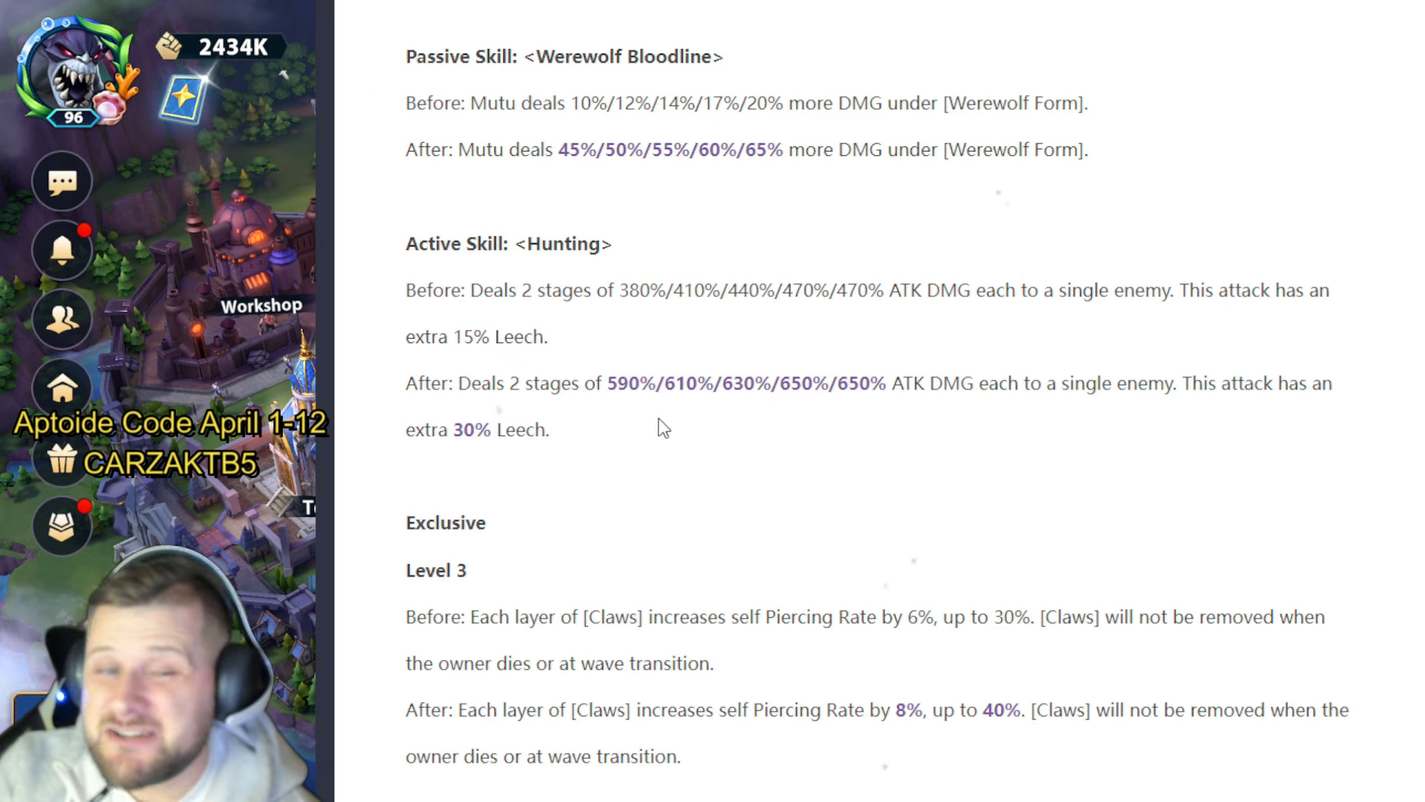
{"action": "scroll", "scroll_direction": "down", "scroll_amount": 3}
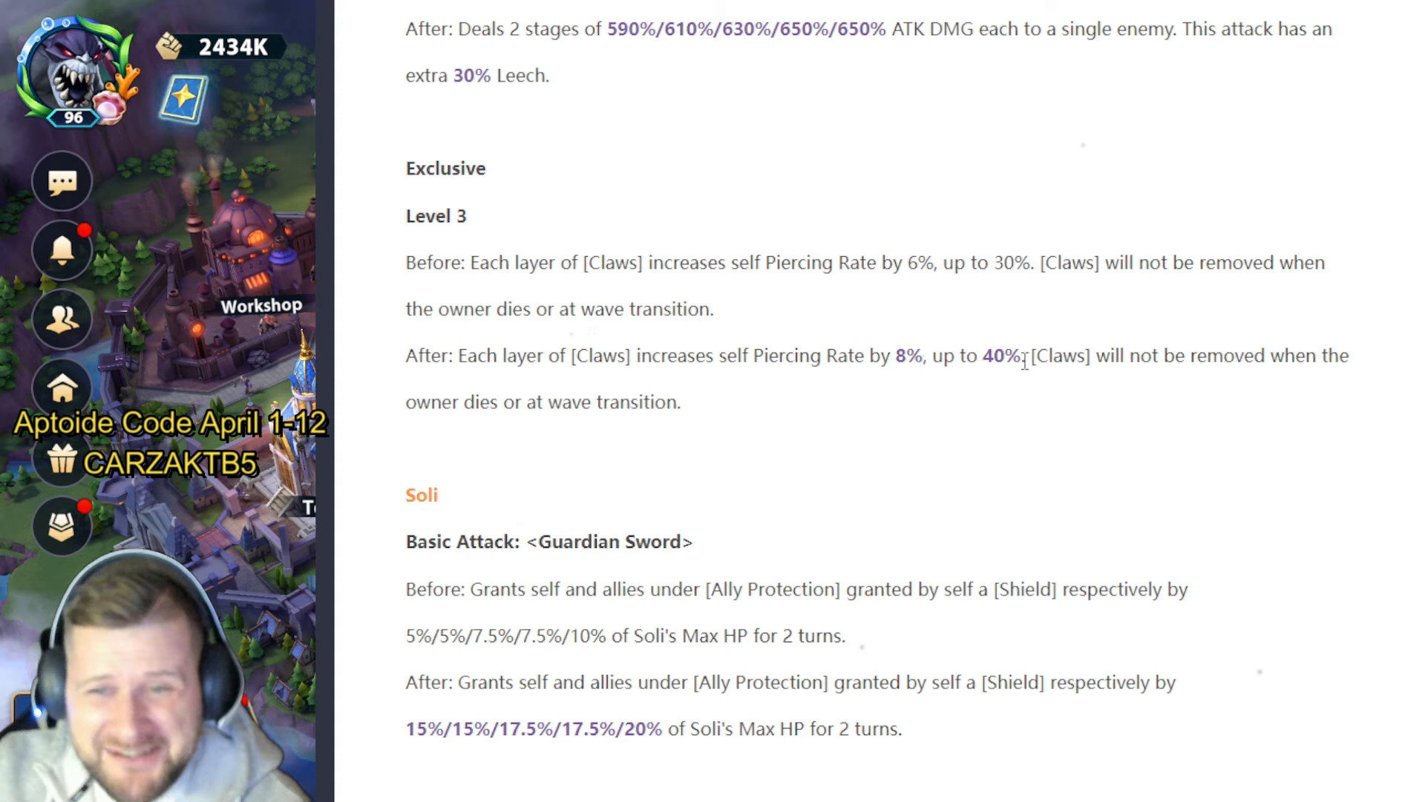
{"action": "mouse_move", "coordinate": [1094, 429]}
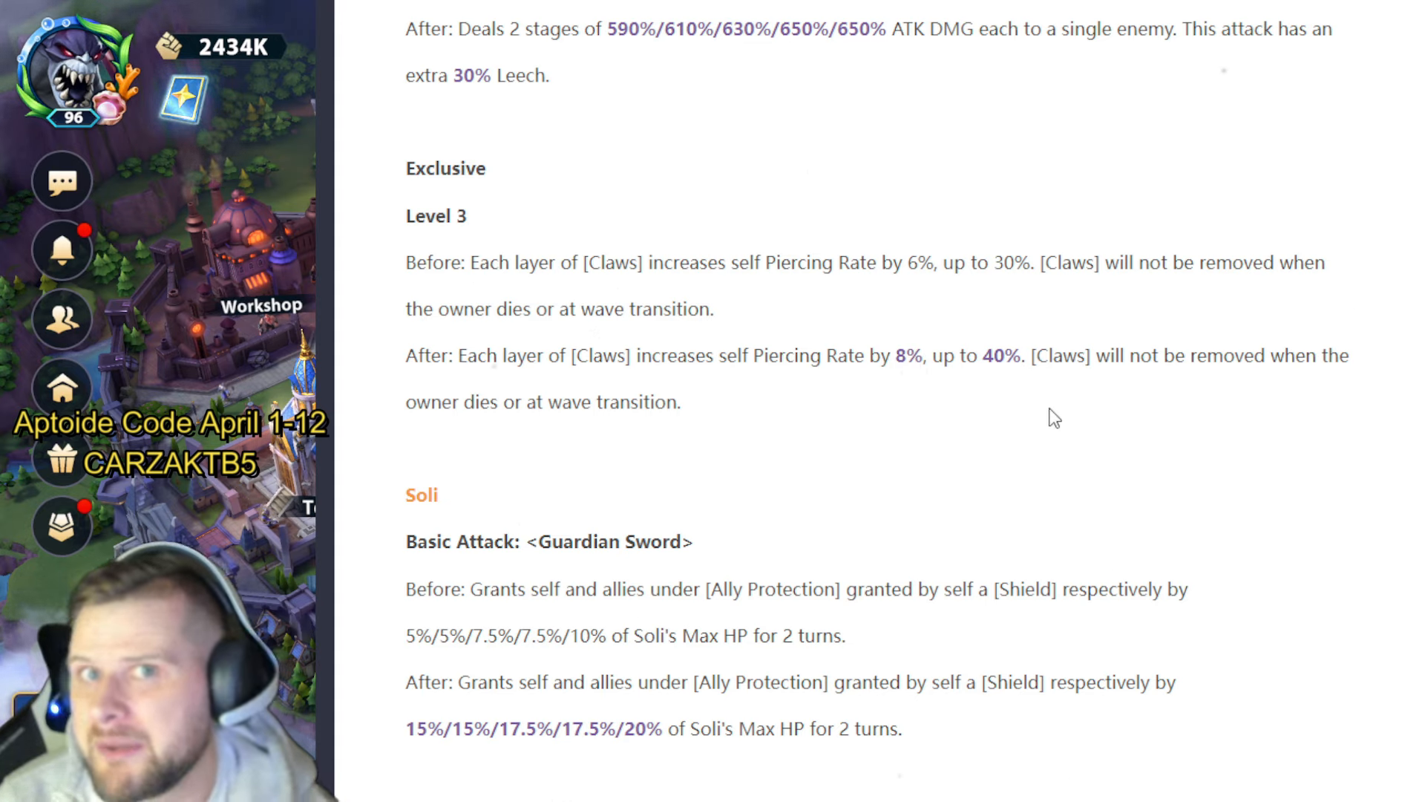
{"action": "mouse_move", "coordinate": [753, 354]}
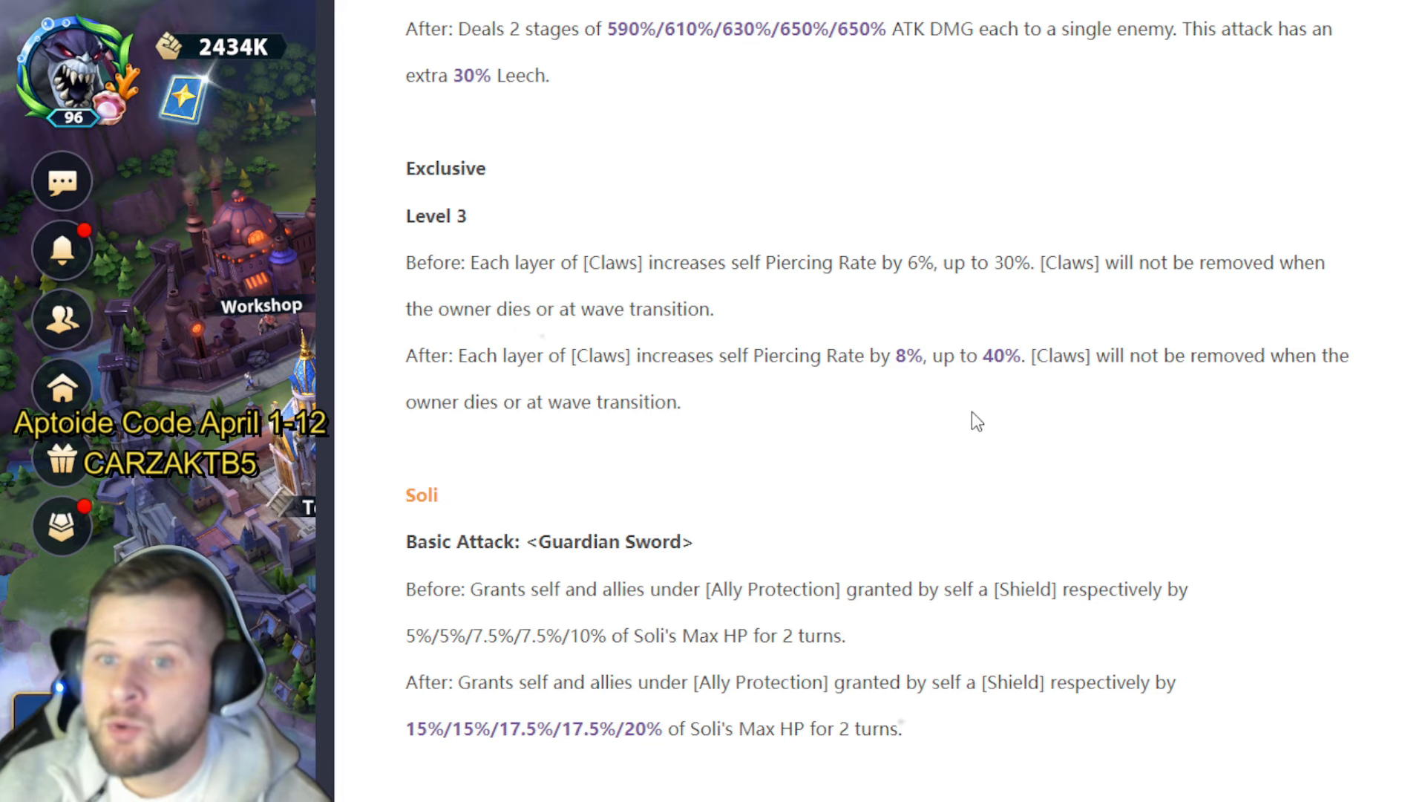
{"action": "mouse_move", "coordinate": [793, 435]}
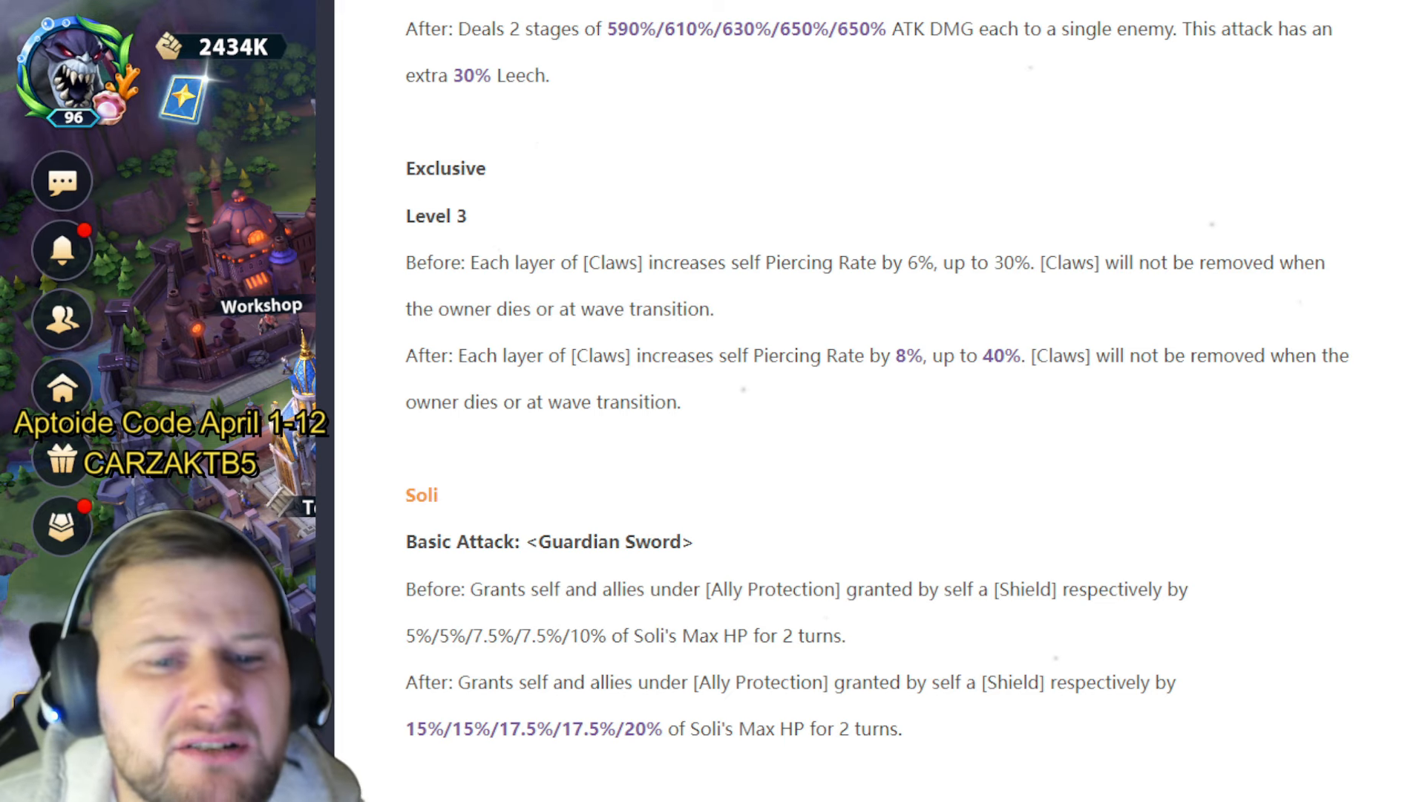
{"action": "scroll", "scroll_direction": "down", "scroll_amount": 3}
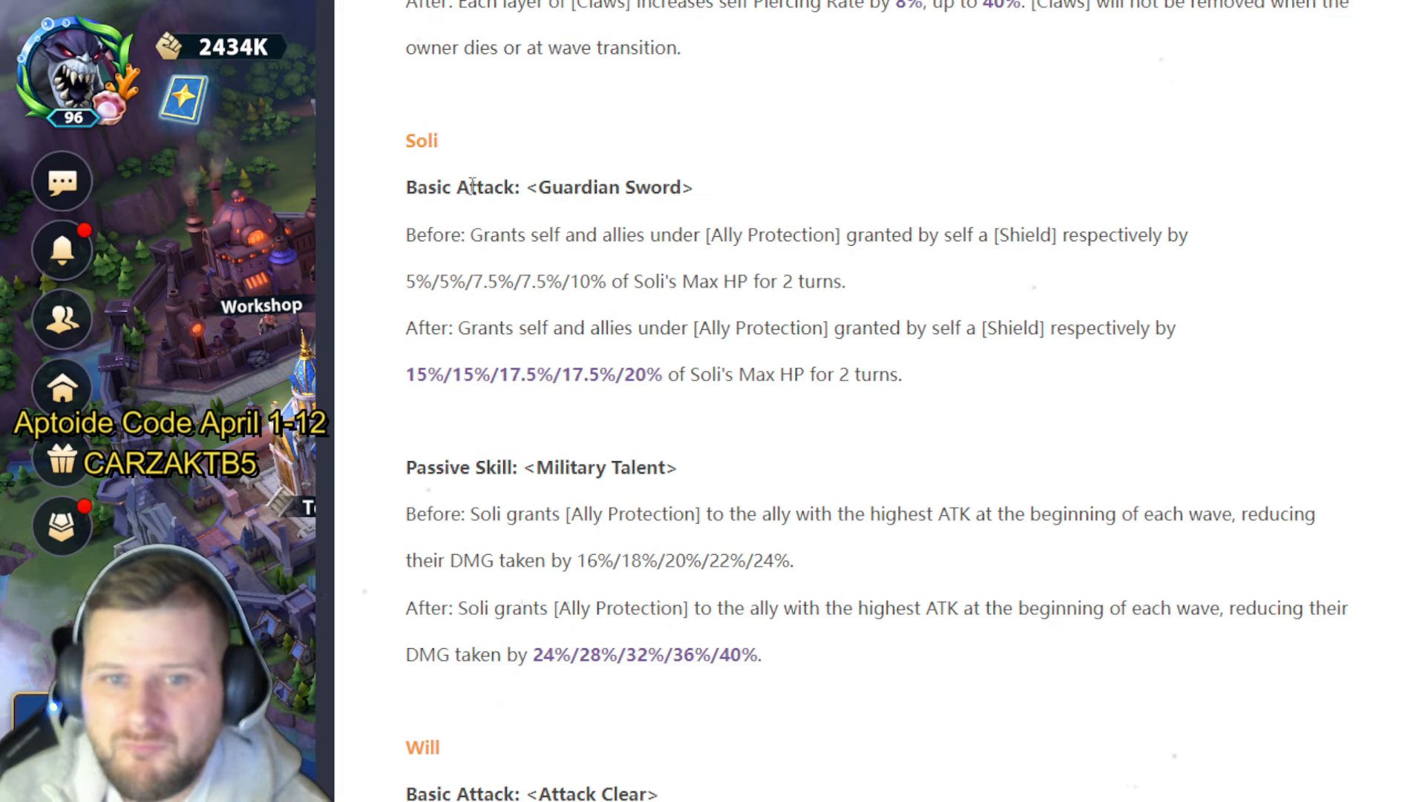
{"action": "mouse_move", "coordinate": [1333, 348]}
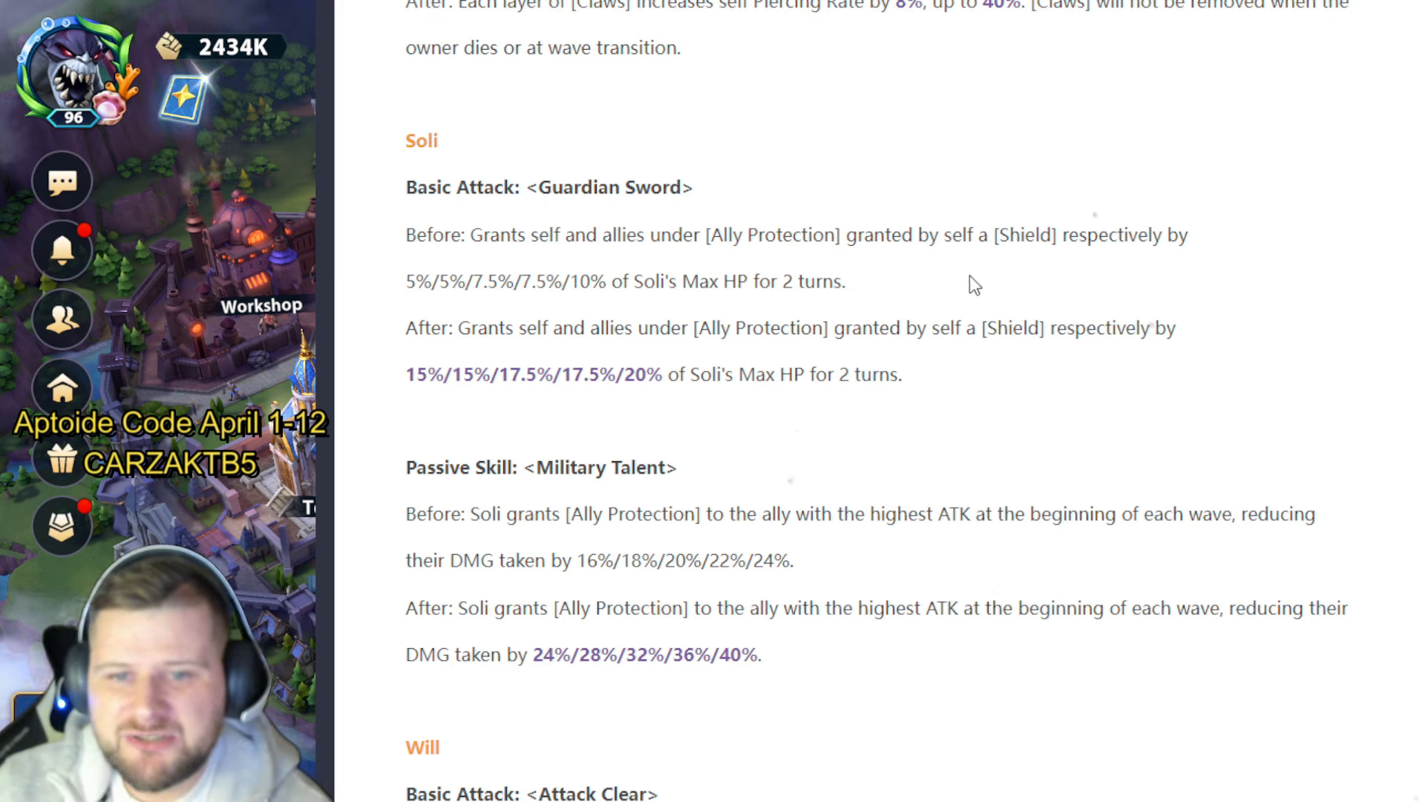
{"action": "mouse_move", "coordinate": [695, 383]}
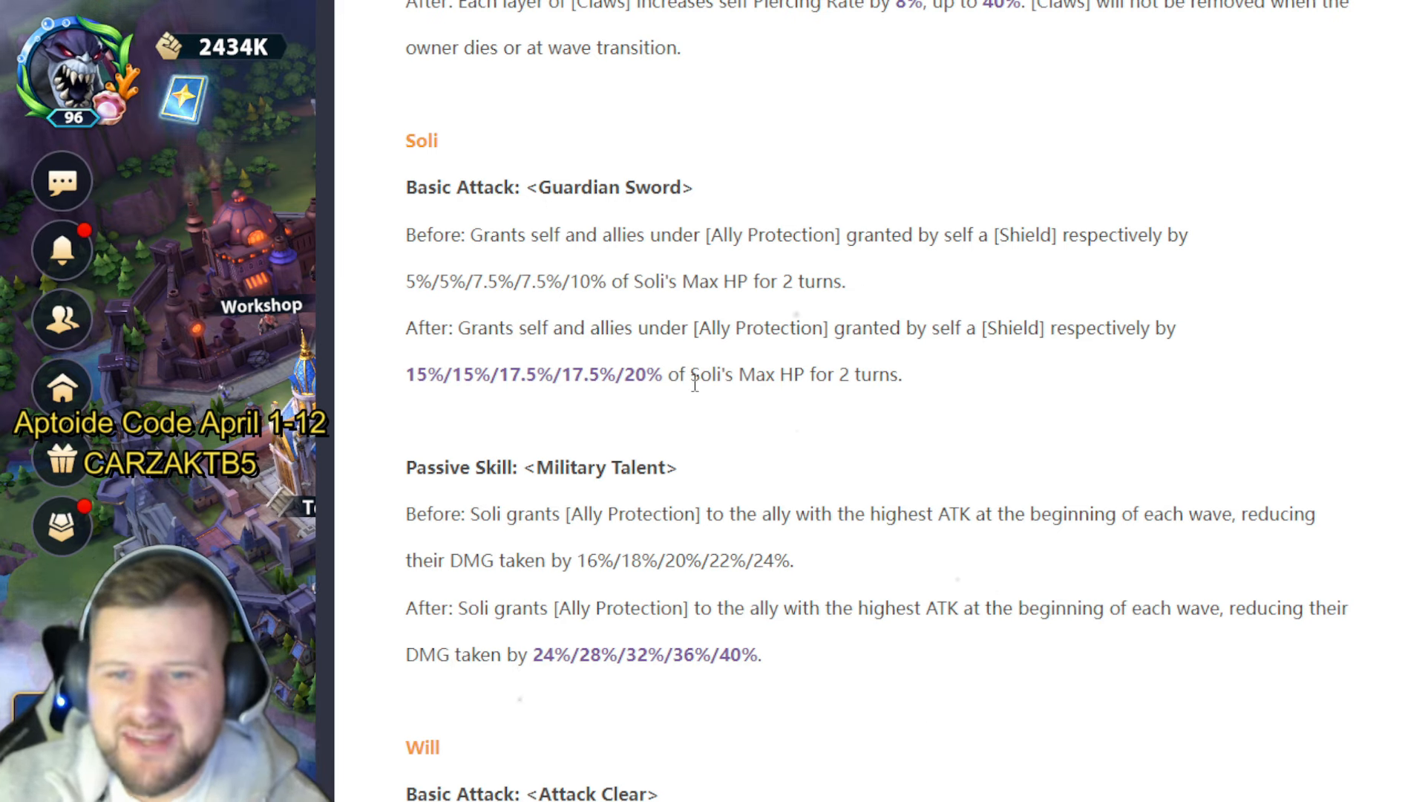
{"action": "scroll", "scroll_direction": "down", "scroll_amount": 3}
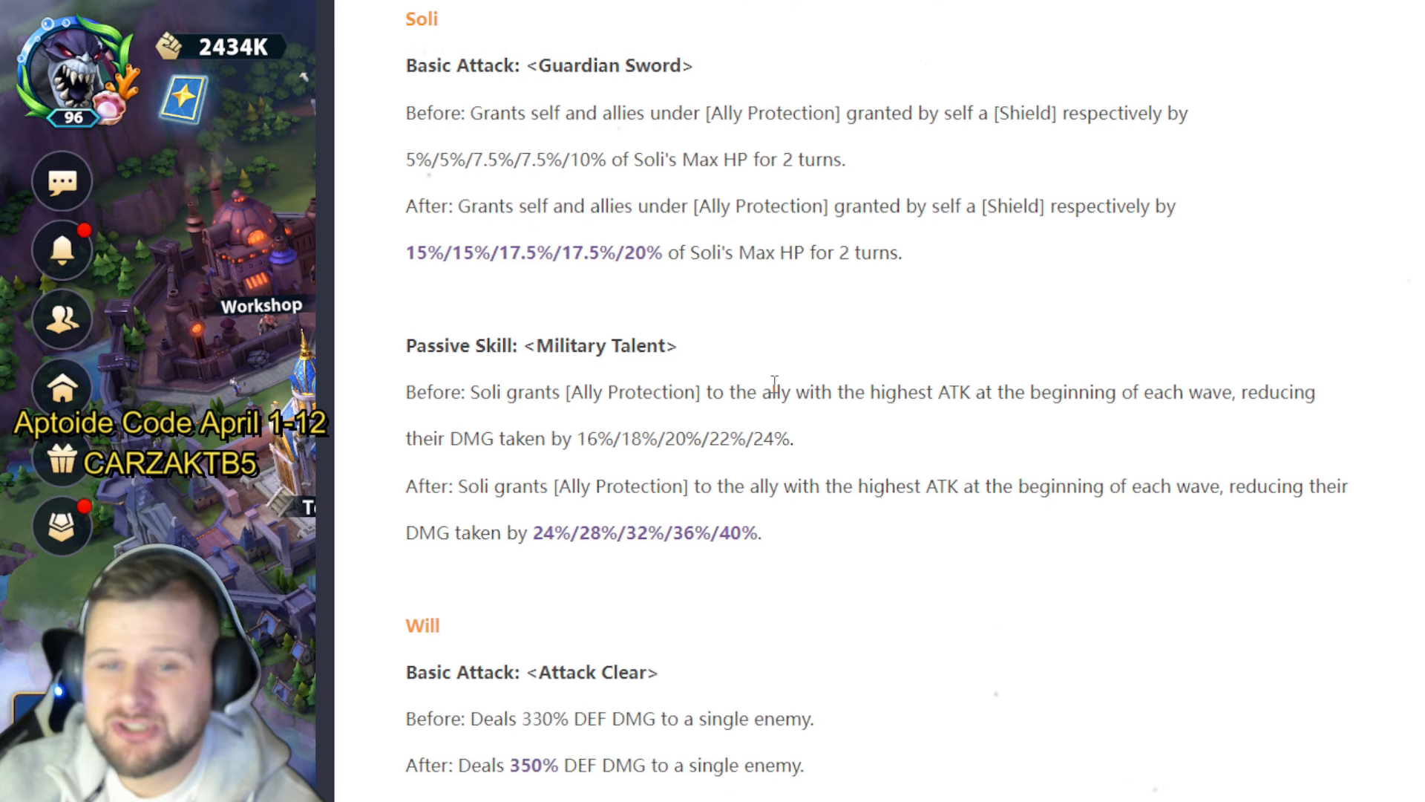
{"action": "scroll", "scroll_direction": "down", "scroll_amount": 3}
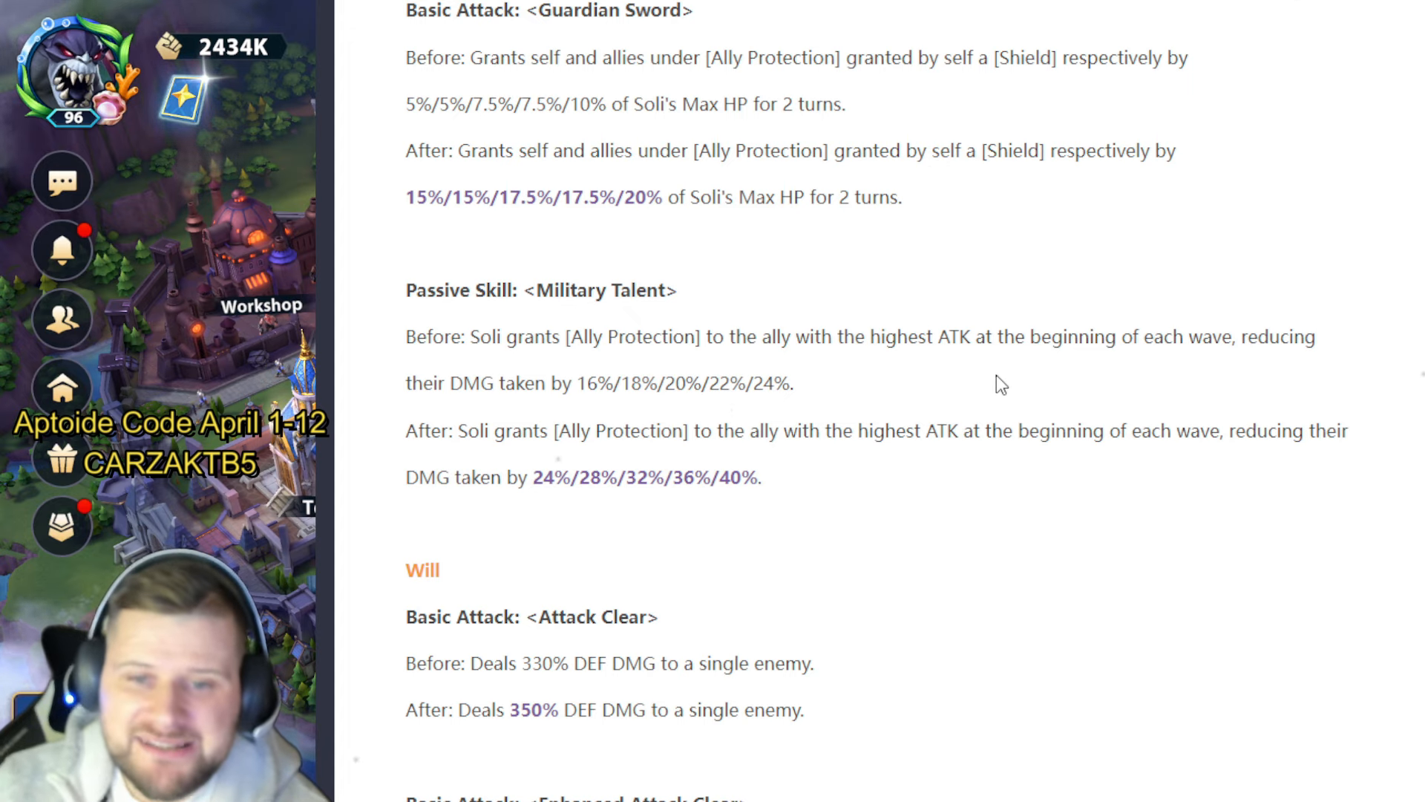
{"action": "mouse_move", "coordinate": [807, 418]}
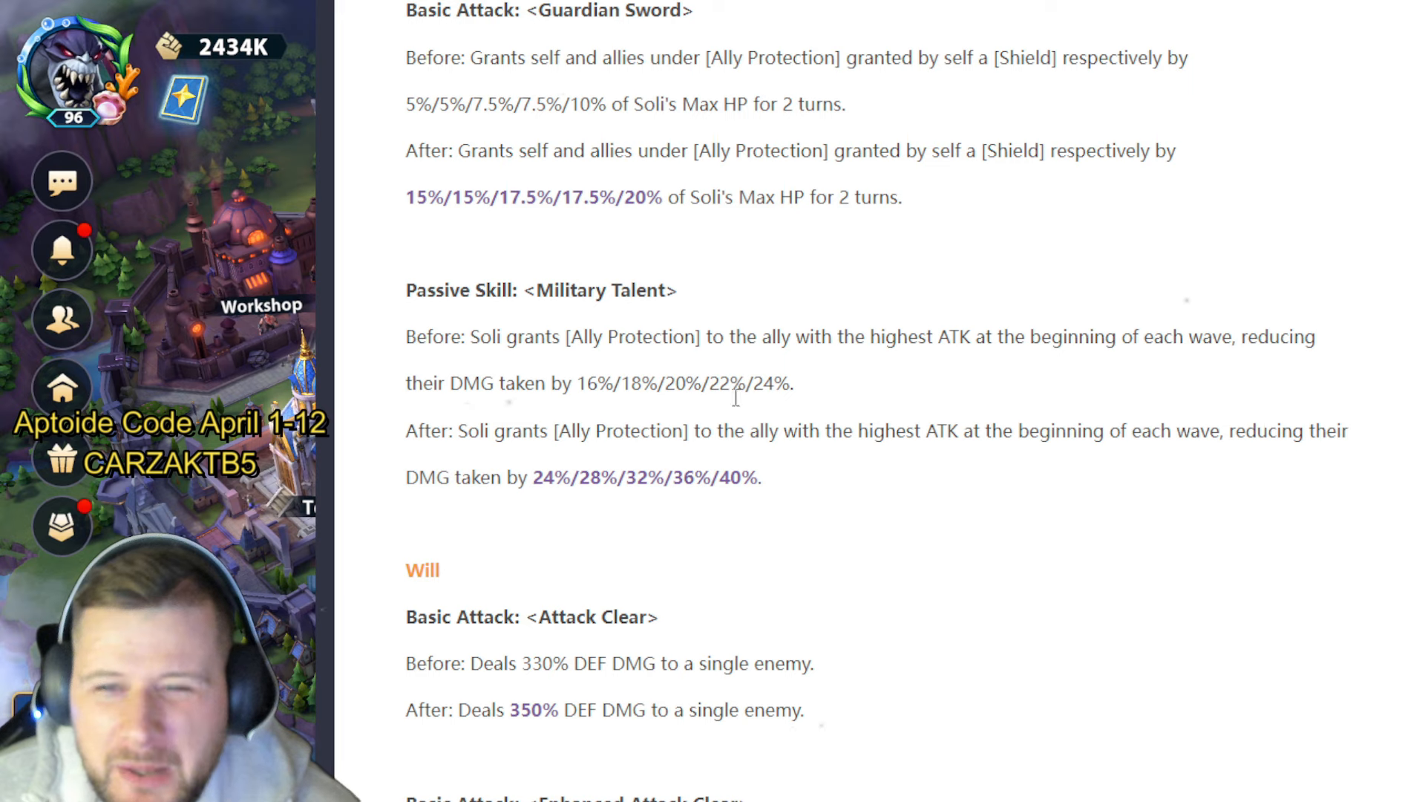
{"action": "mouse_move", "coordinate": [991, 516]}
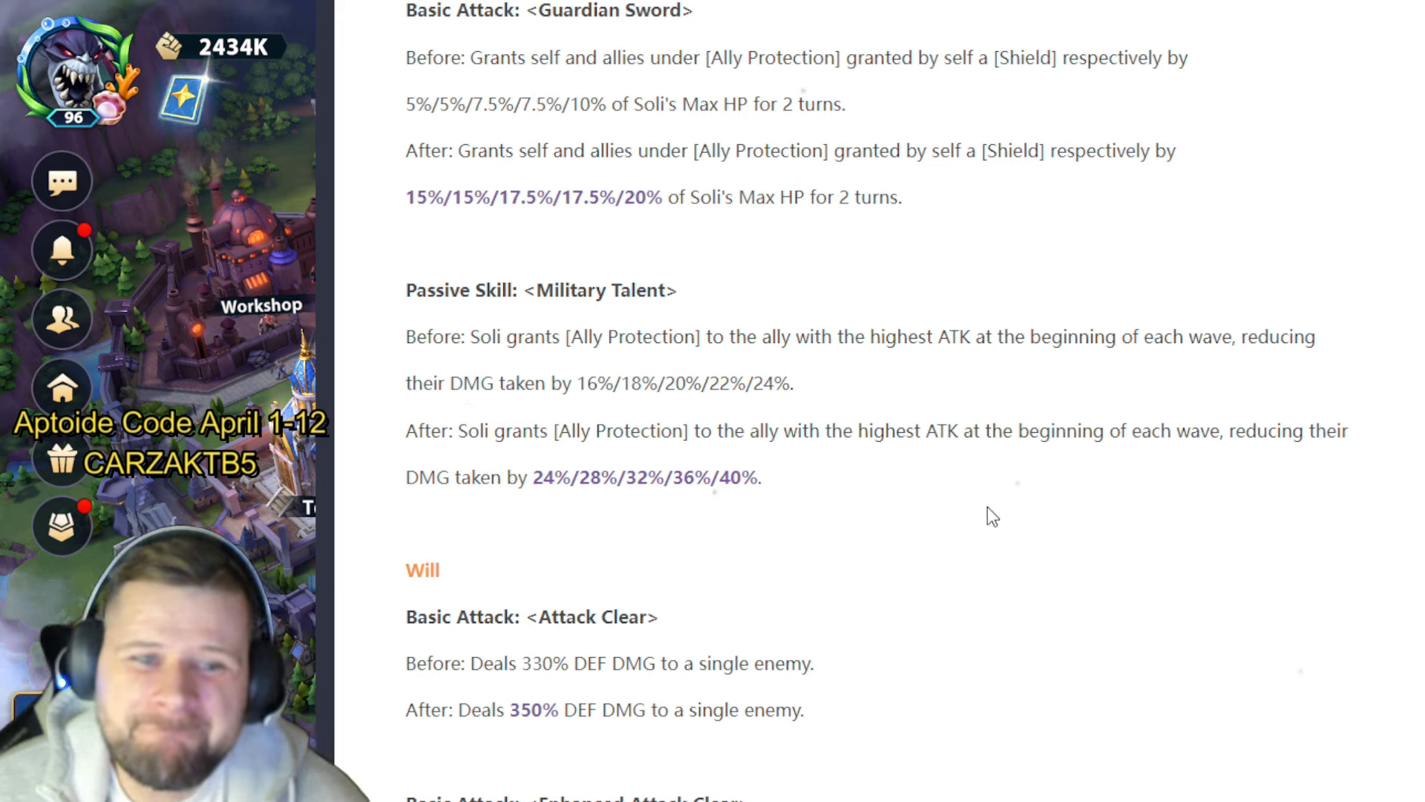
{"action": "mouse_move", "coordinate": [863, 646]}
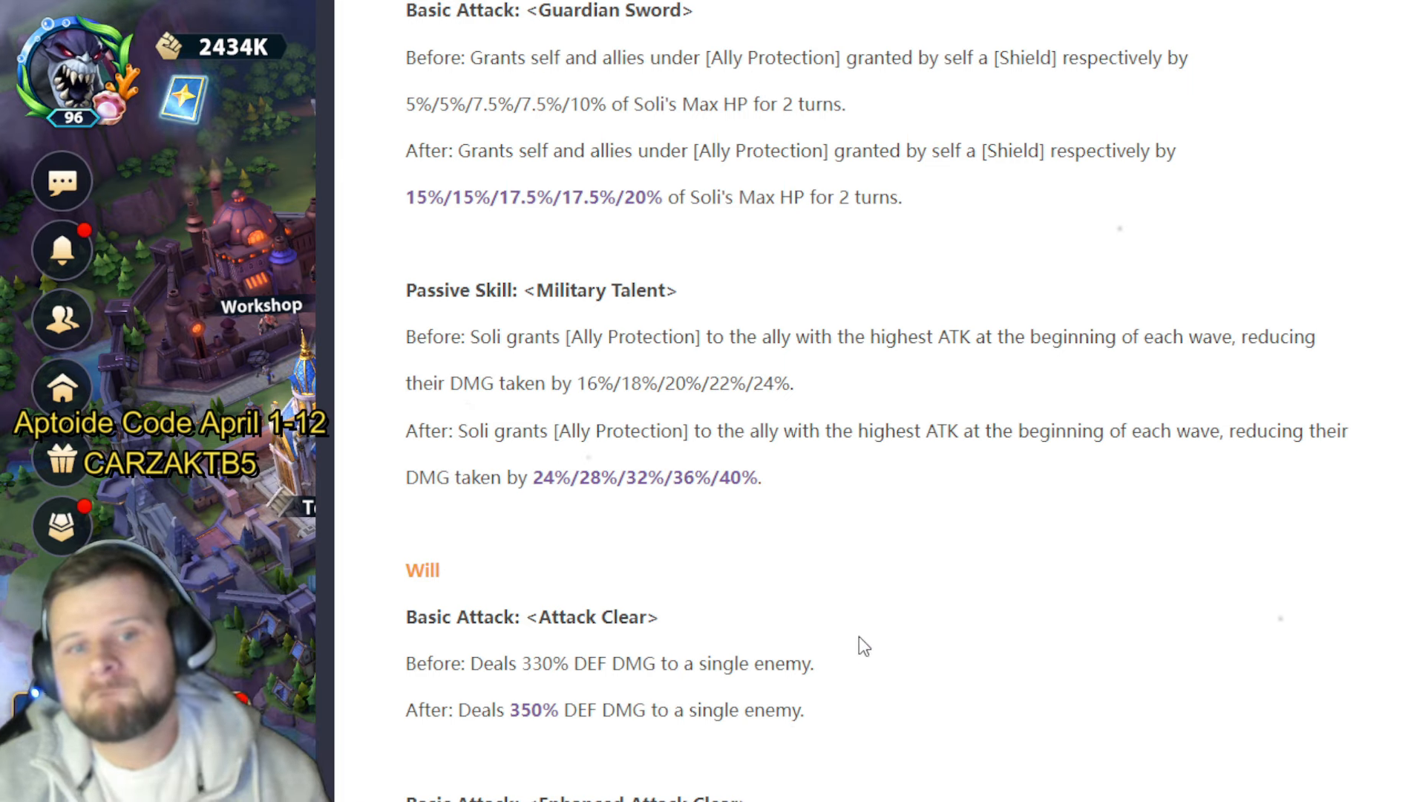
{"action": "mouse_move", "coordinate": [866, 600]}
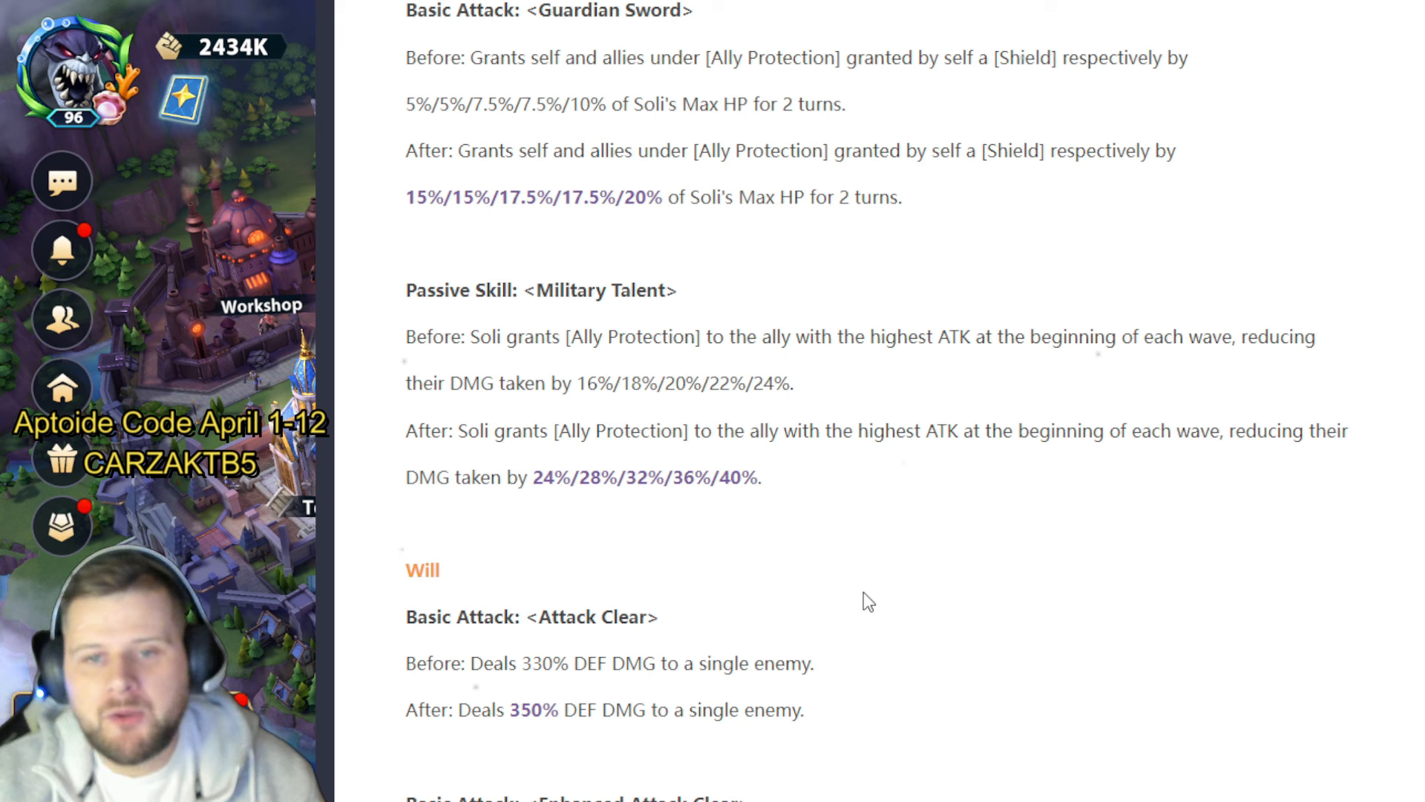
{"action": "scroll", "scroll_direction": "down", "scroll_amount": 3}
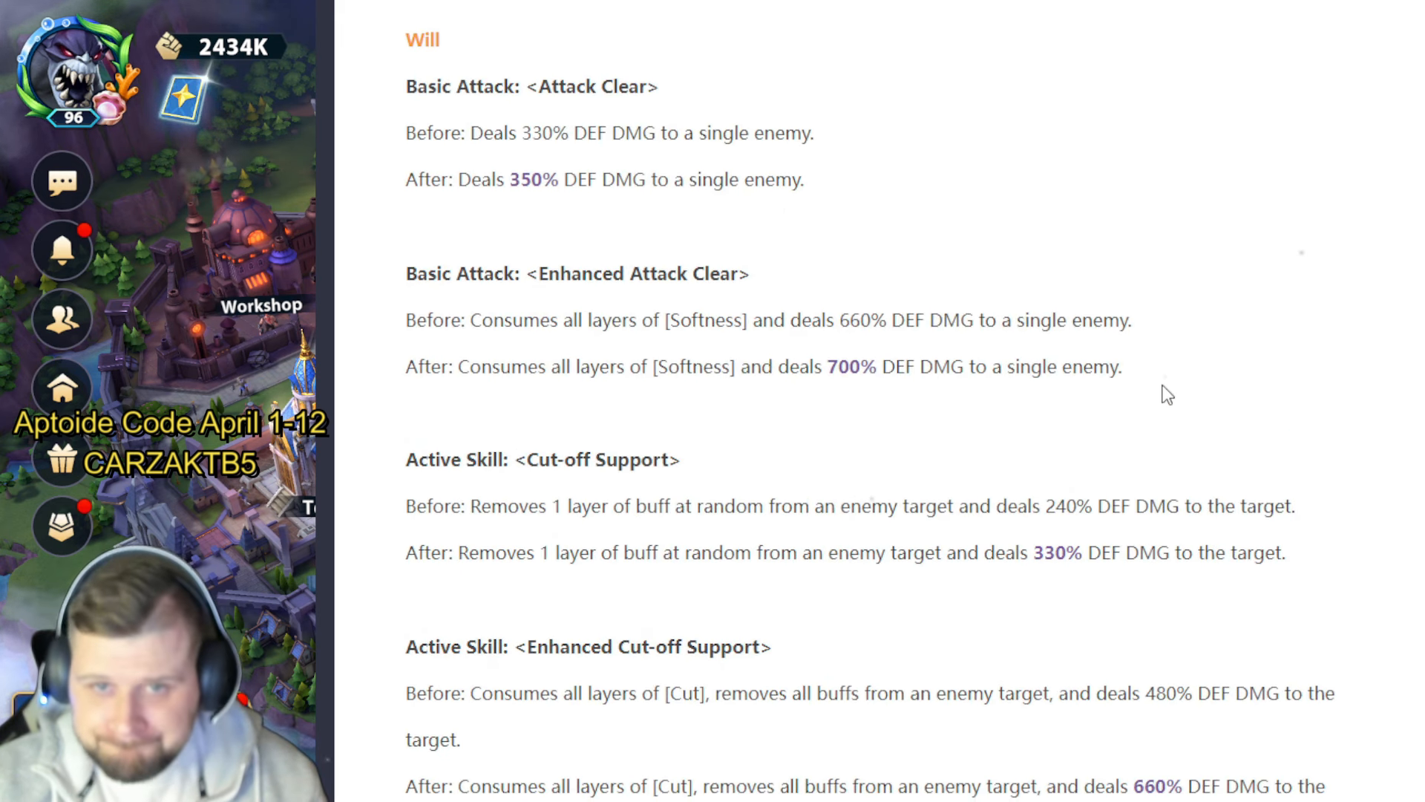
{"action": "mouse_move", "coordinate": [841, 191]}
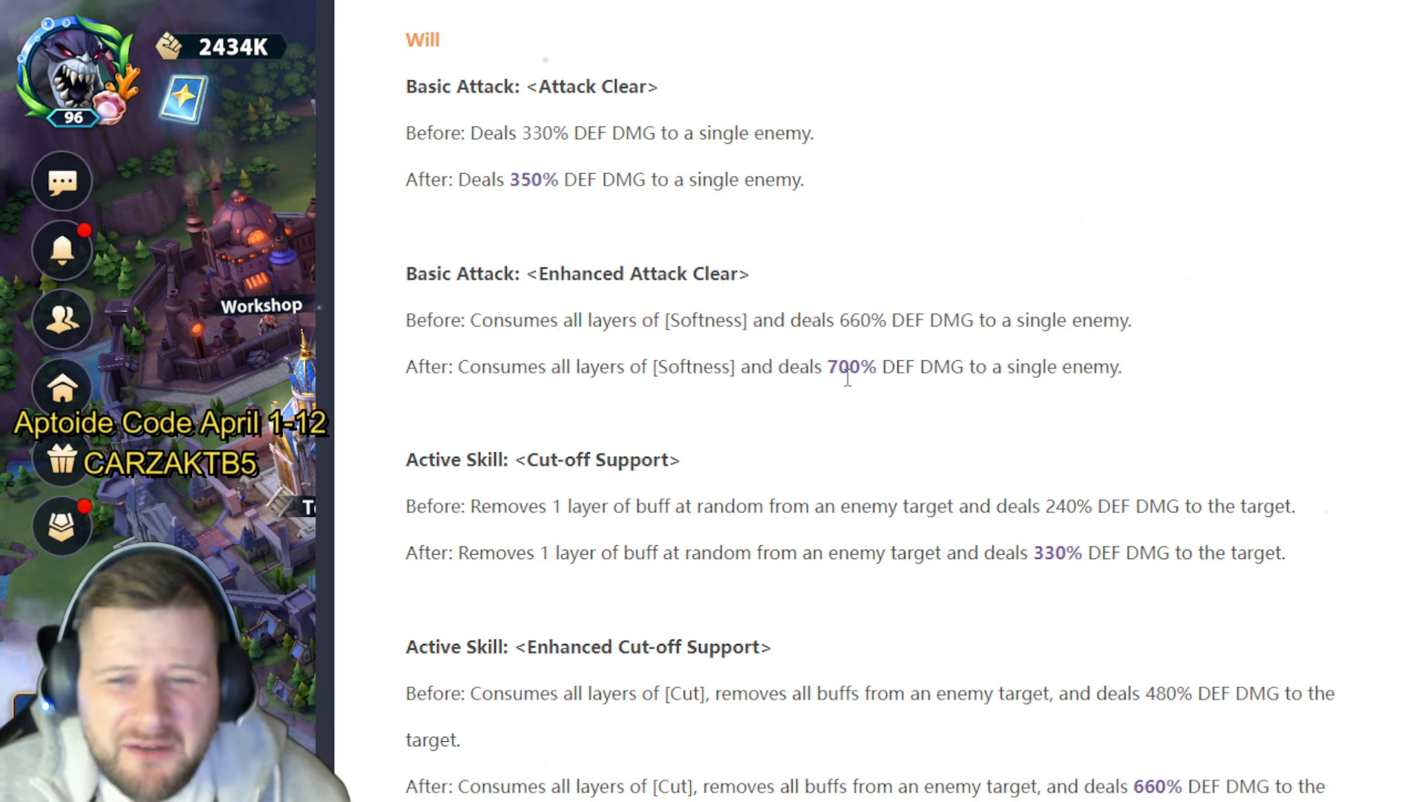
{"action": "scroll", "scroll_direction": "down", "scroll_amount": 3}
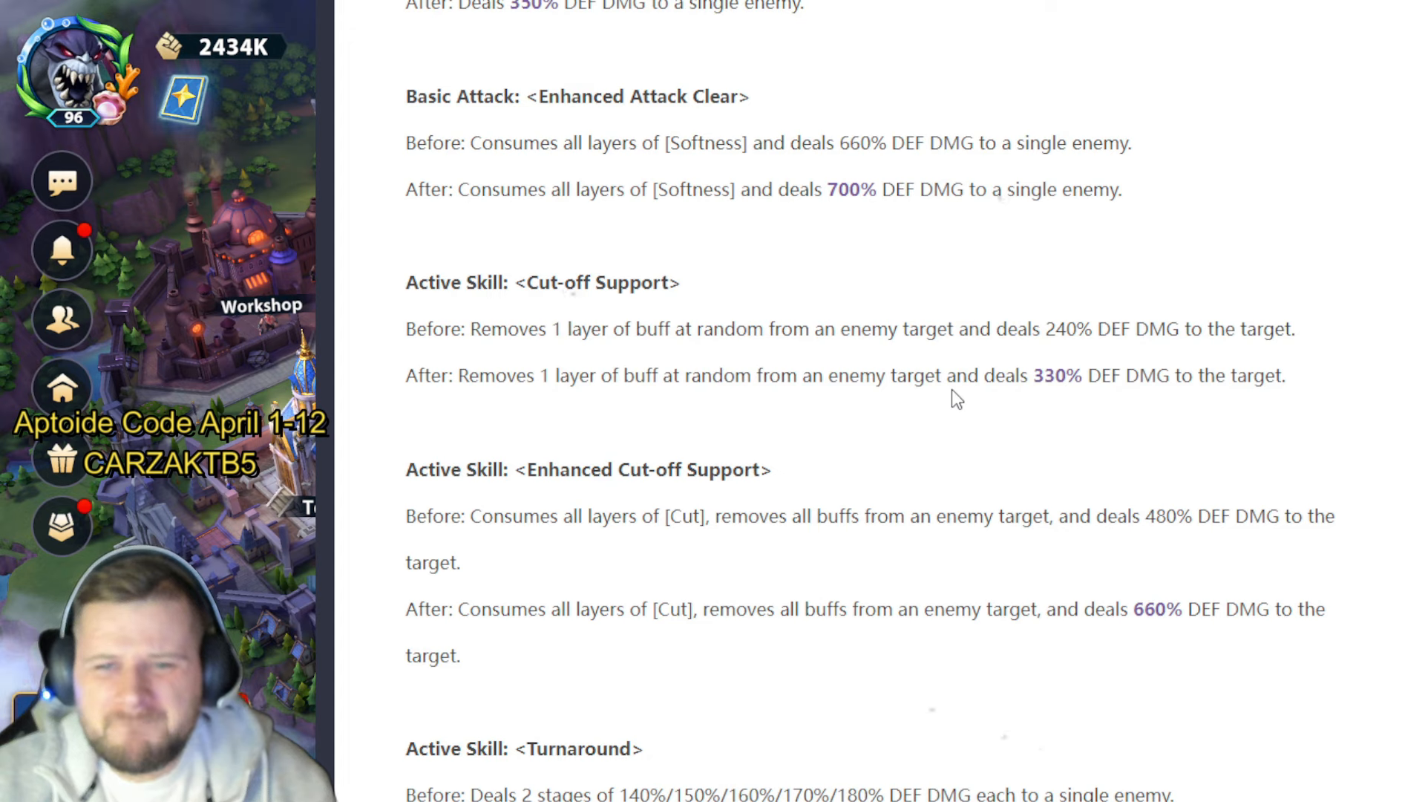
{"action": "mouse_move", "coordinate": [892, 256]}
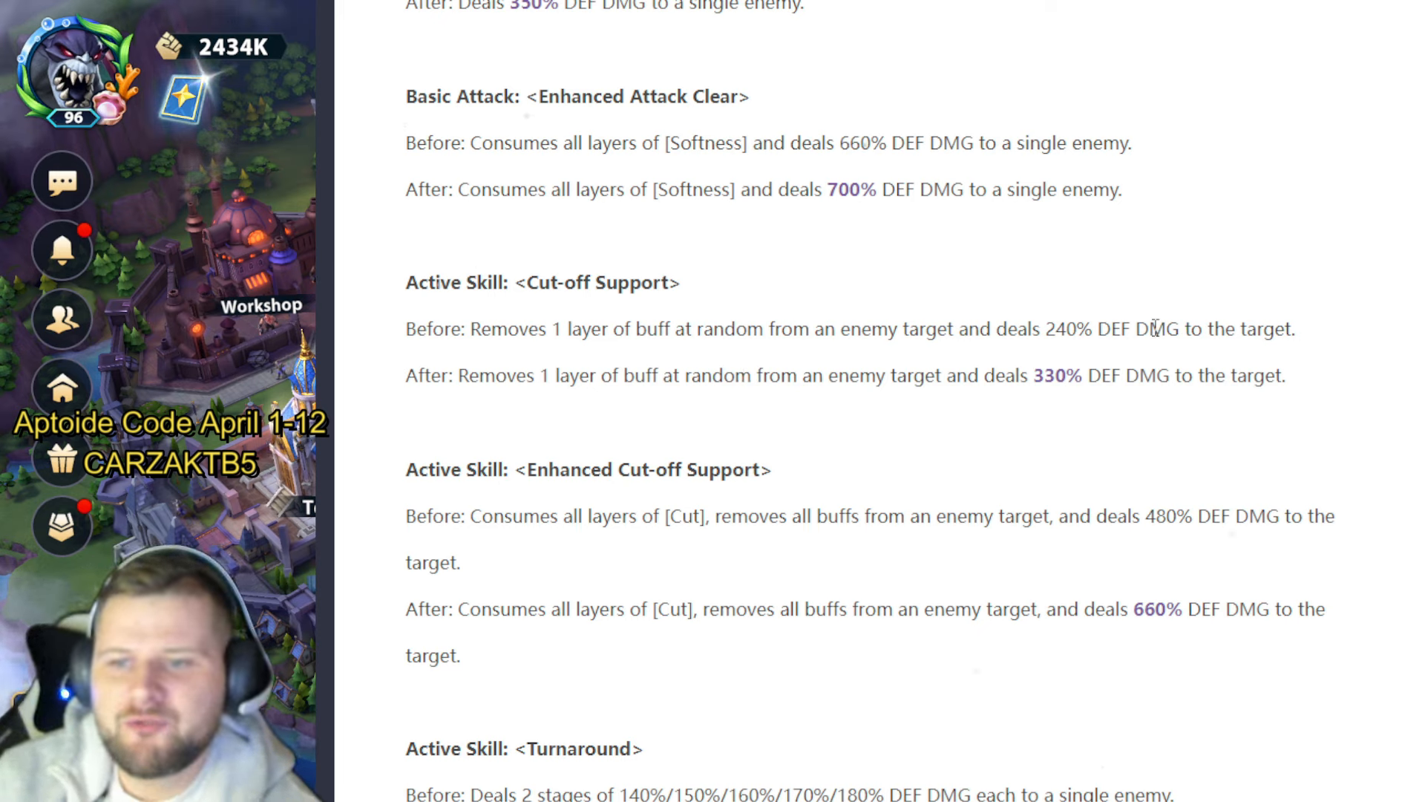
{"action": "mouse_move", "coordinate": [703, 354]}
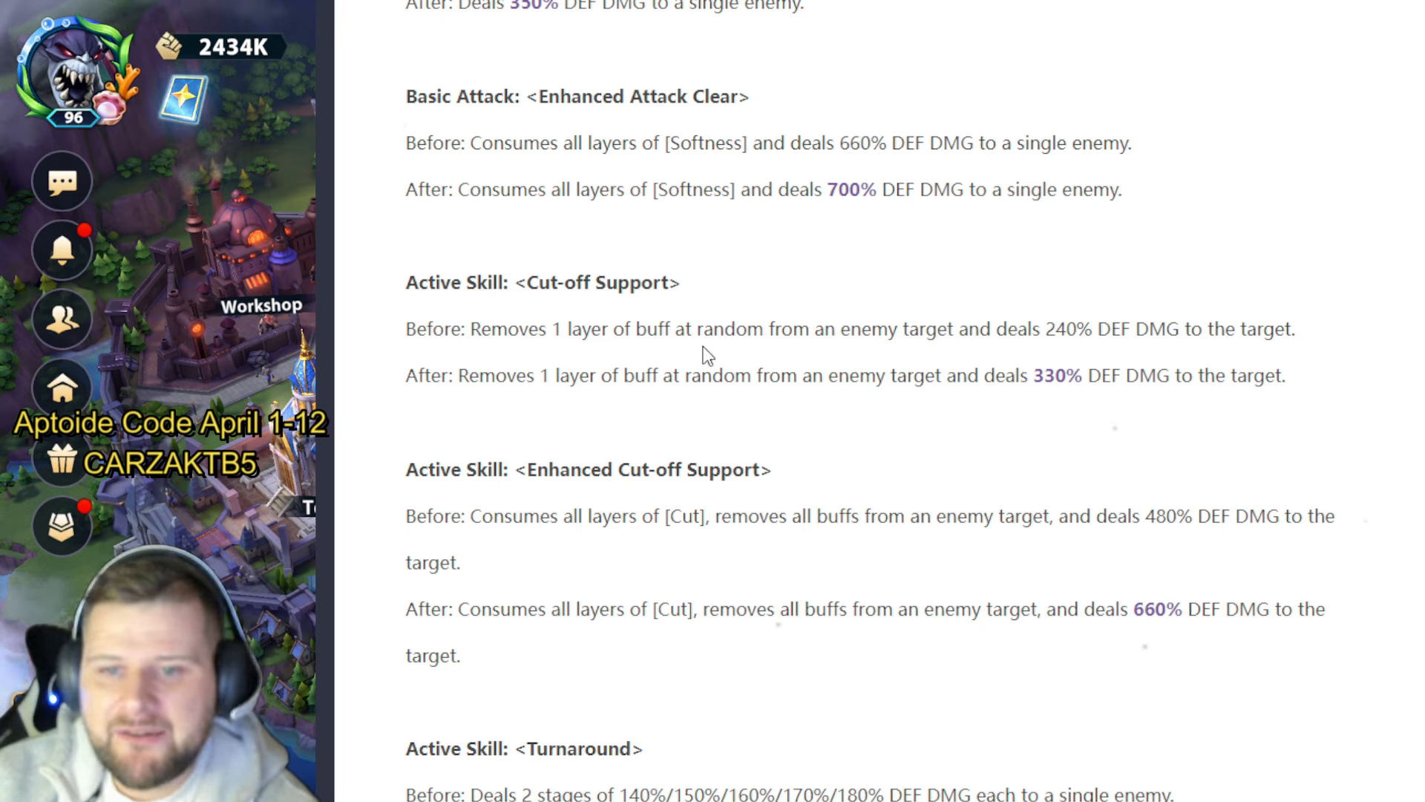
{"action": "mouse_move", "coordinate": [1072, 396]}
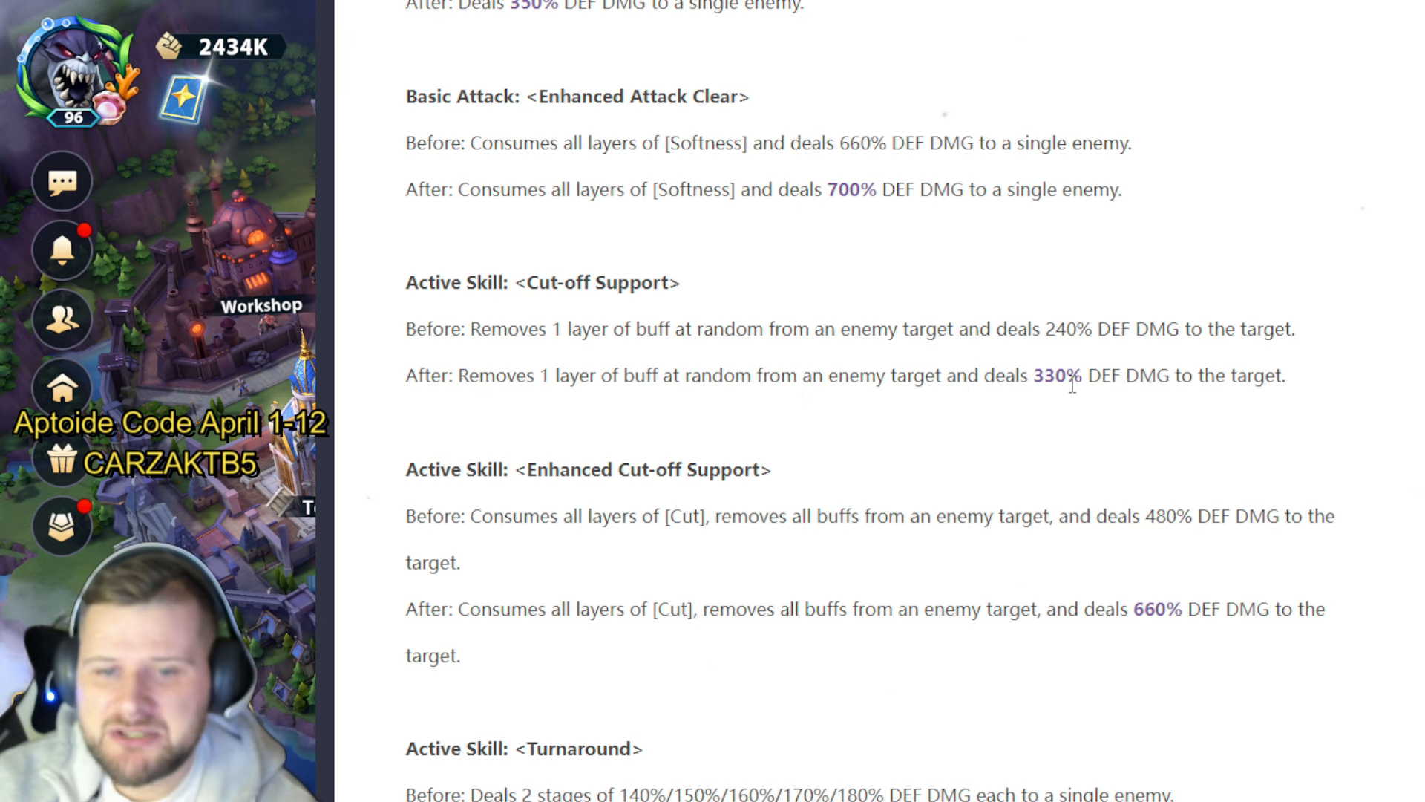
{"action": "scroll", "scroll_direction": "down", "scroll_amount": 3}
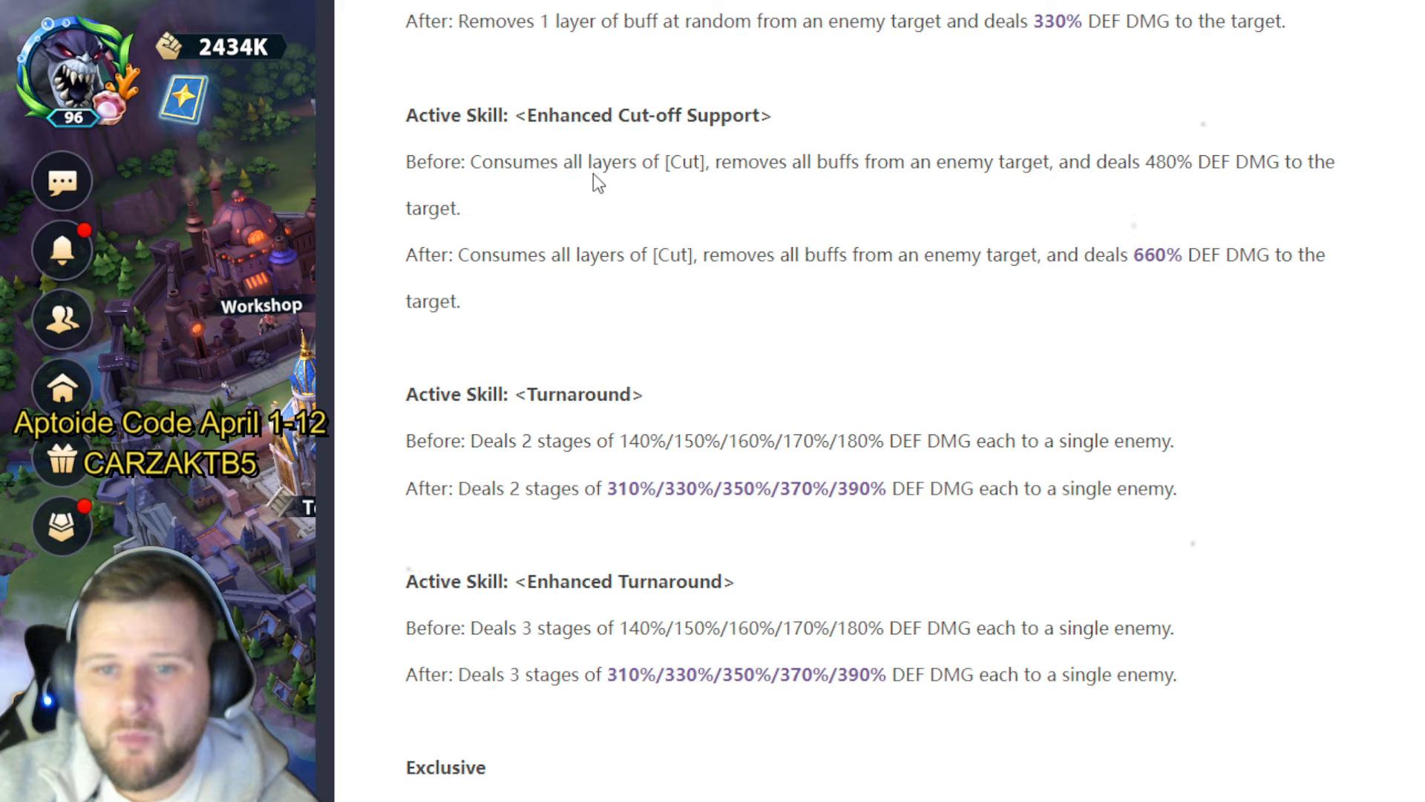
{"action": "mouse_move", "coordinate": [995, 211]}
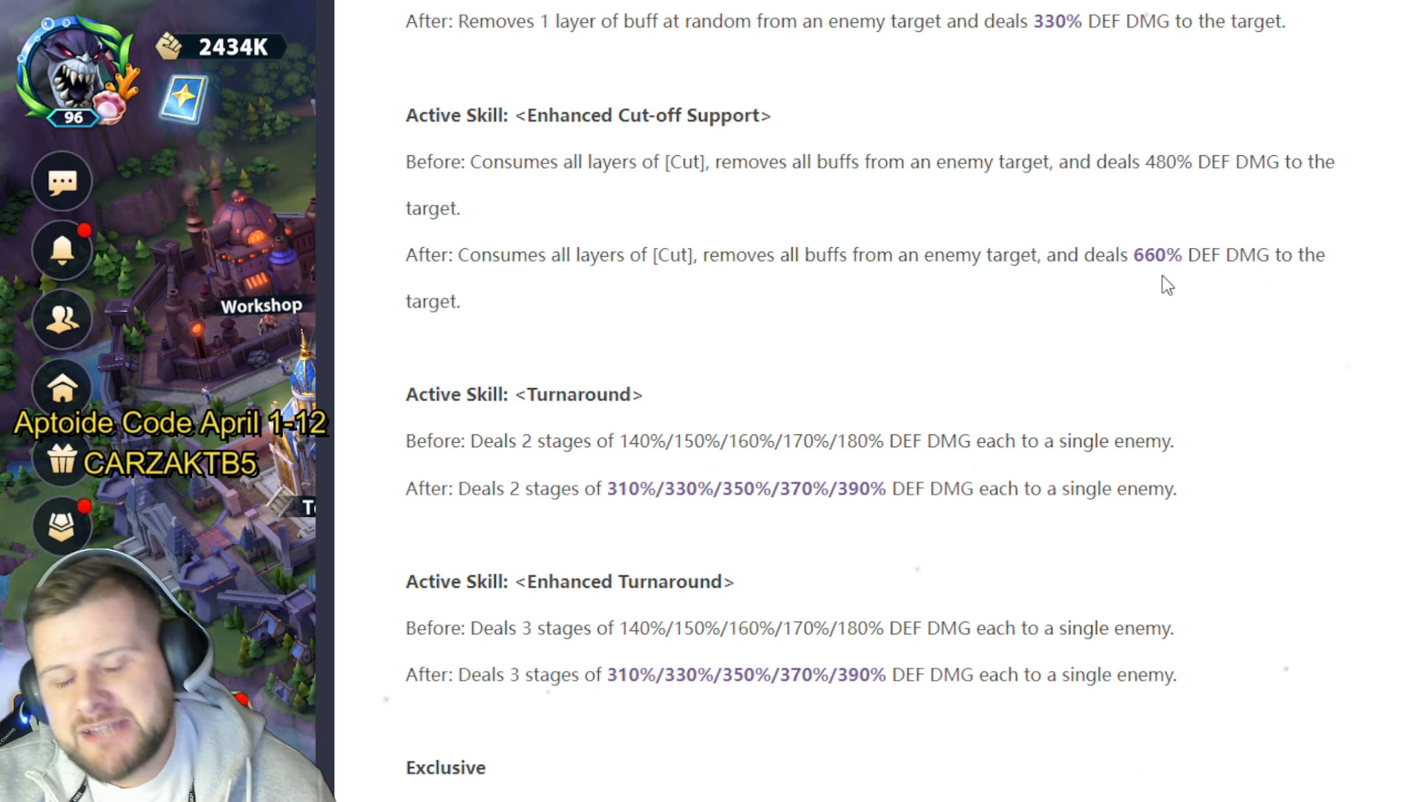
{"action": "scroll", "scroll_direction": "down", "scroll_amount": 3}
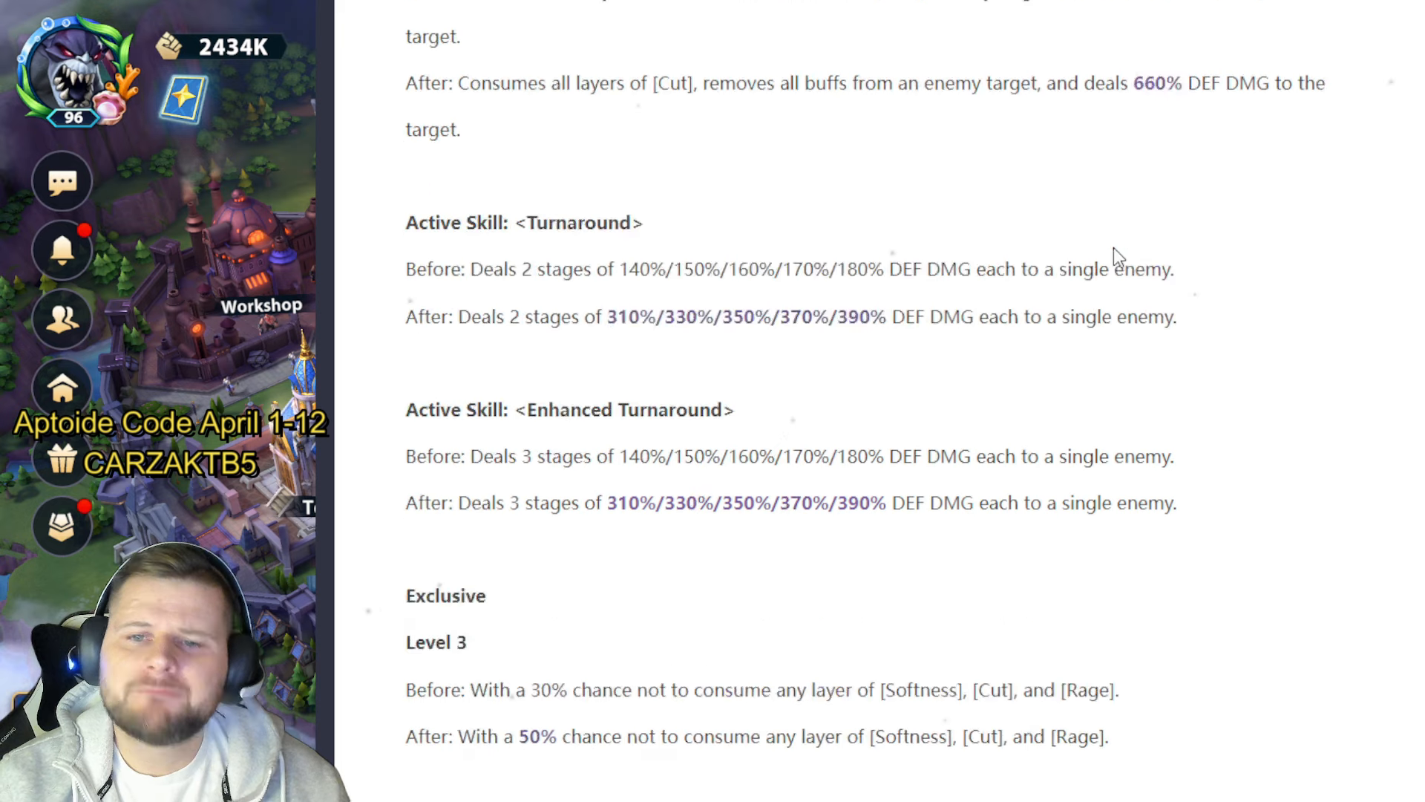
{"action": "scroll", "scroll_direction": "down", "scroll_amount": 3}
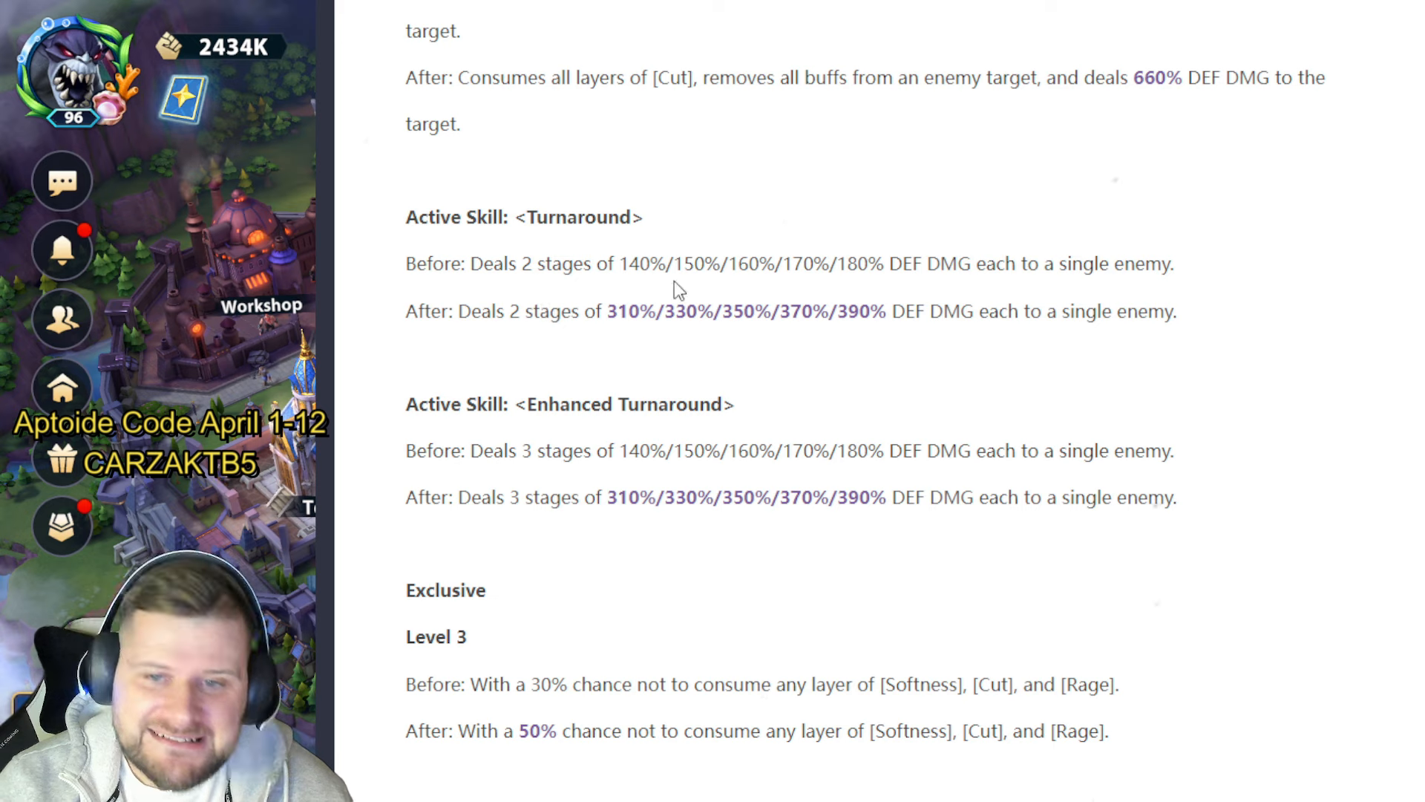
{"action": "mouse_move", "coordinate": [964, 382]}
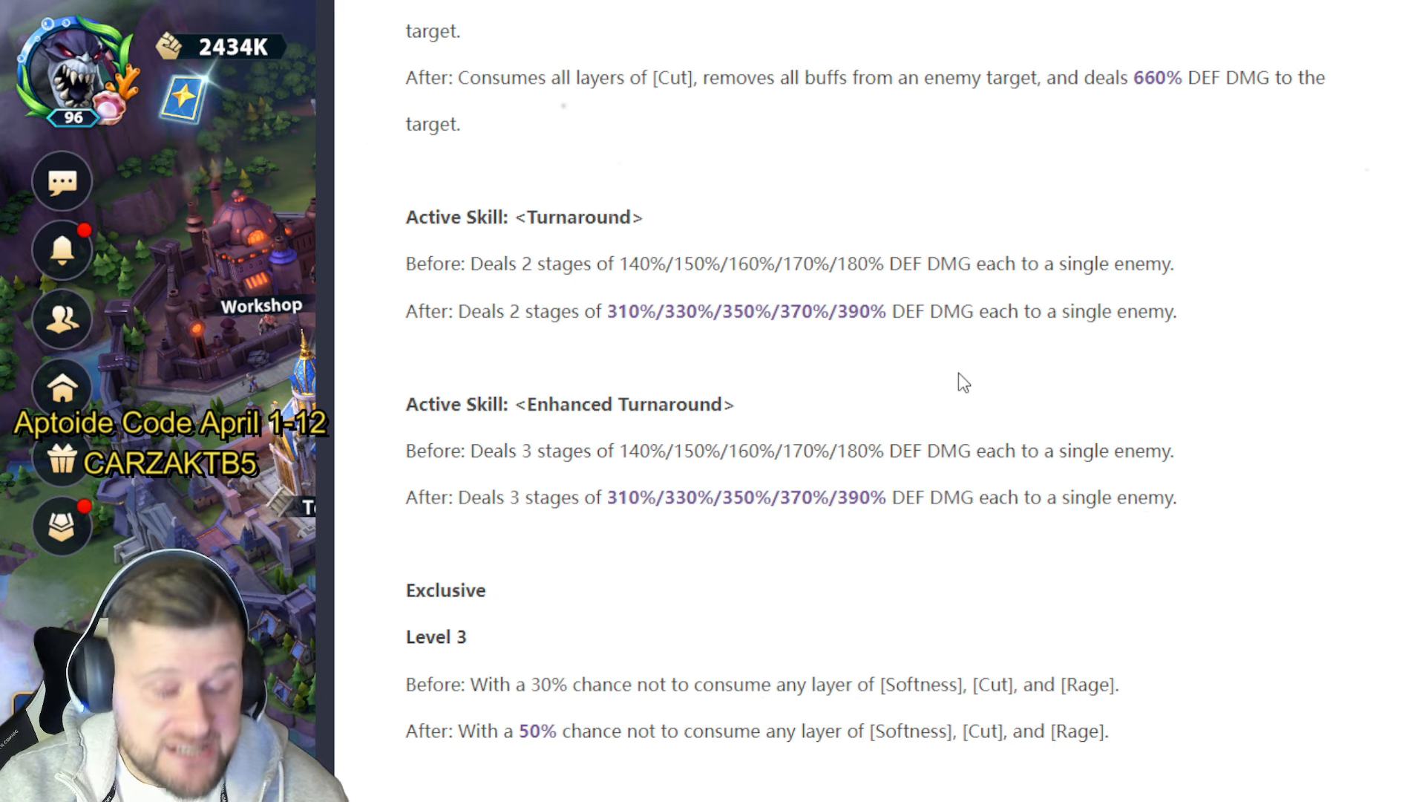
{"action": "mouse_move", "coordinate": [1220, 358]}
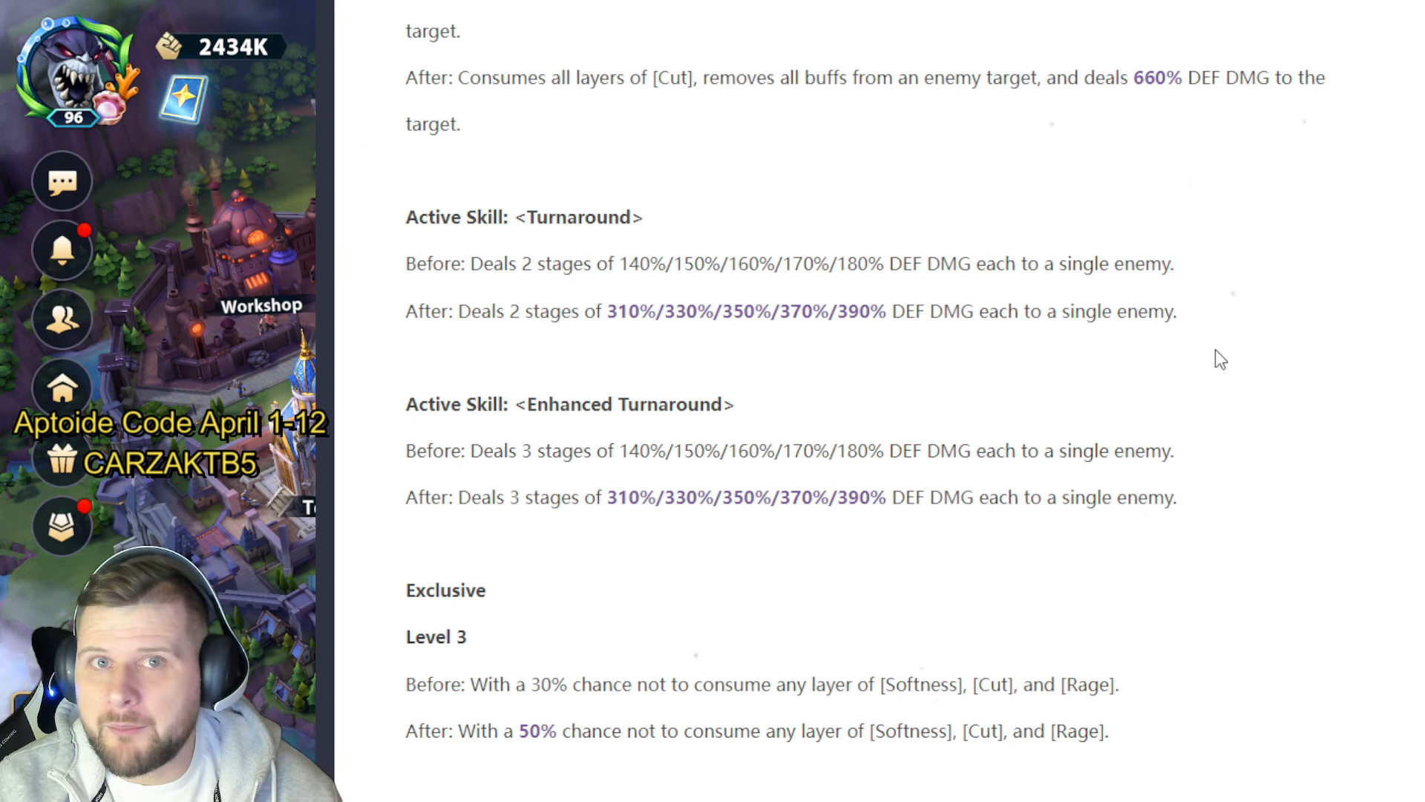
{"action": "scroll", "scroll_direction": "down", "scroll_amount": 3}
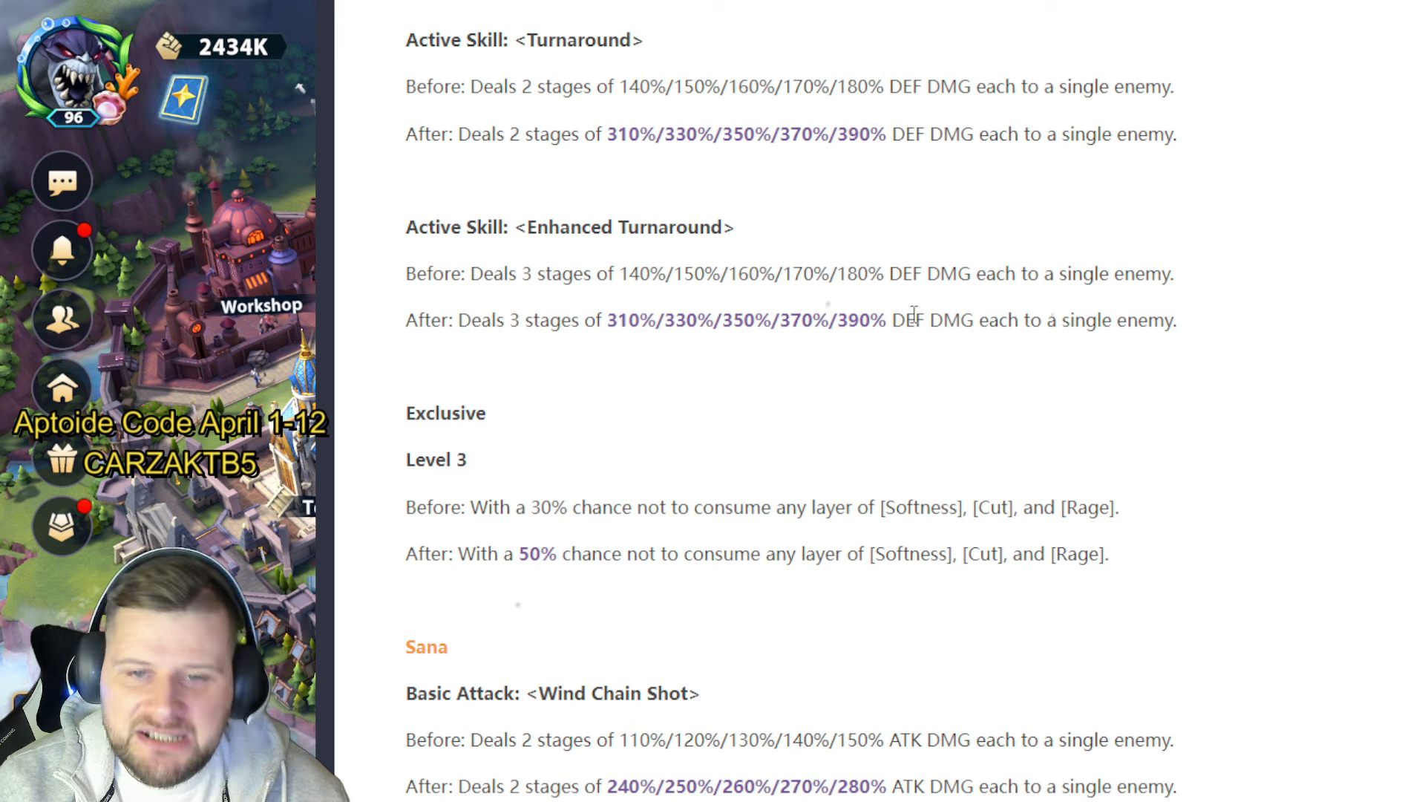
{"action": "scroll", "scroll_direction": "down", "scroll_amount": 3}
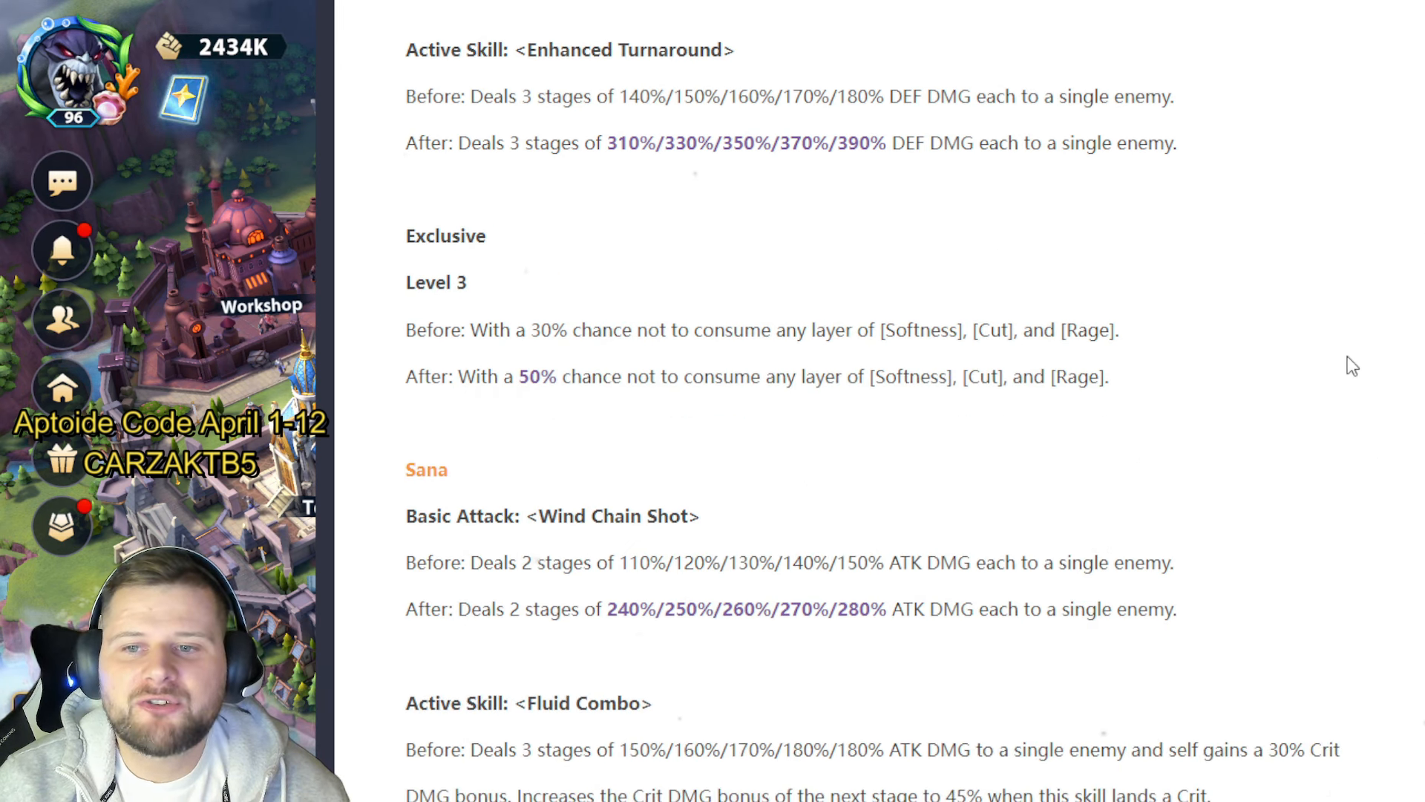
{"action": "mouse_move", "coordinate": [1350, 293]}
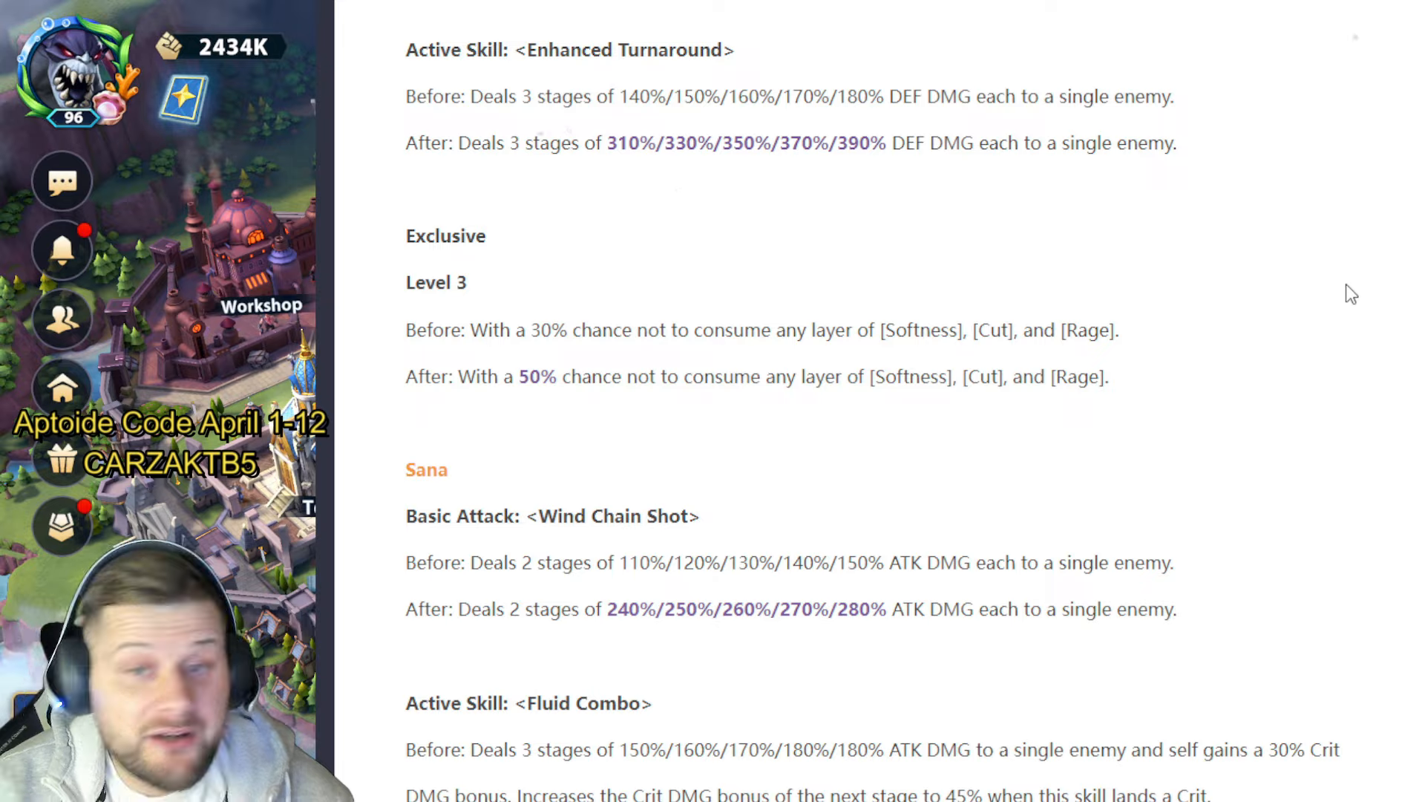
{"action": "mouse_move", "coordinate": [1279, 380]}
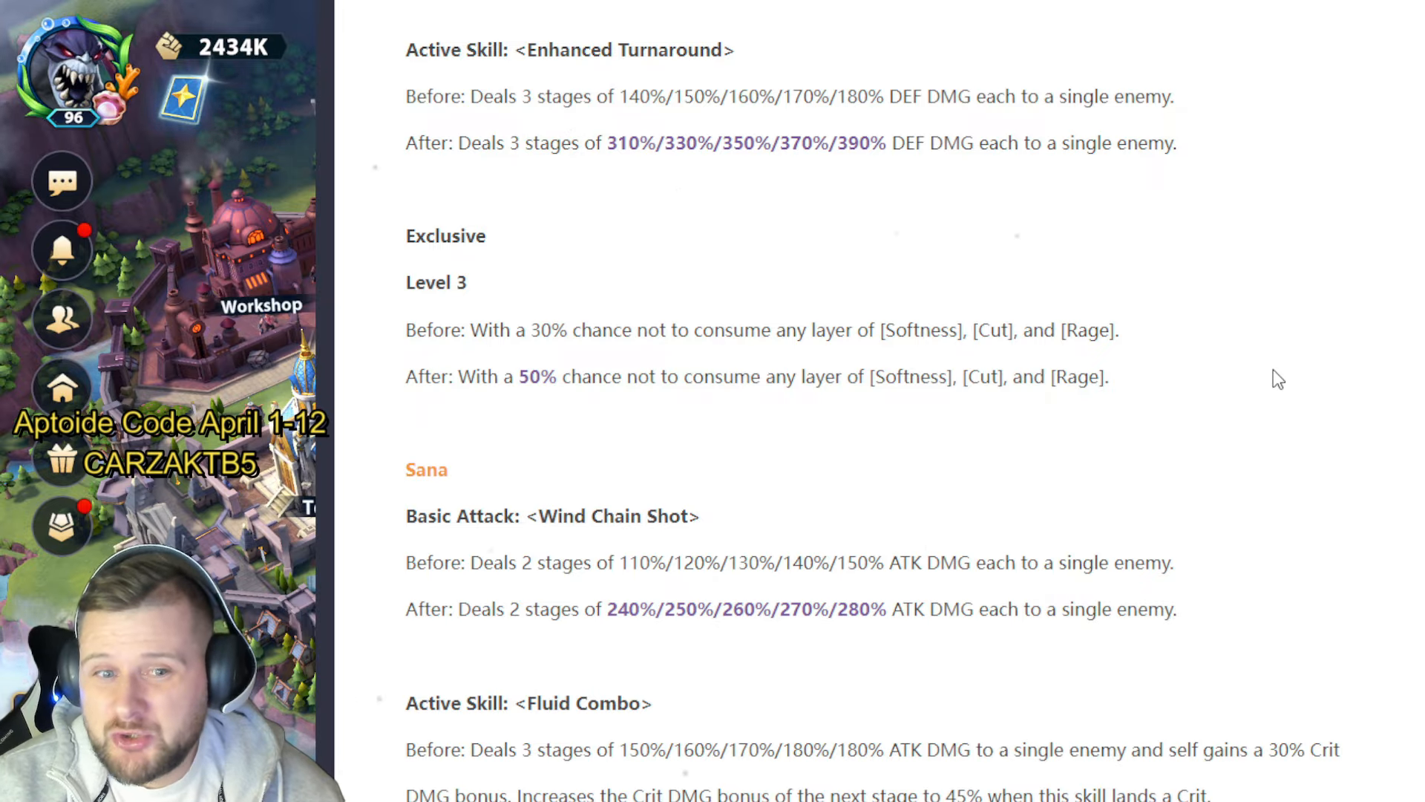
{"action": "scroll", "scroll_direction": "down", "scroll_amount": 3}
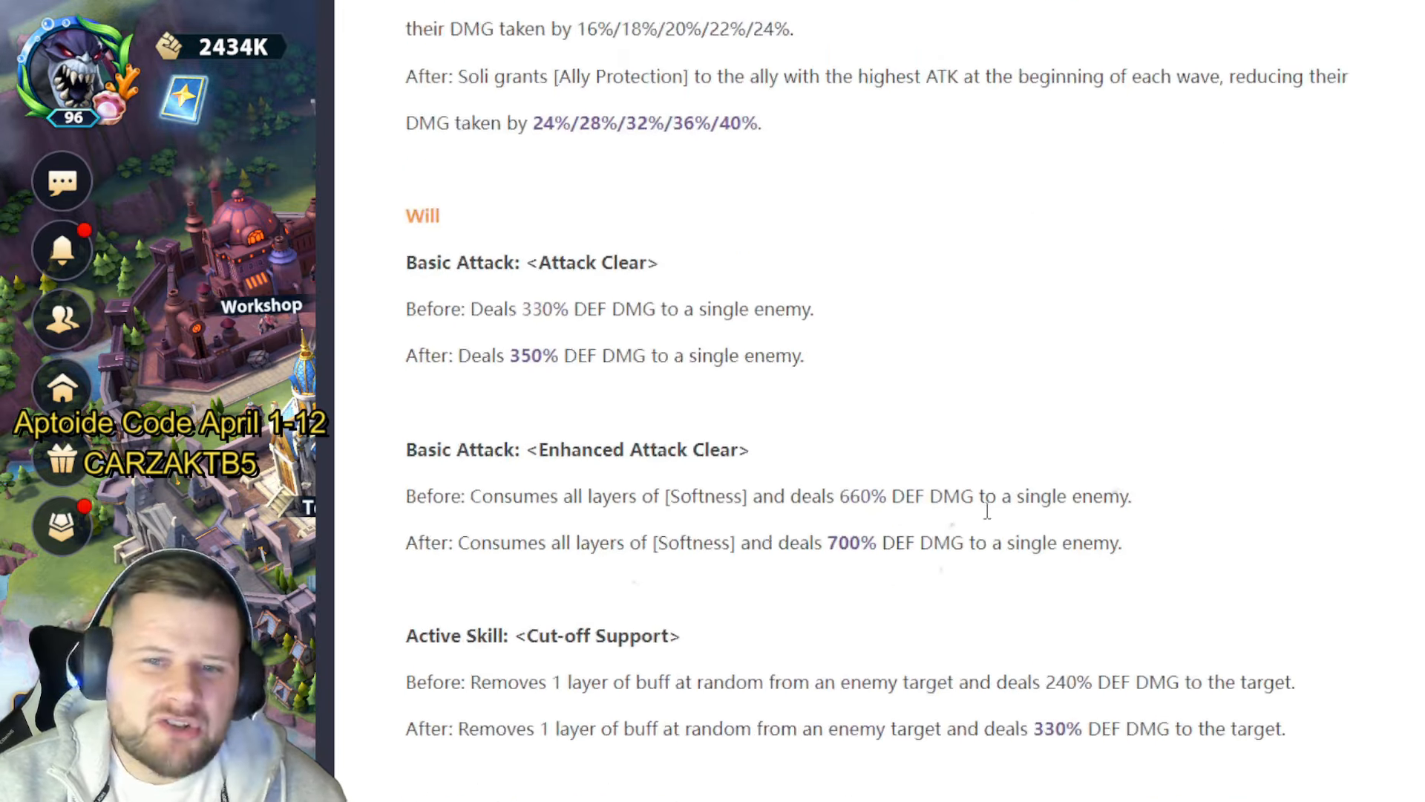
{"action": "scroll", "scroll_direction": "down", "scroll_amount": 3}
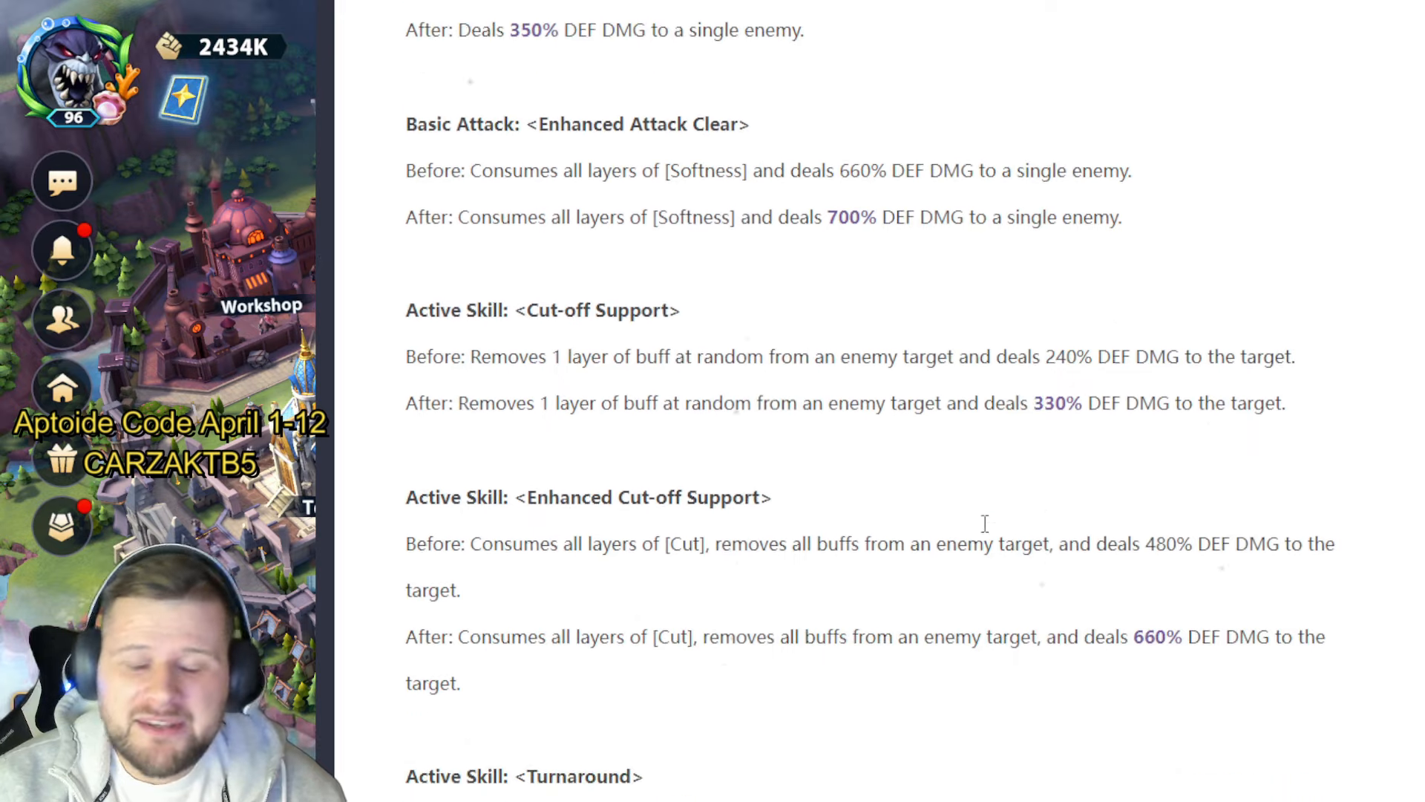
{"action": "scroll", "scroll_direction": "down", "scroll_amount": 3}
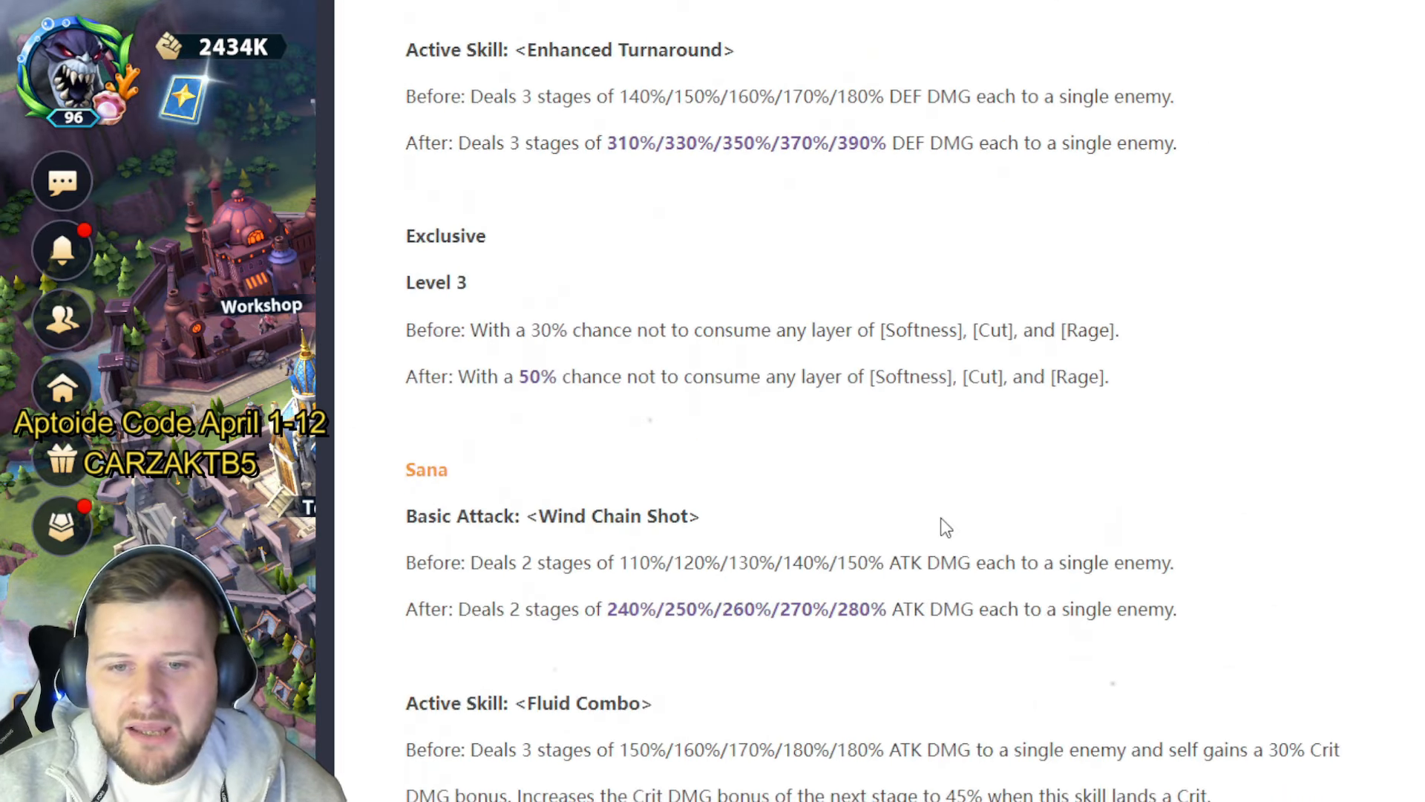
{"action": "scroll", "scroll_direction": "down", "scroll_amount": 3}
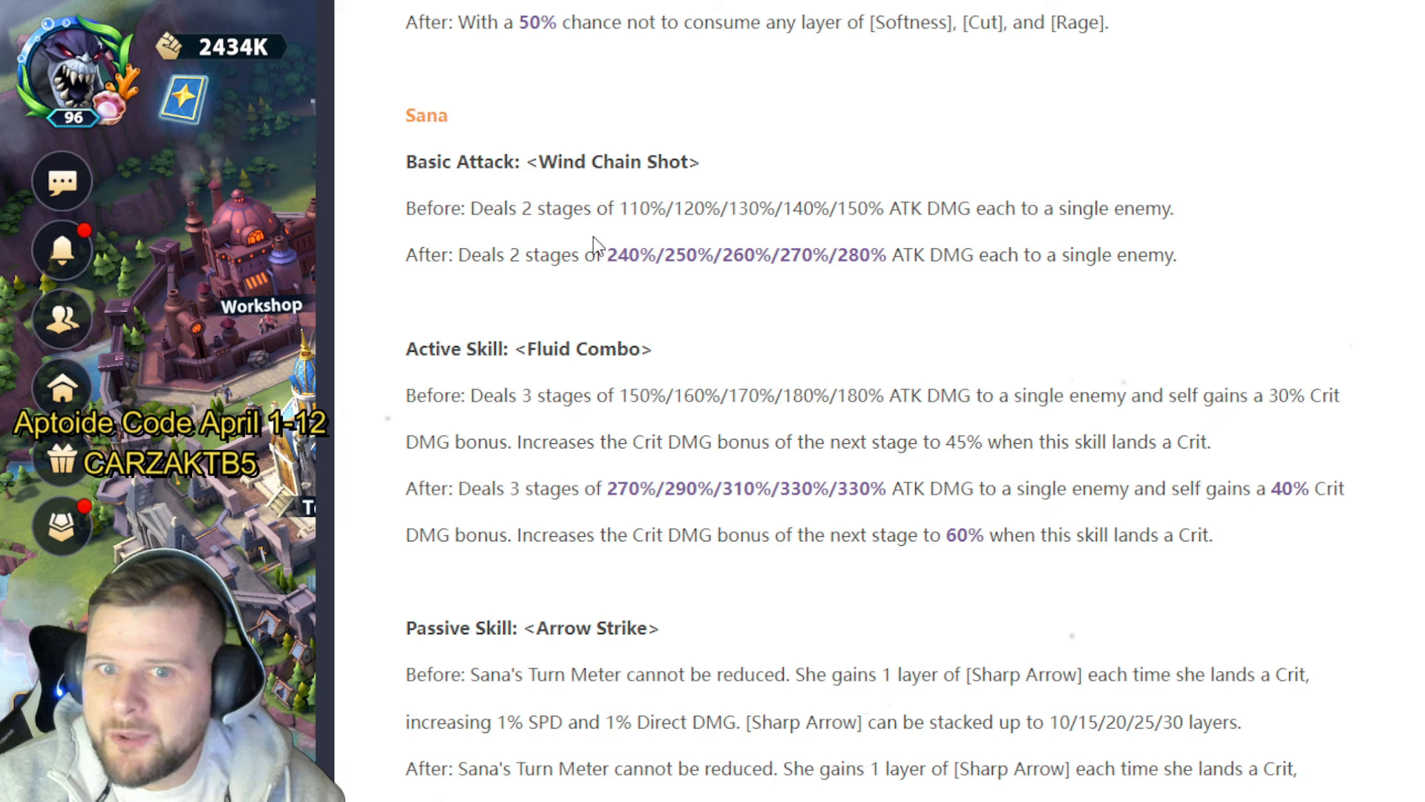
{"action": "mouse_move", "coordinate": [386, 237]}
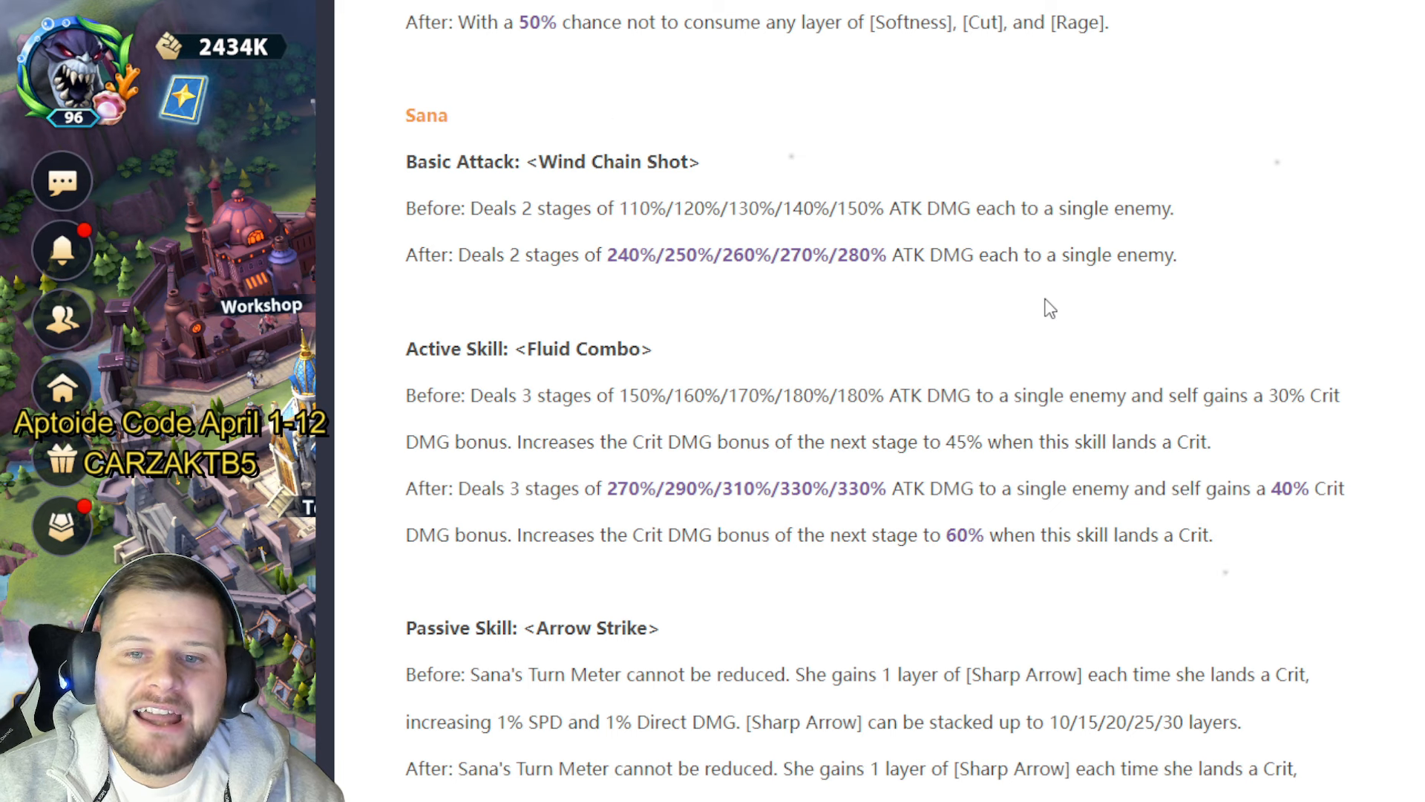
{"action": "scroll", "scroll_direction": "down", "scroll_amount": 3}
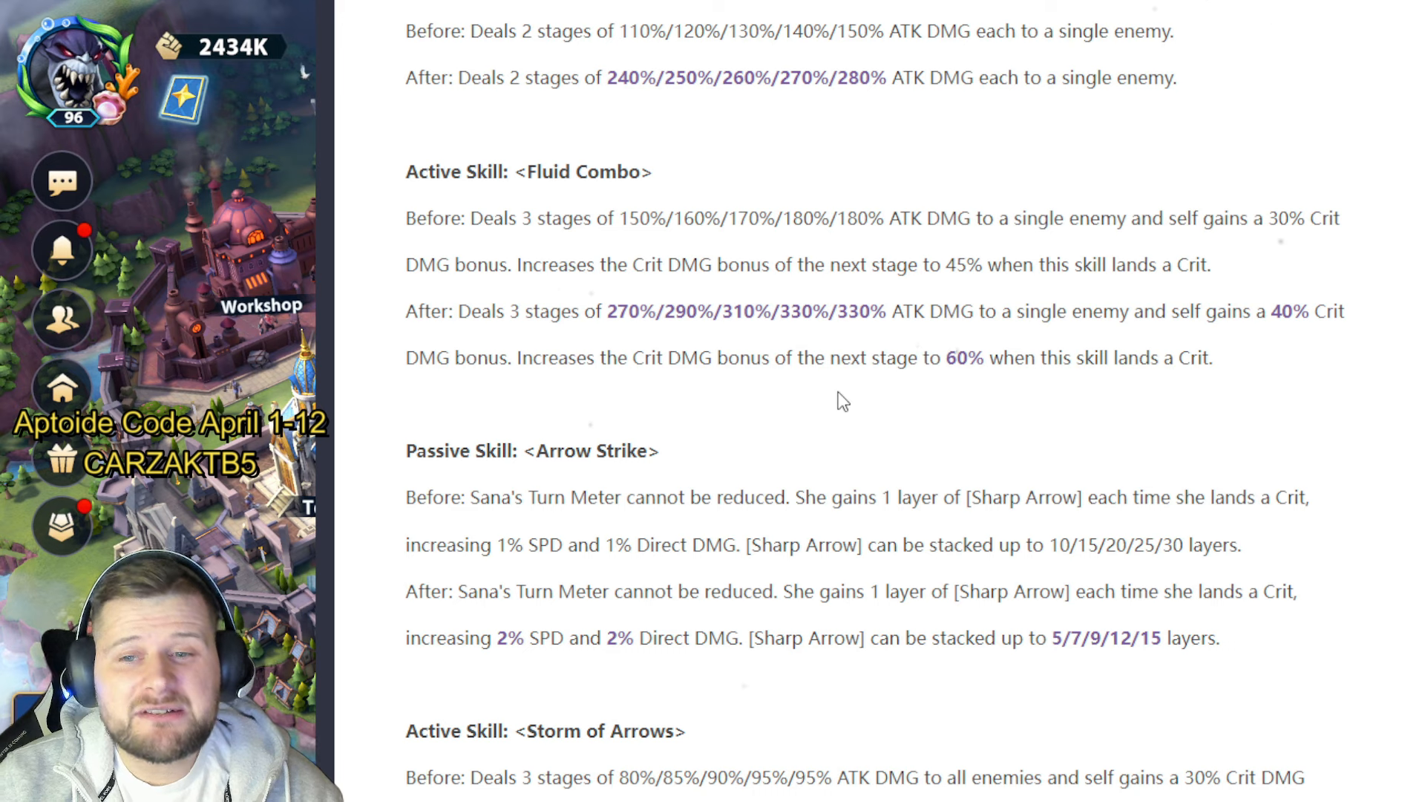
{"action": "mouse_move", "coordinate": [1173, 417]}
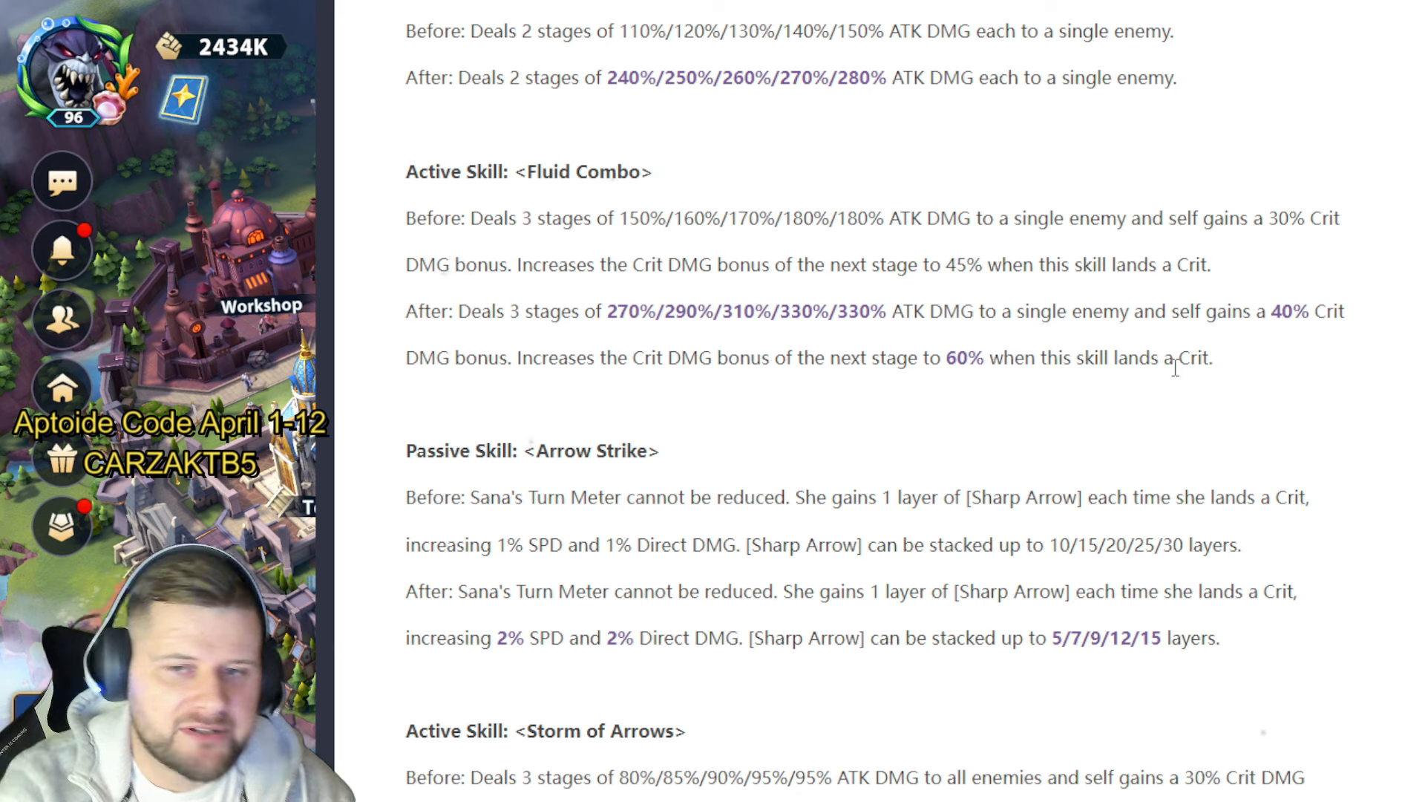
{"action": "scroll", "scroll_direction": "down", "scroll_amount": 3}
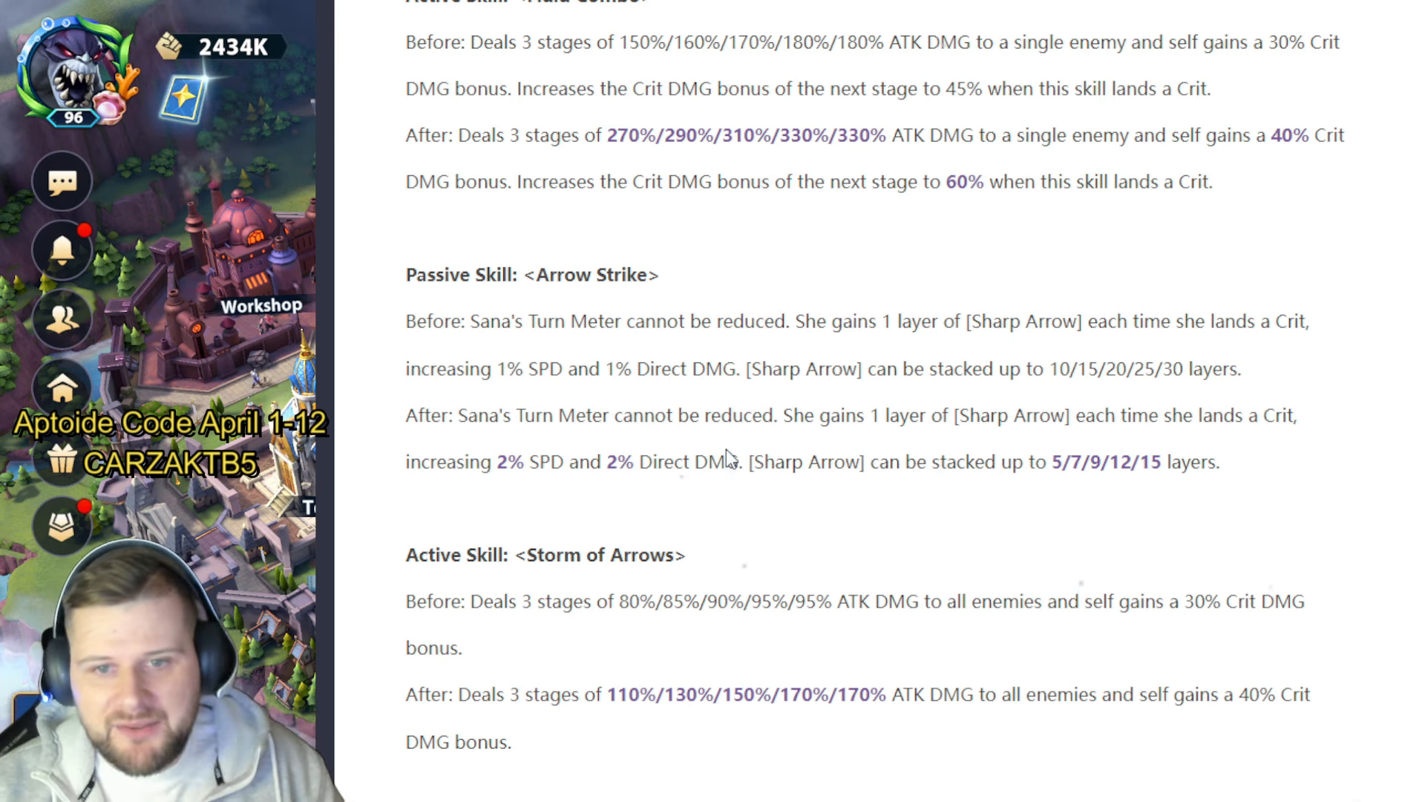
{"action": "scroll", "scroll_direction": "down", "scroll_amount": 3}
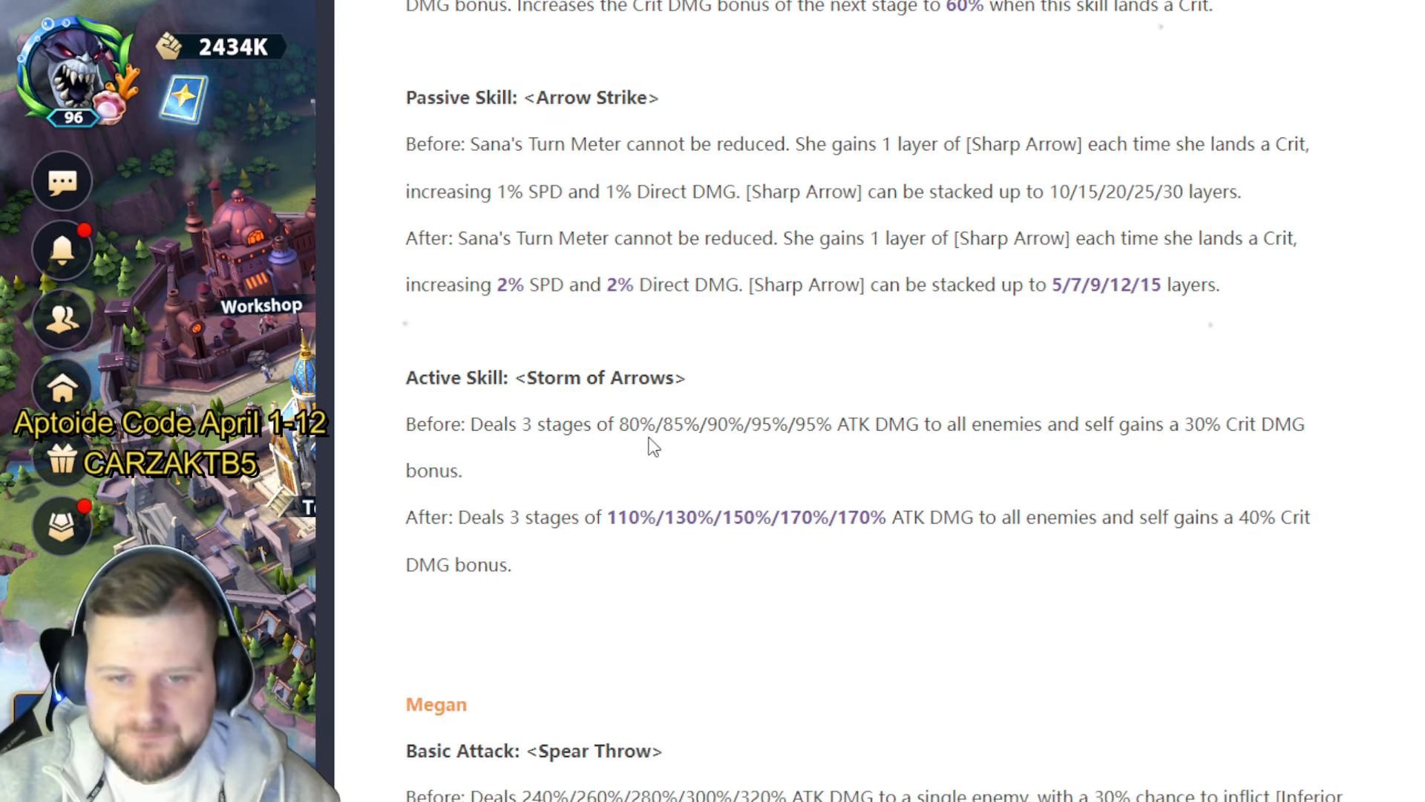
{"action": "scroll", "scroll_direction": "down", "scroll_amount": 3}
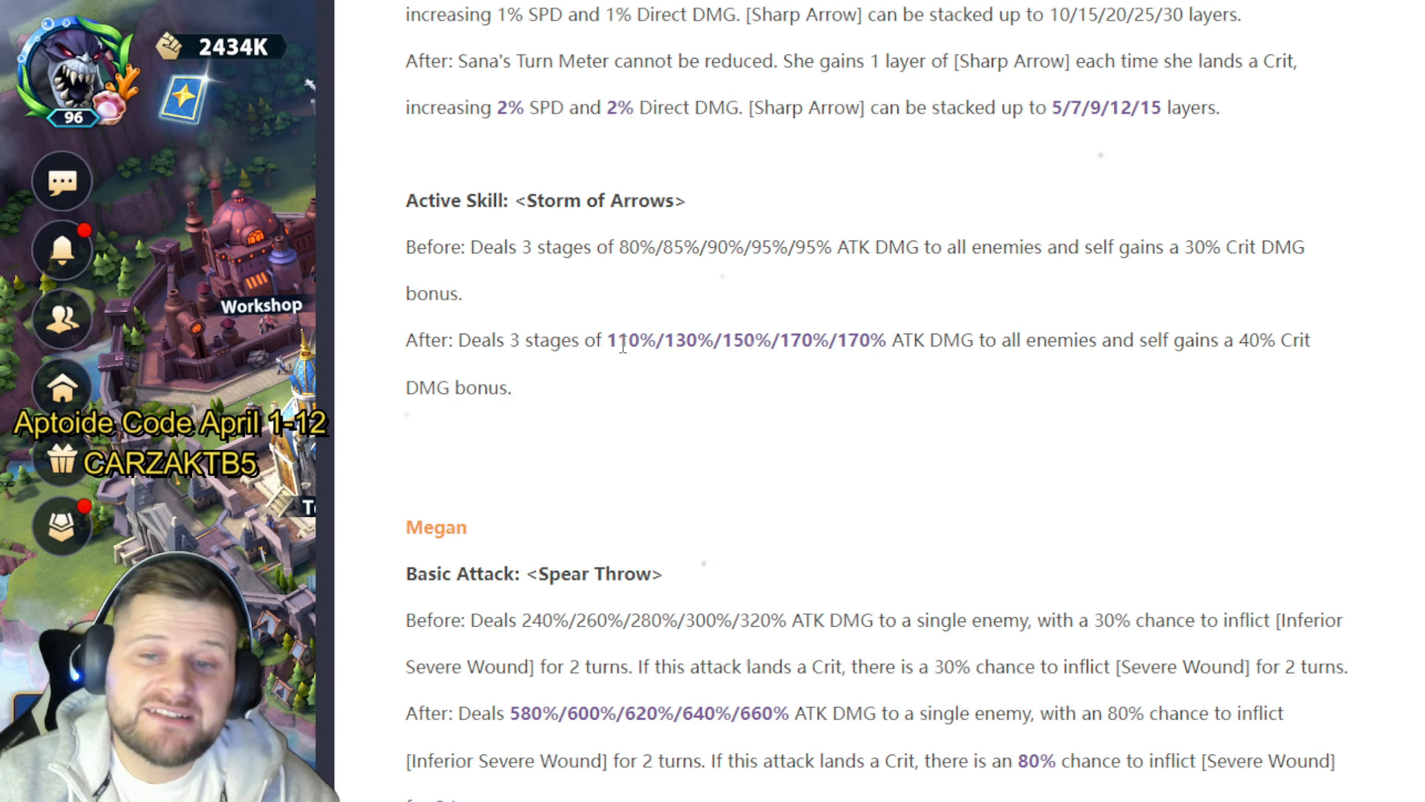
{"action": "mouse_move", "coordinate": [989, 416]}
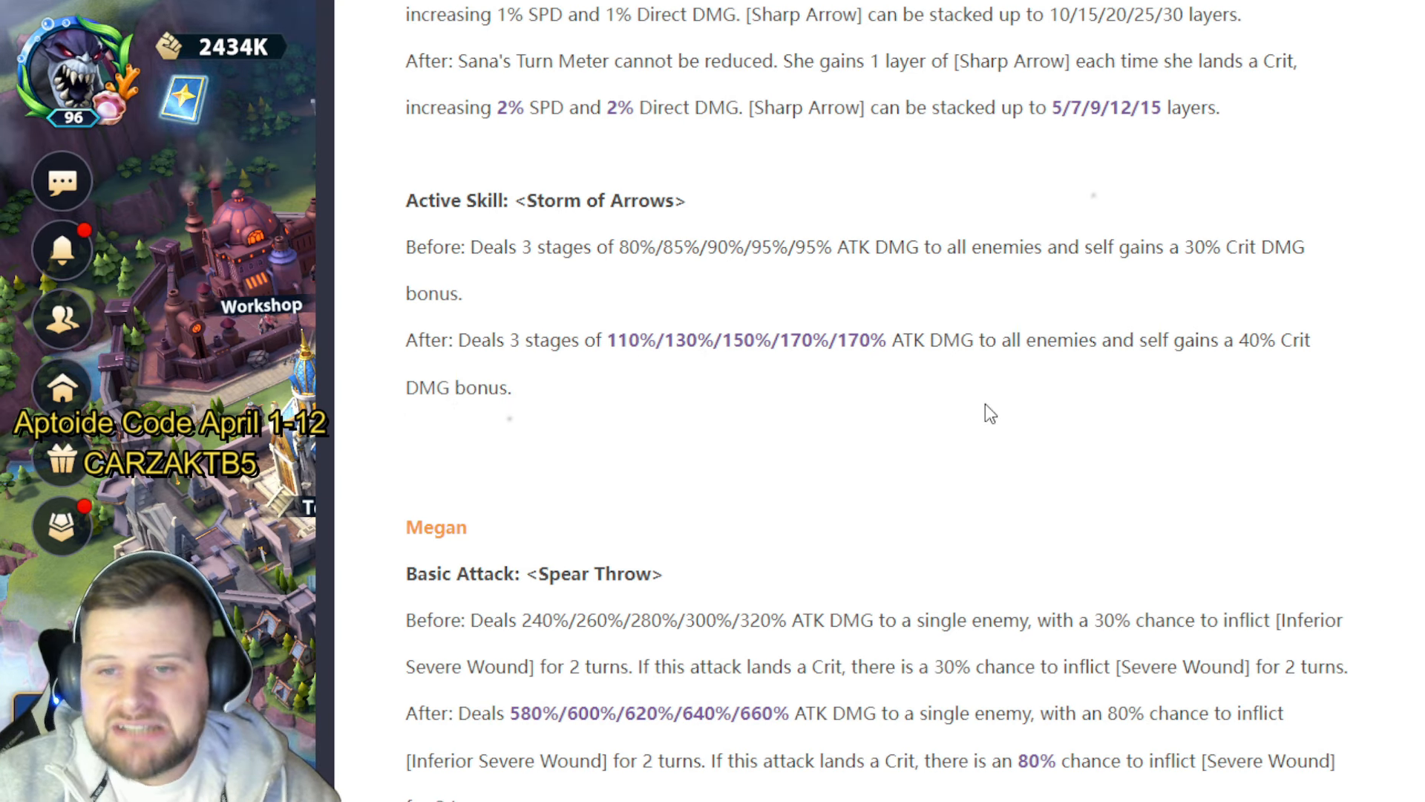
{"action": "mouse_move", "coordinate": [1239, 376]}
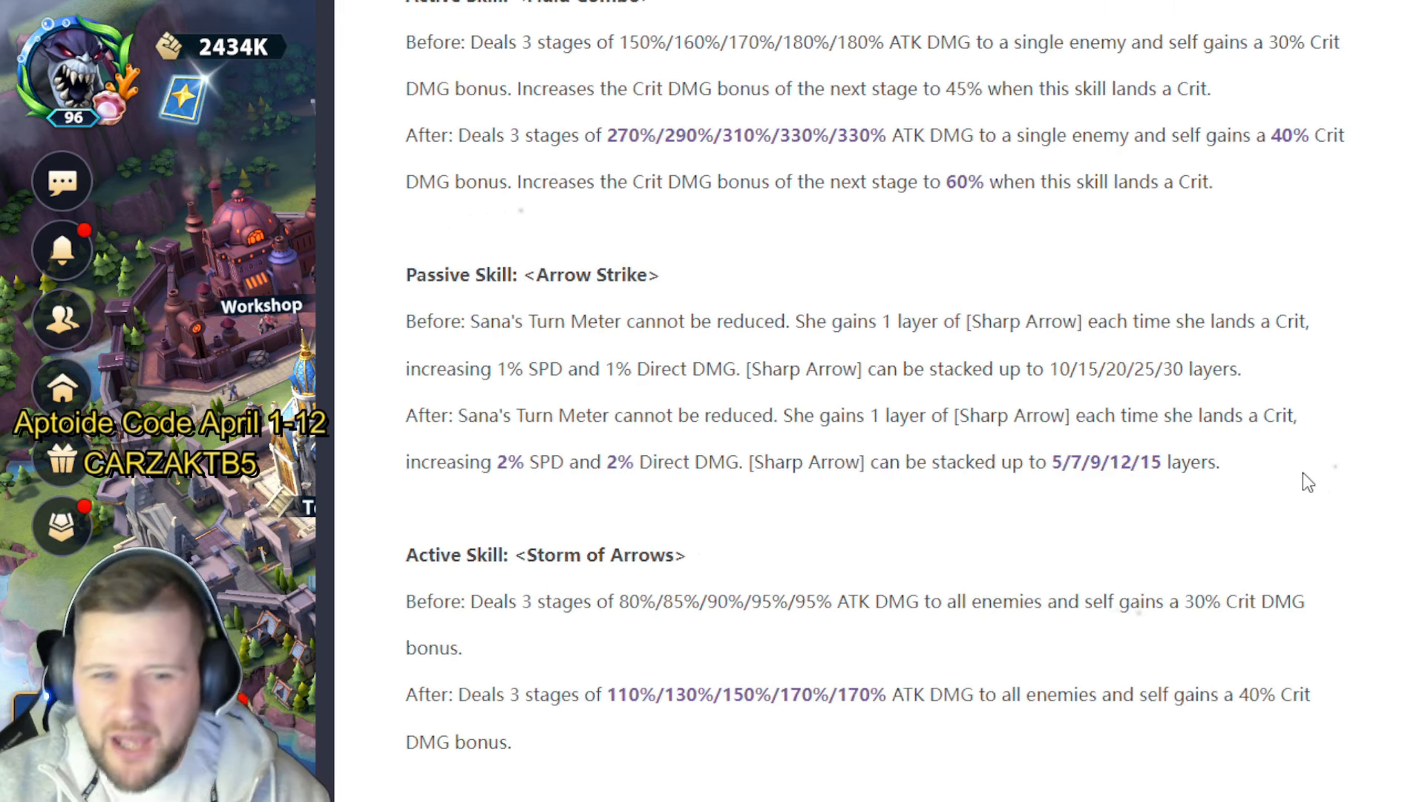
{"action": "mouse_move", "coordinate": [962, 505]}
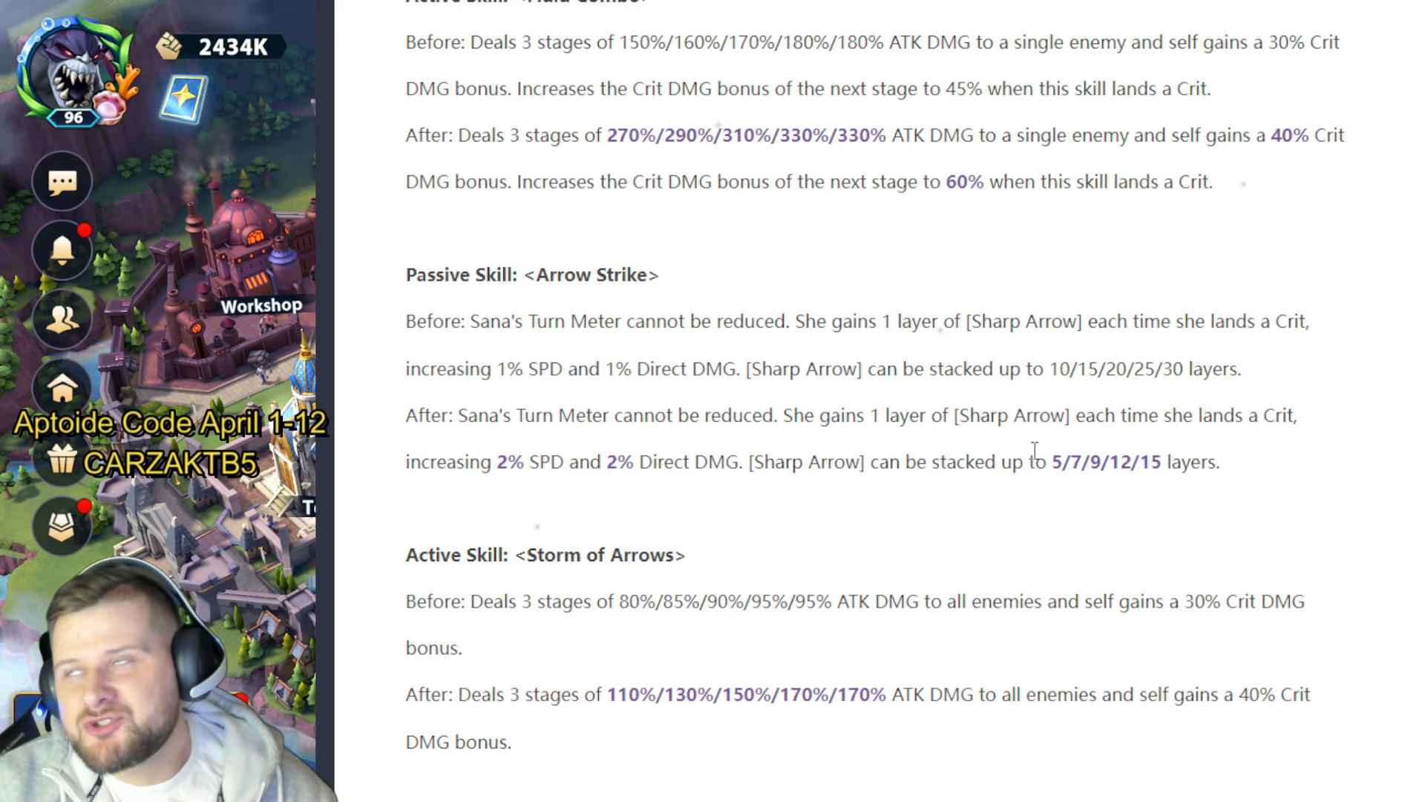
{"action": "scroll", "scroll_direction": "down", "scroll_amount": 3}
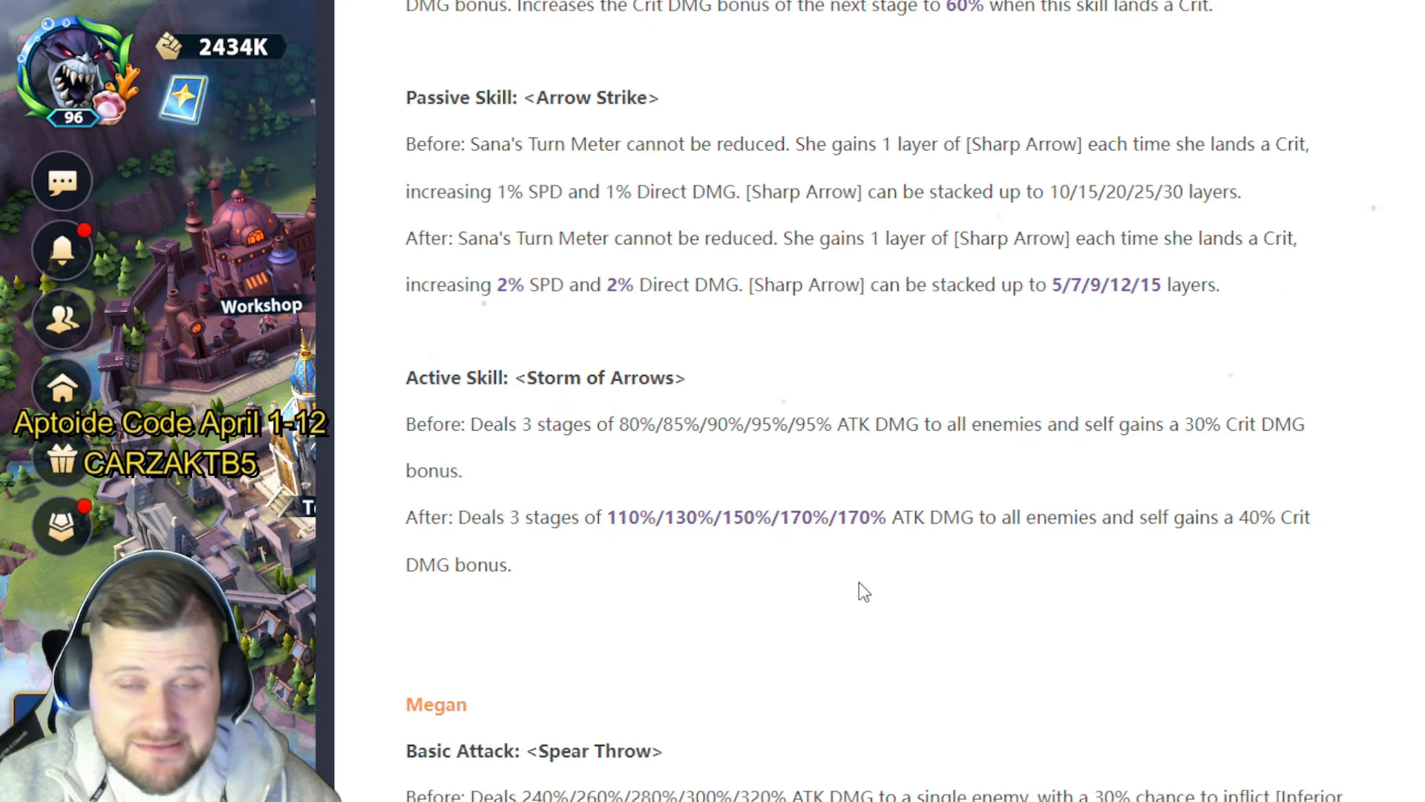
{"action": "scroll", "scroll_direction": "down", "scroll_amount": 3}
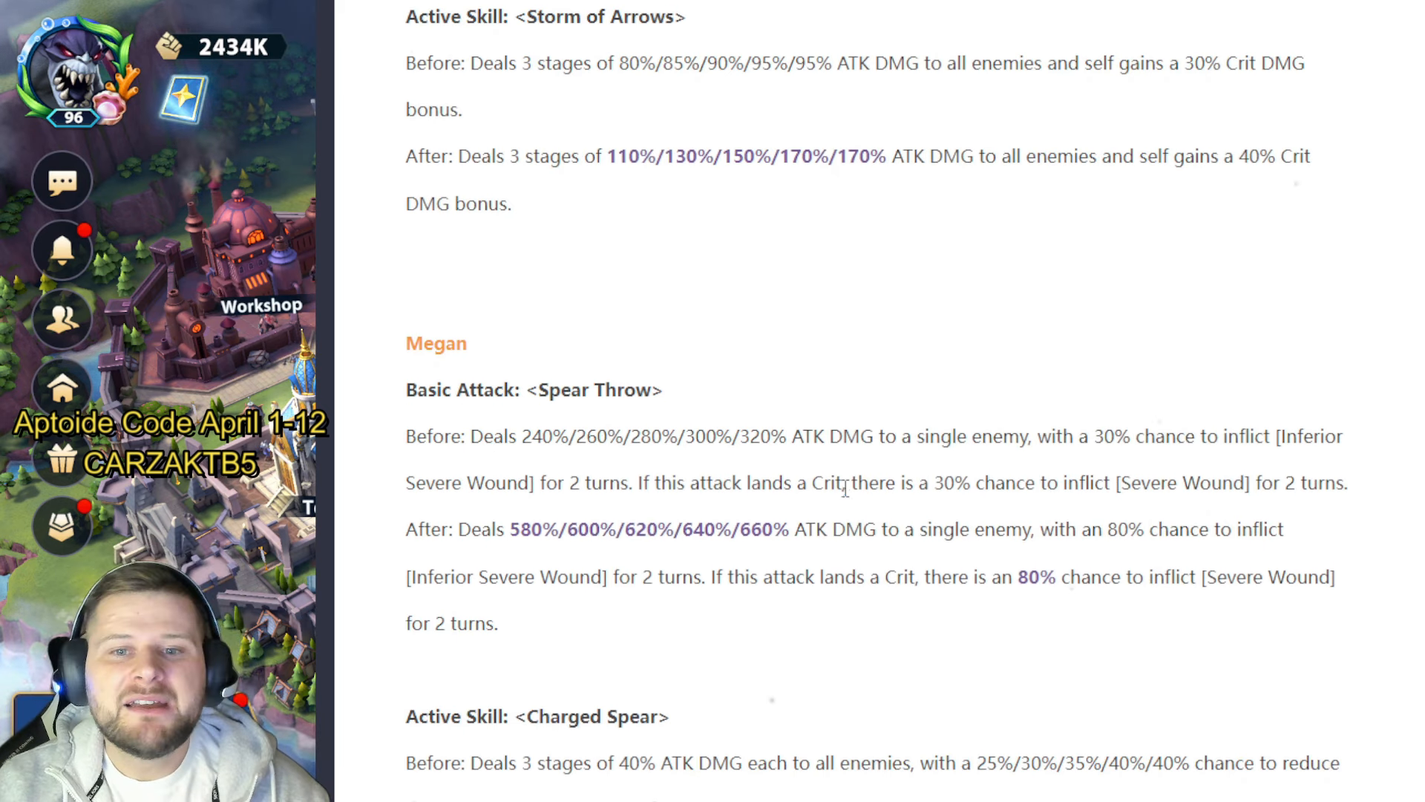
{"action": "scroll", "scroll_direction": "down", "scroll_amount": 3}
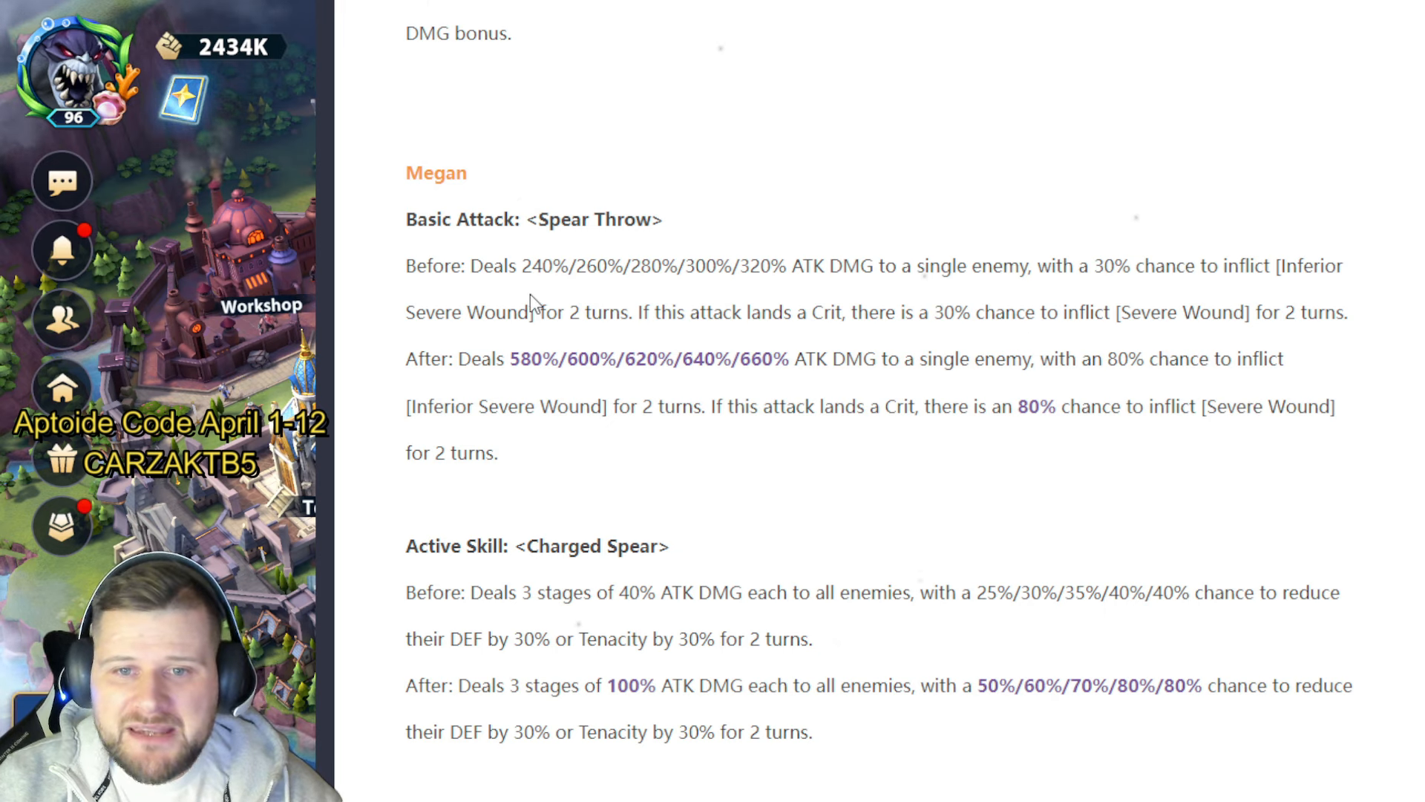
{"action": "mouse_move", "coordinate": [809, 293]}
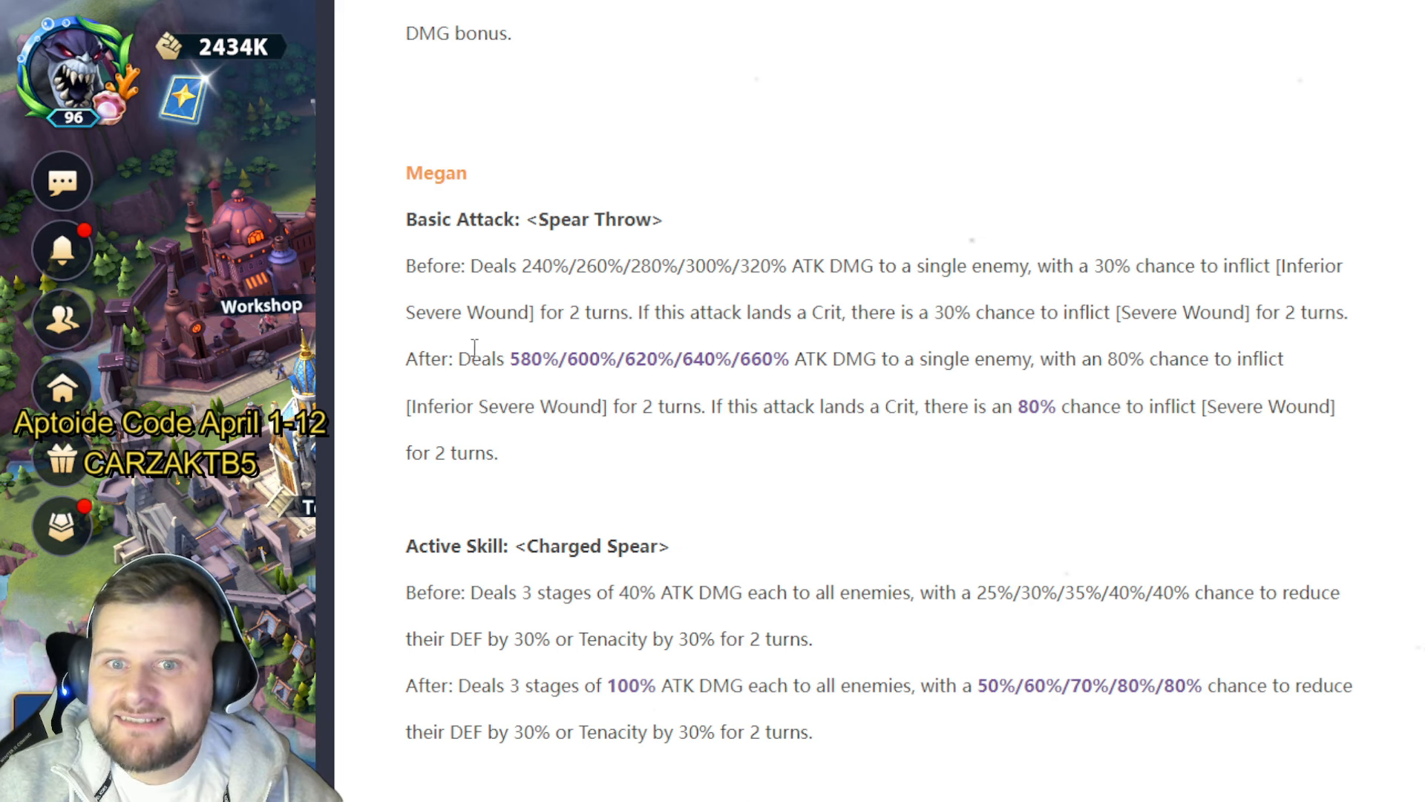
{"action": "scroll", "scroll_direction": "down", "scroll_amount": 3}
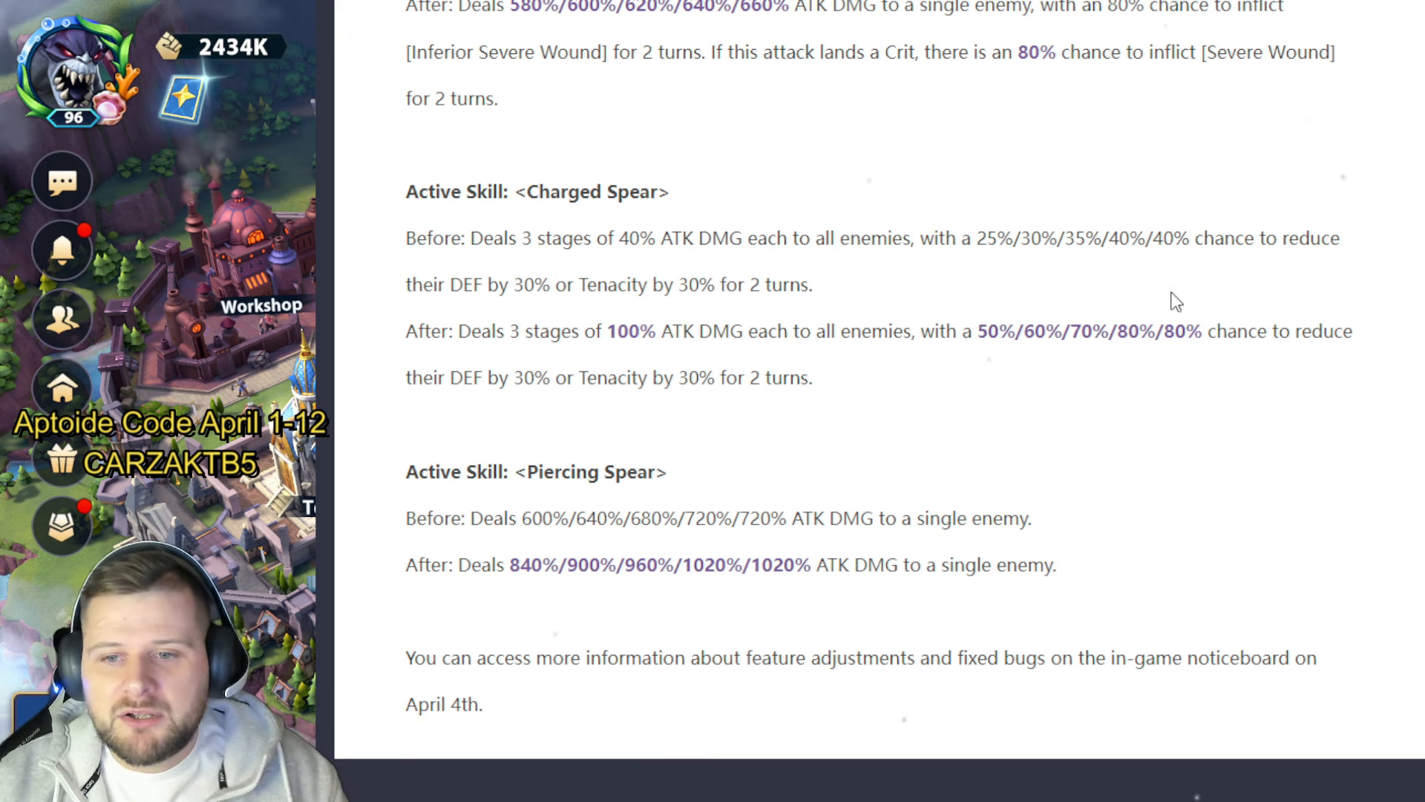
{"action": "mouse_move", "coordinate": [497, 496]}
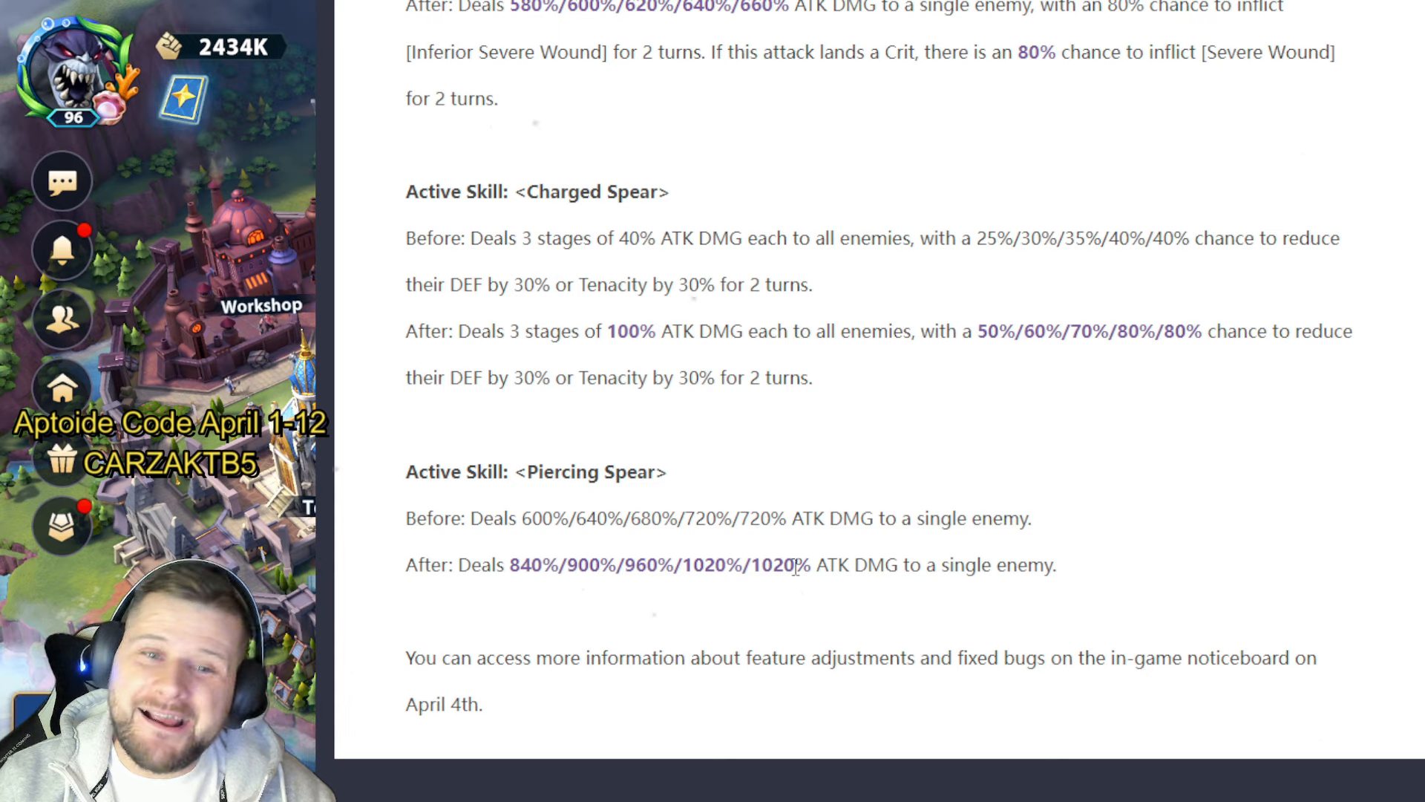
{"action": "mouse_move", "coordinate": [1023, 436]}
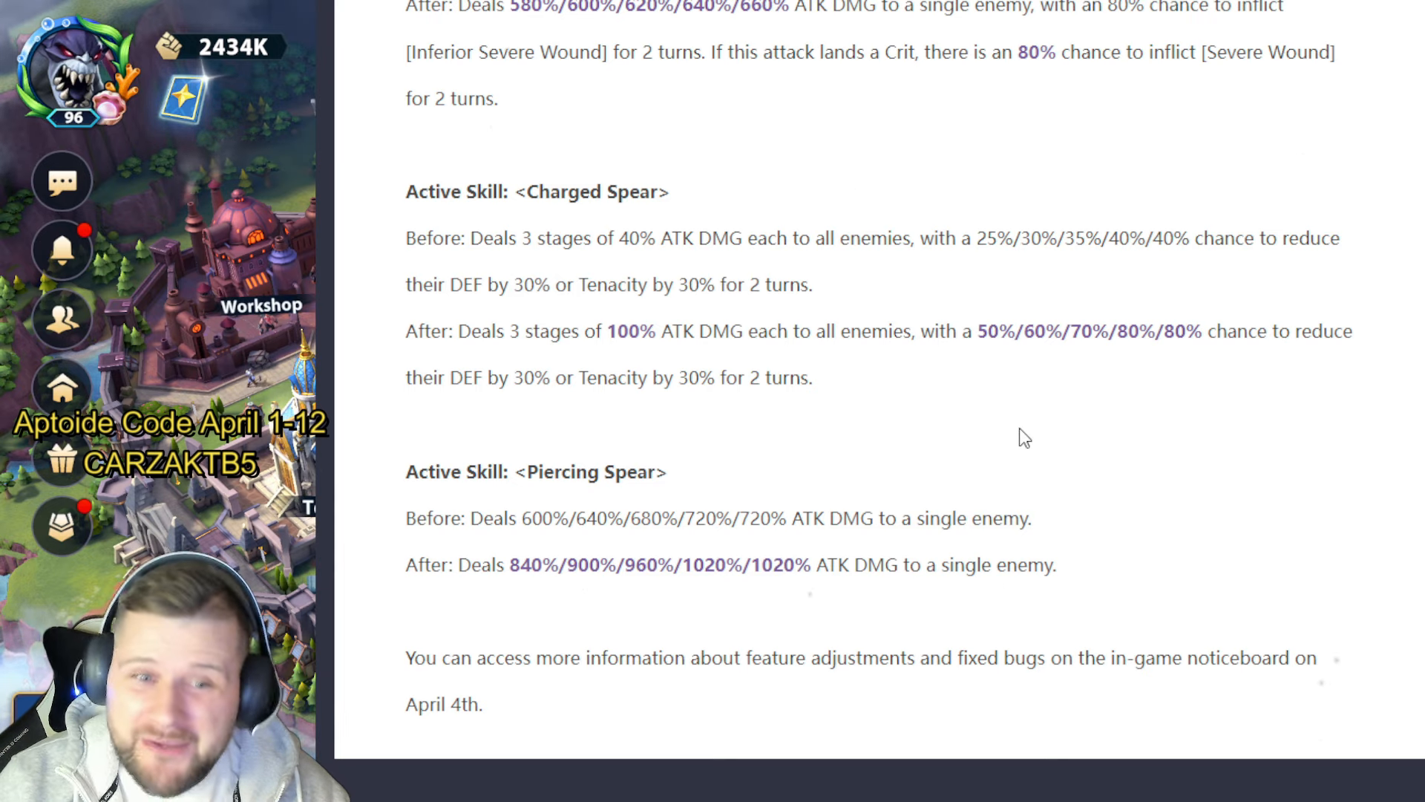
{"action": "mouse_move", "coordinate": [1248, 400]}
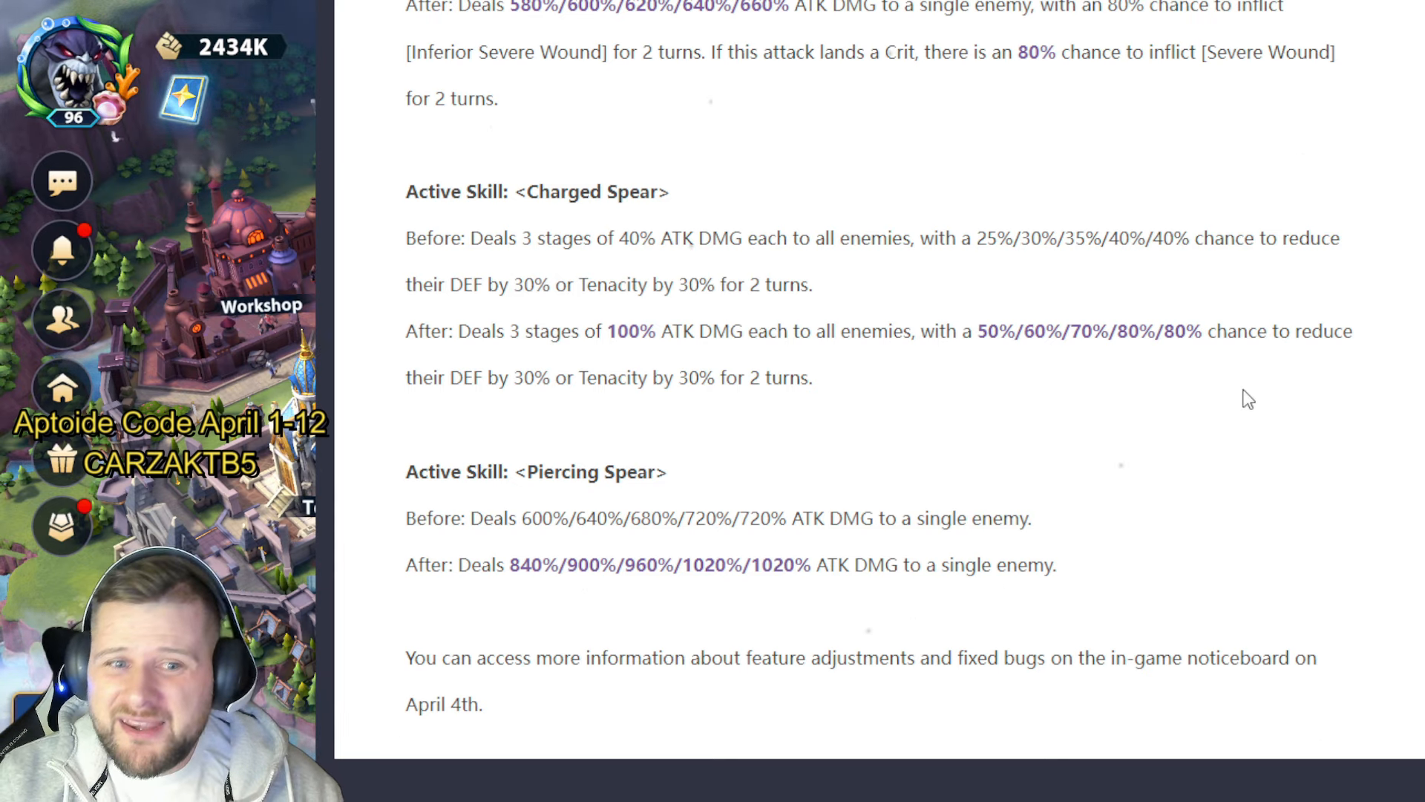
{"action": "scroll", "scroll_direction": "down", "scroll_amount": 3}
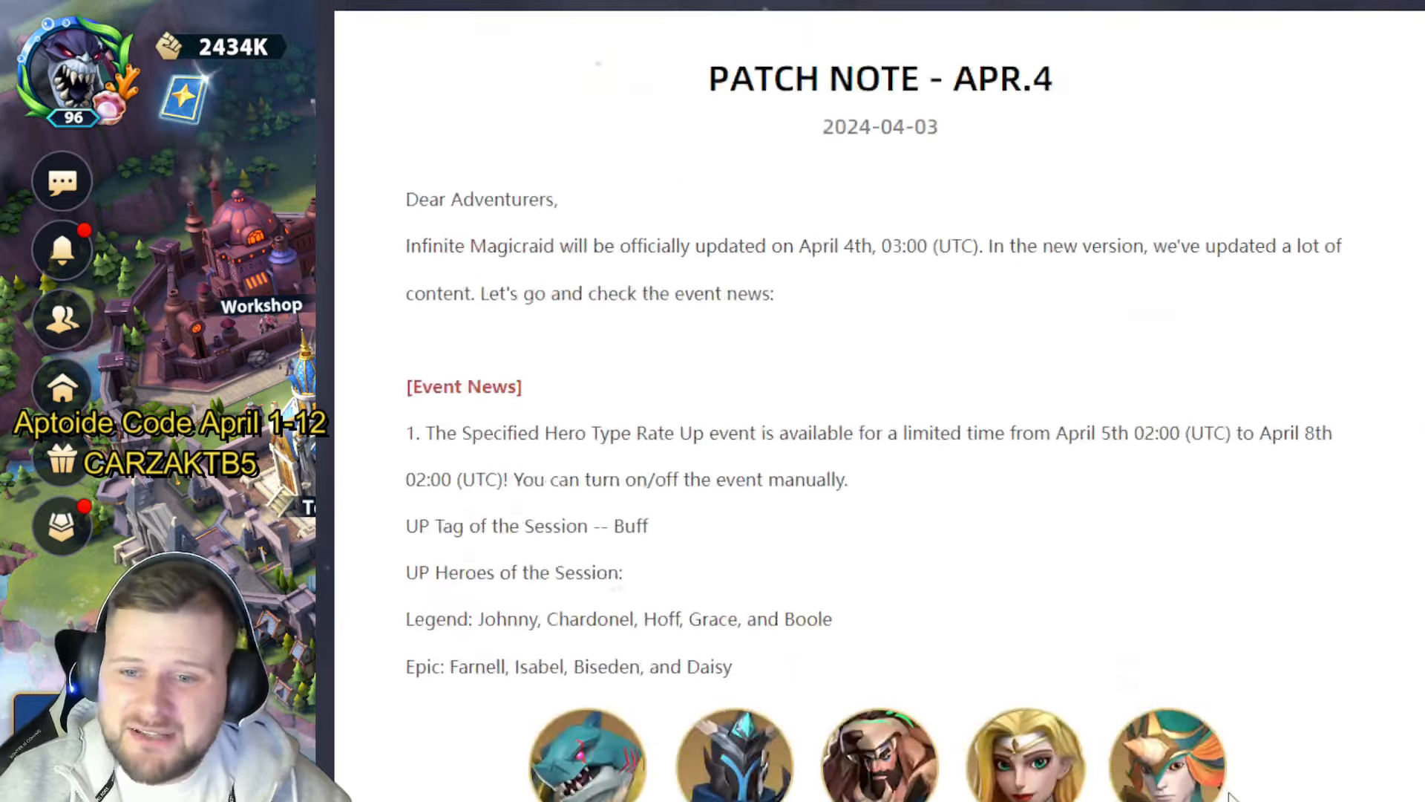
{"action": "scroll", "scroll_direction": "down", "scroll_amount": 3}
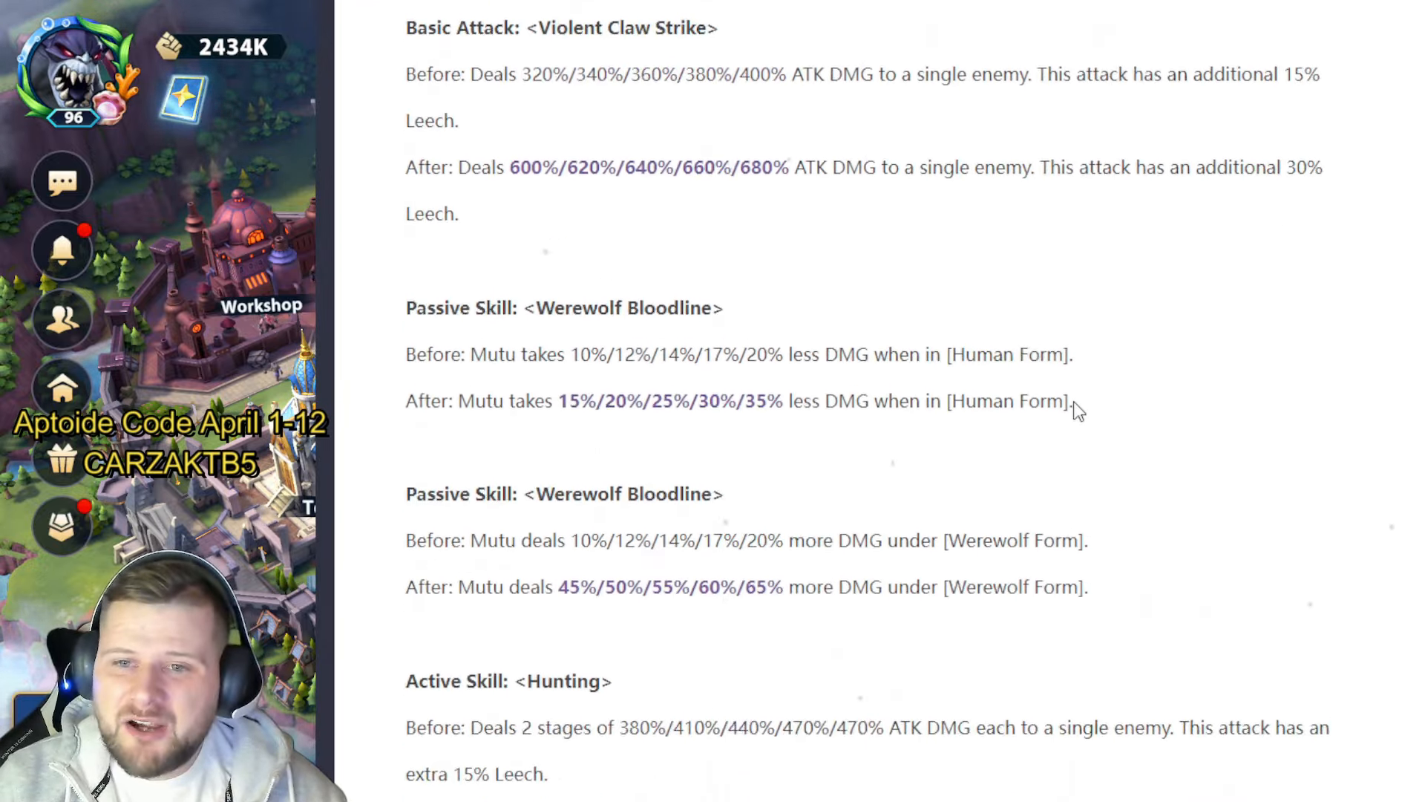
{"action": "scroll", "scroll_direction": "down", "scroll_amount": 3}
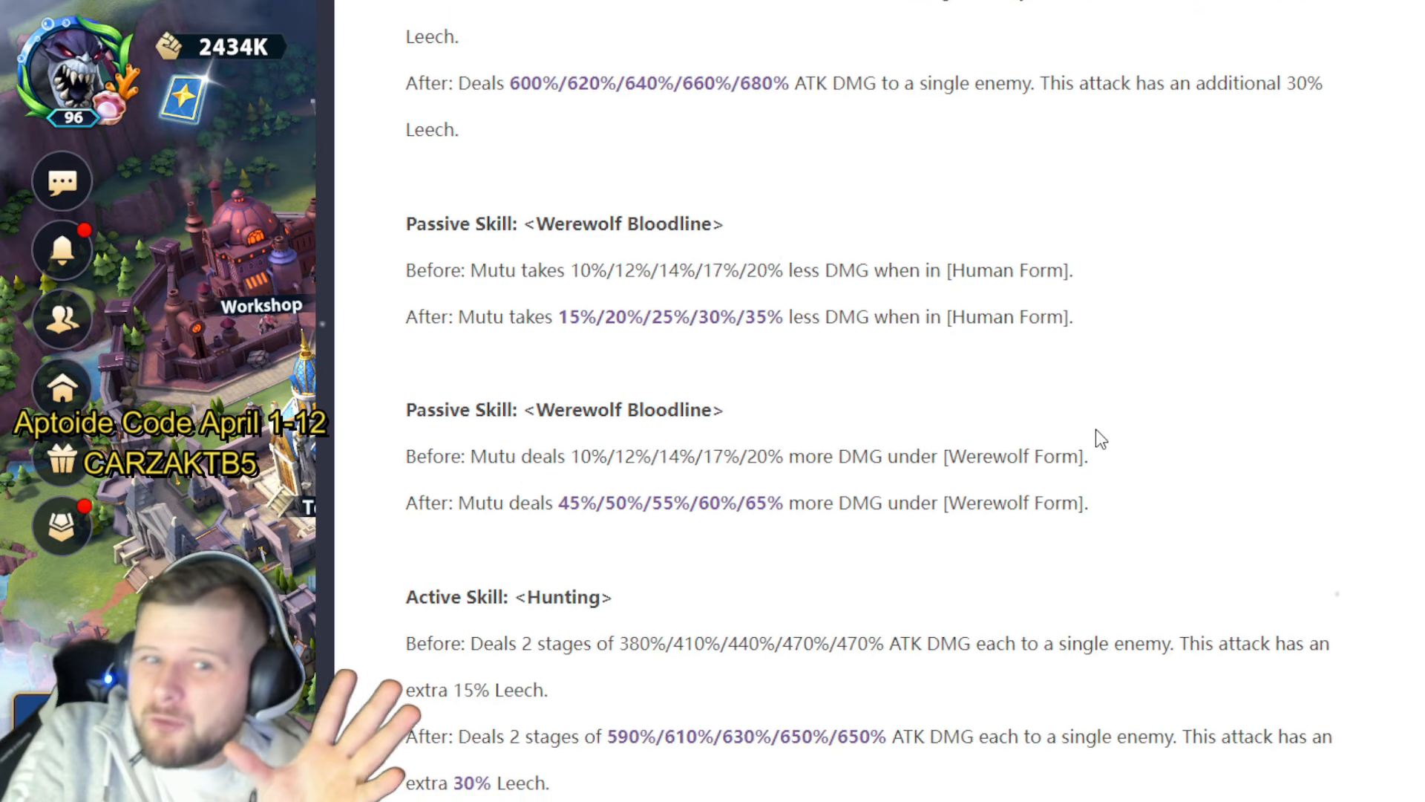
{"action": "scroll", "scroll_direction": "down", "scroll_amount": 3}
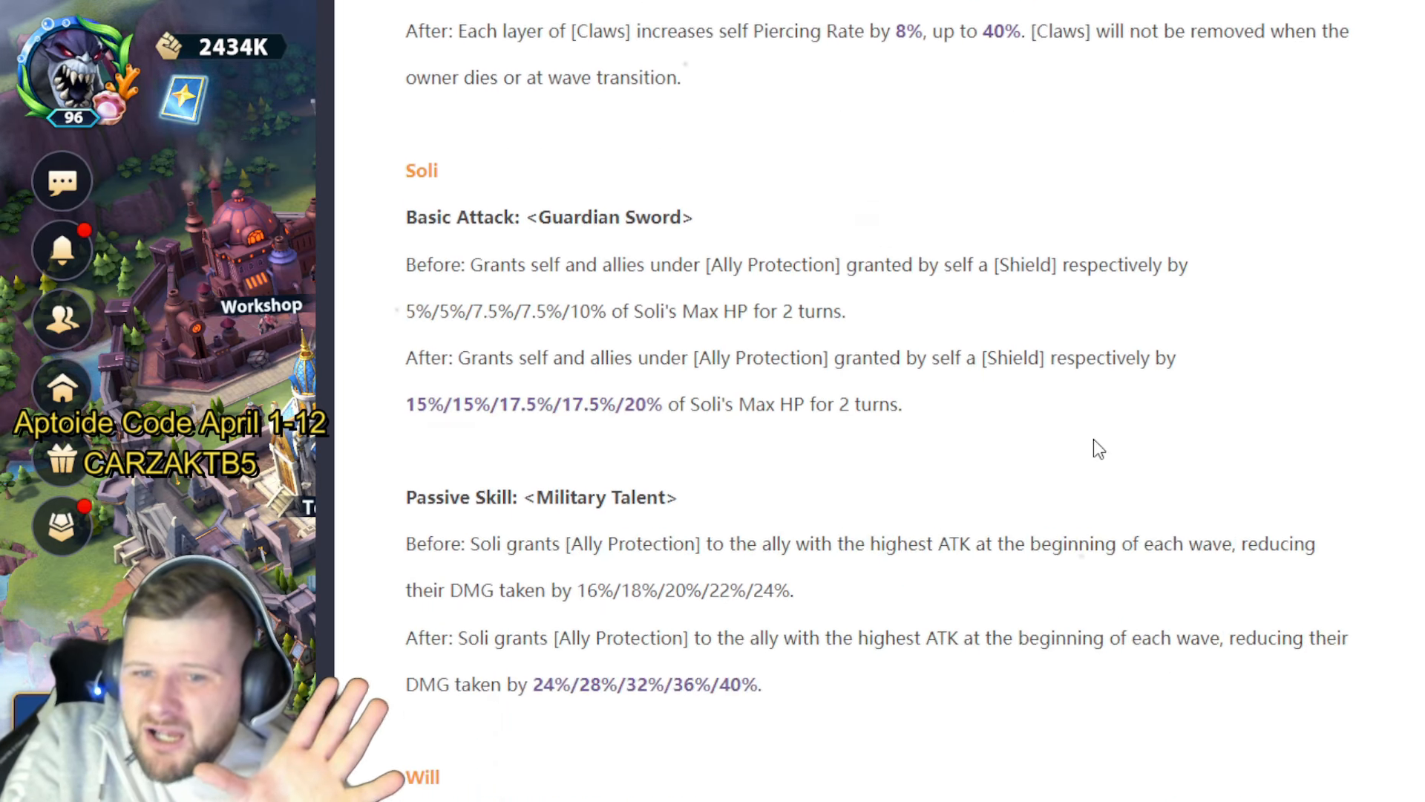
{"action": "scroll", "scroll_direction": "down", "scroll_amount": 3}
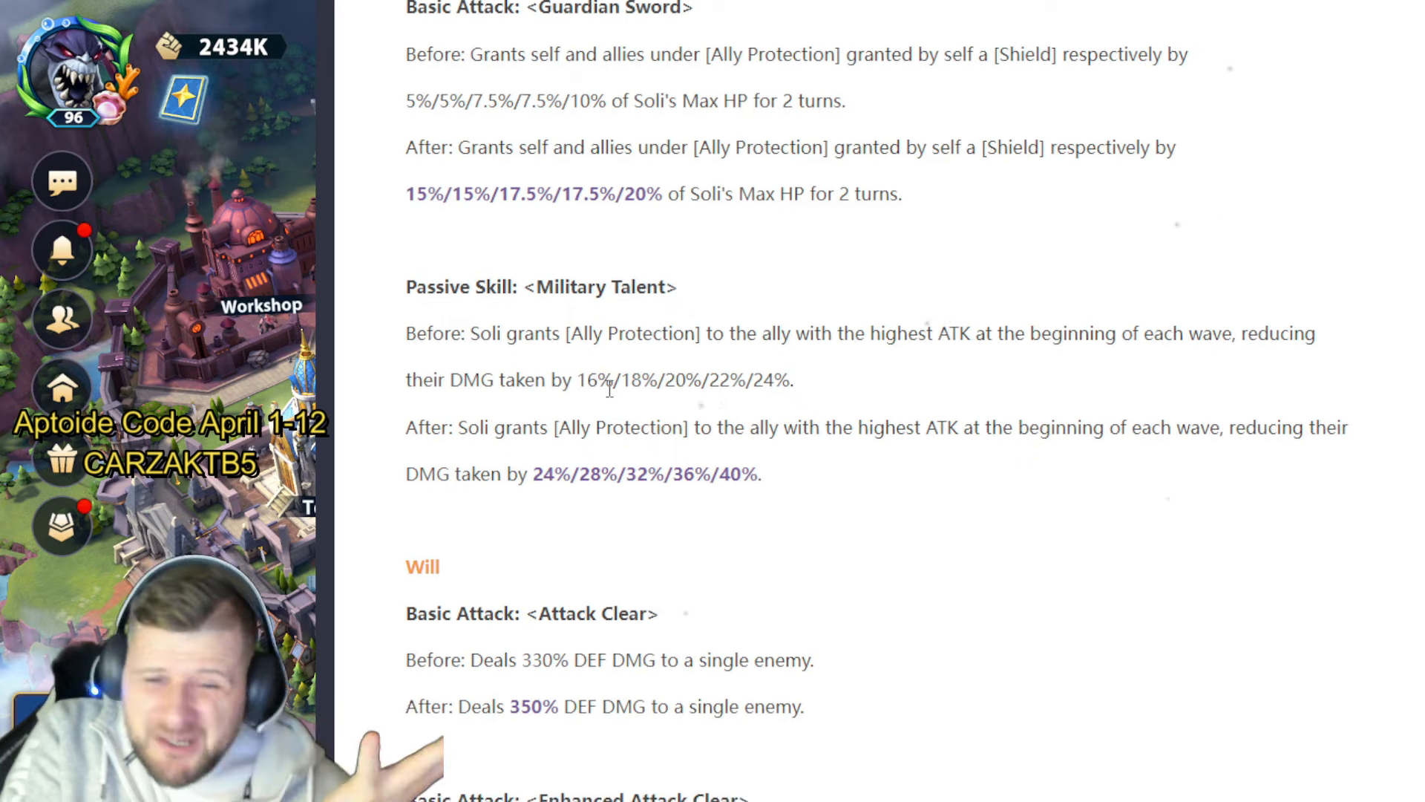
{"action": "scroll", "scroll_direction": "down", "scroll_amount": 3}
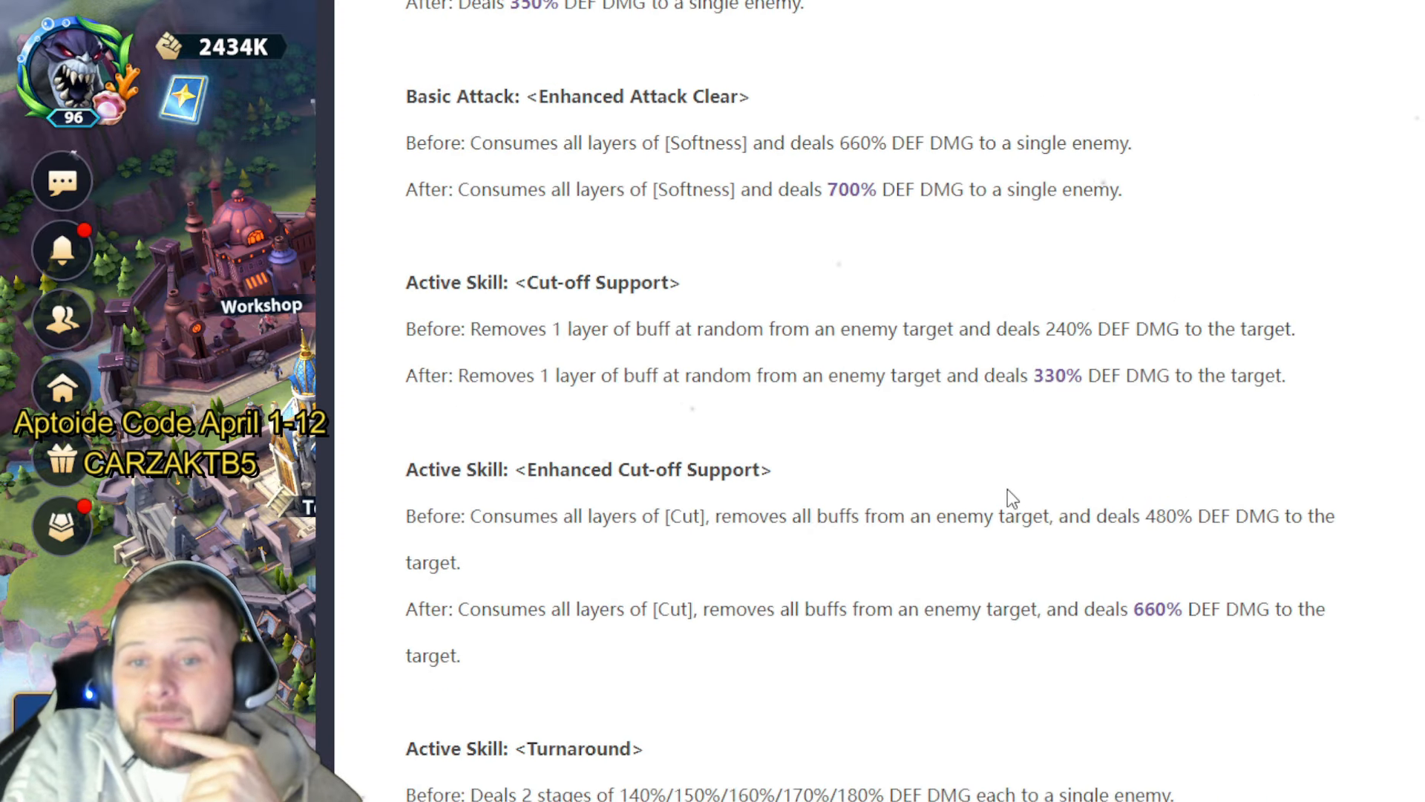
{"action": "scroll", "scroll_direction": "down", "scroll_amount": 3}
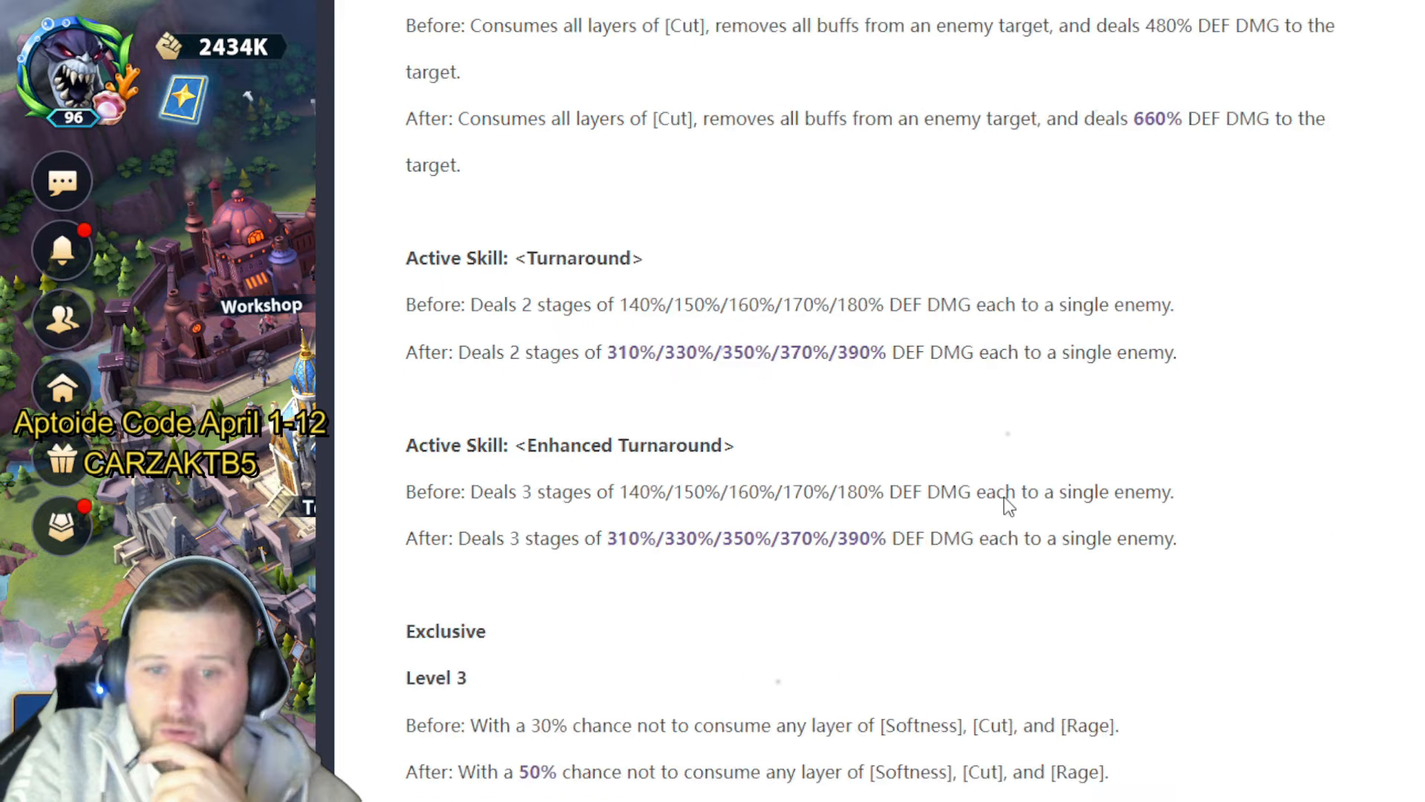
{"action": "scroll", "scroll_direction": "down", "scroll_amount": 3}
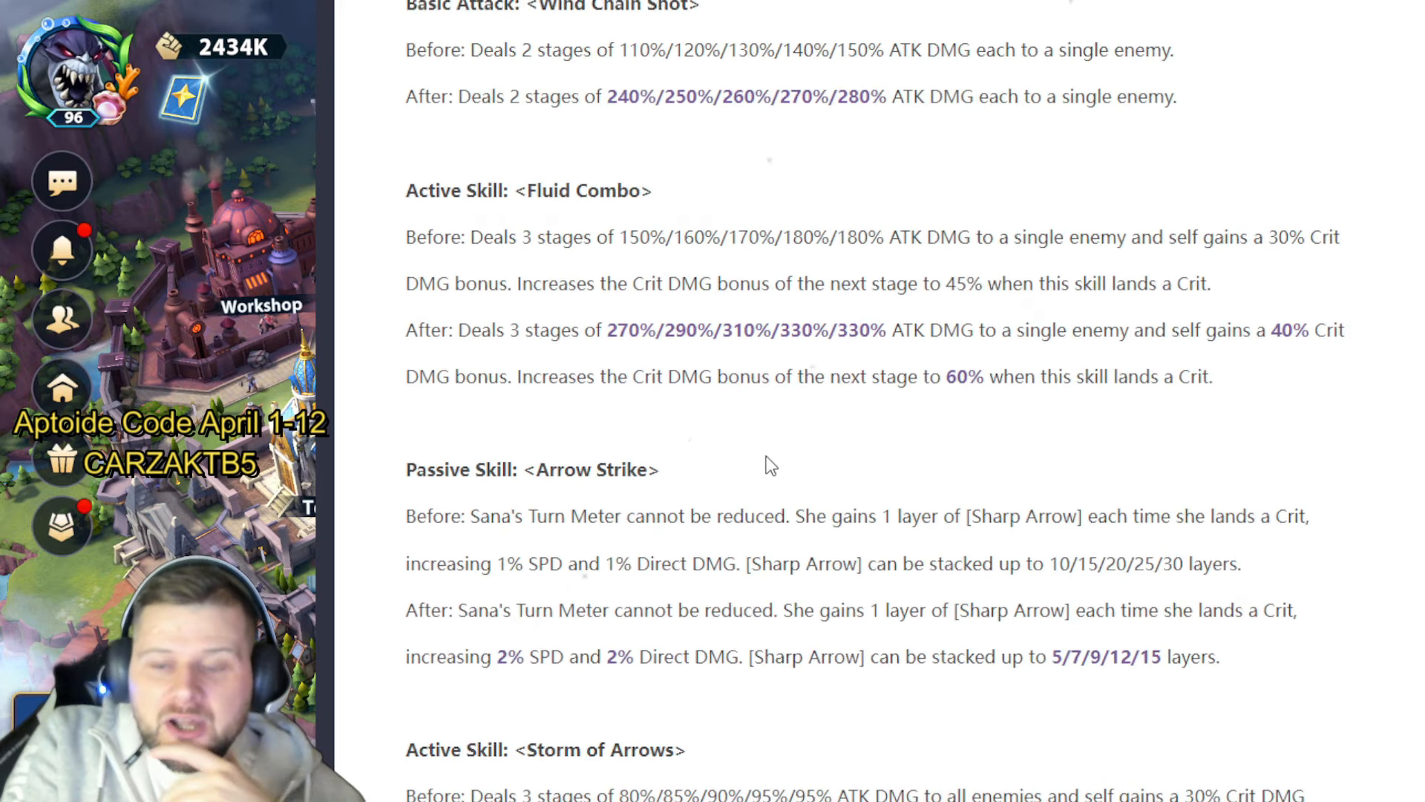
{"action": "scroll", "scroll_direction": "down", "scroll_amount": 3}
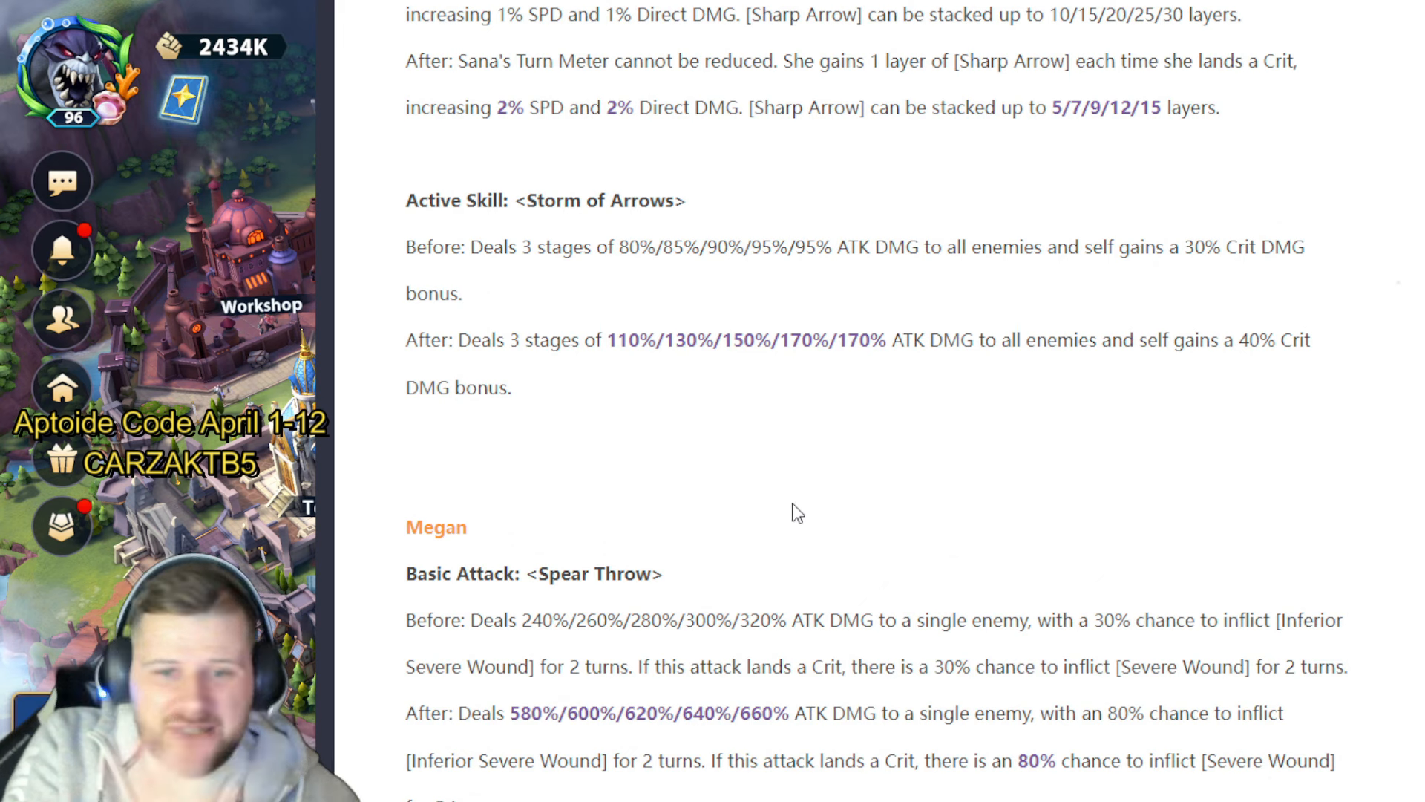
{"action": "scroll", "scroll_direction": "down", "scroll_amount": 3}
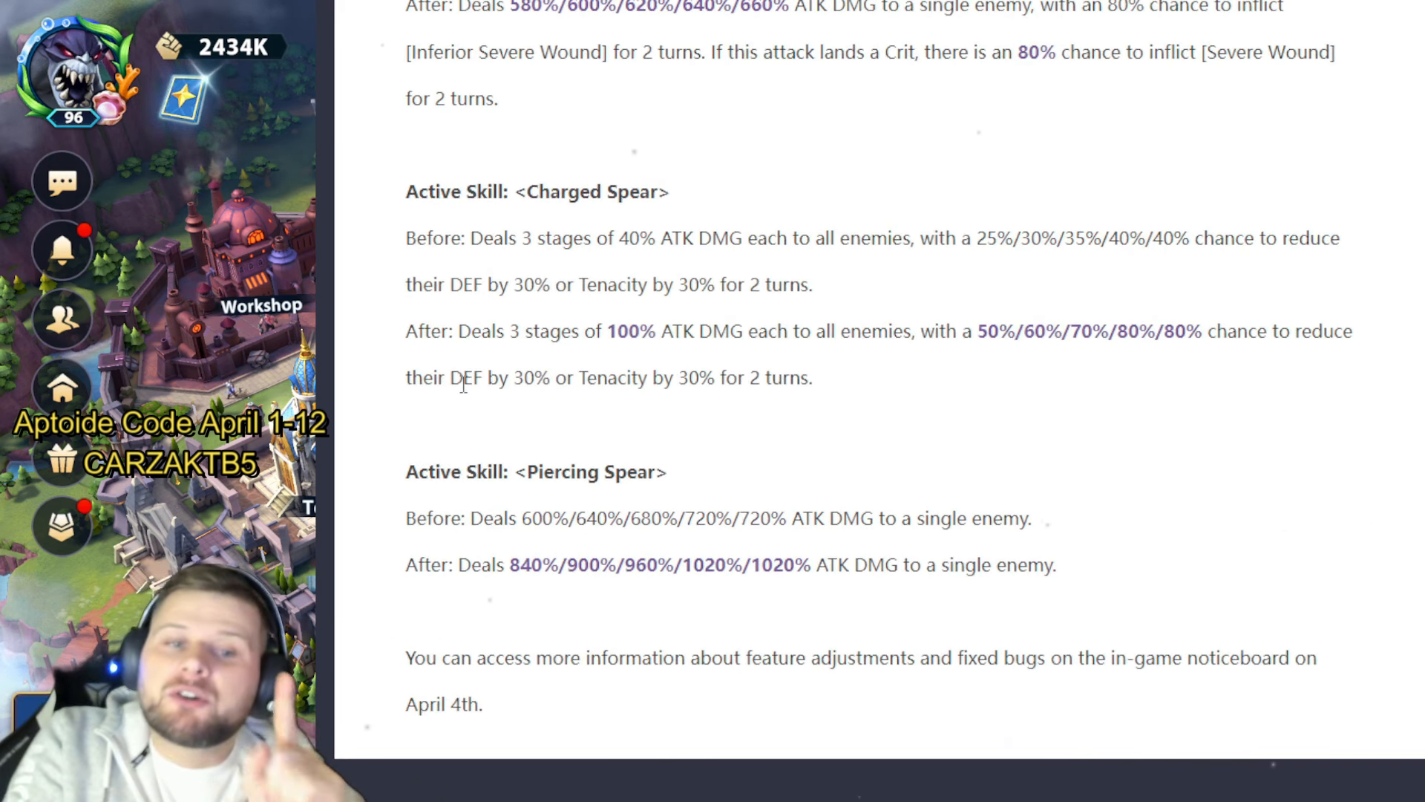
{"action": "mouse_move", "coordinate": [481, 426]}
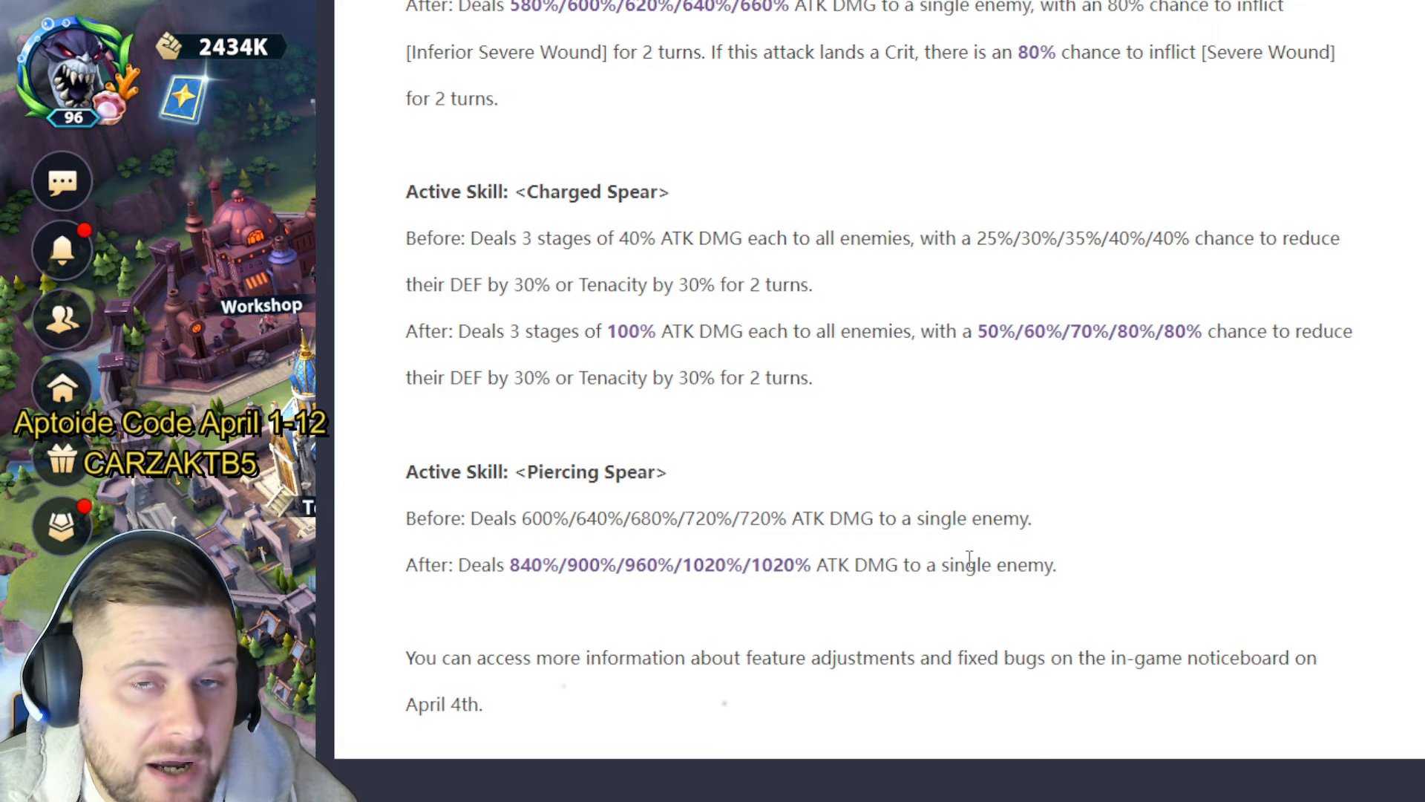
{"action": "scroll", "scroll_direction": "down", "scroll_amount": 3}
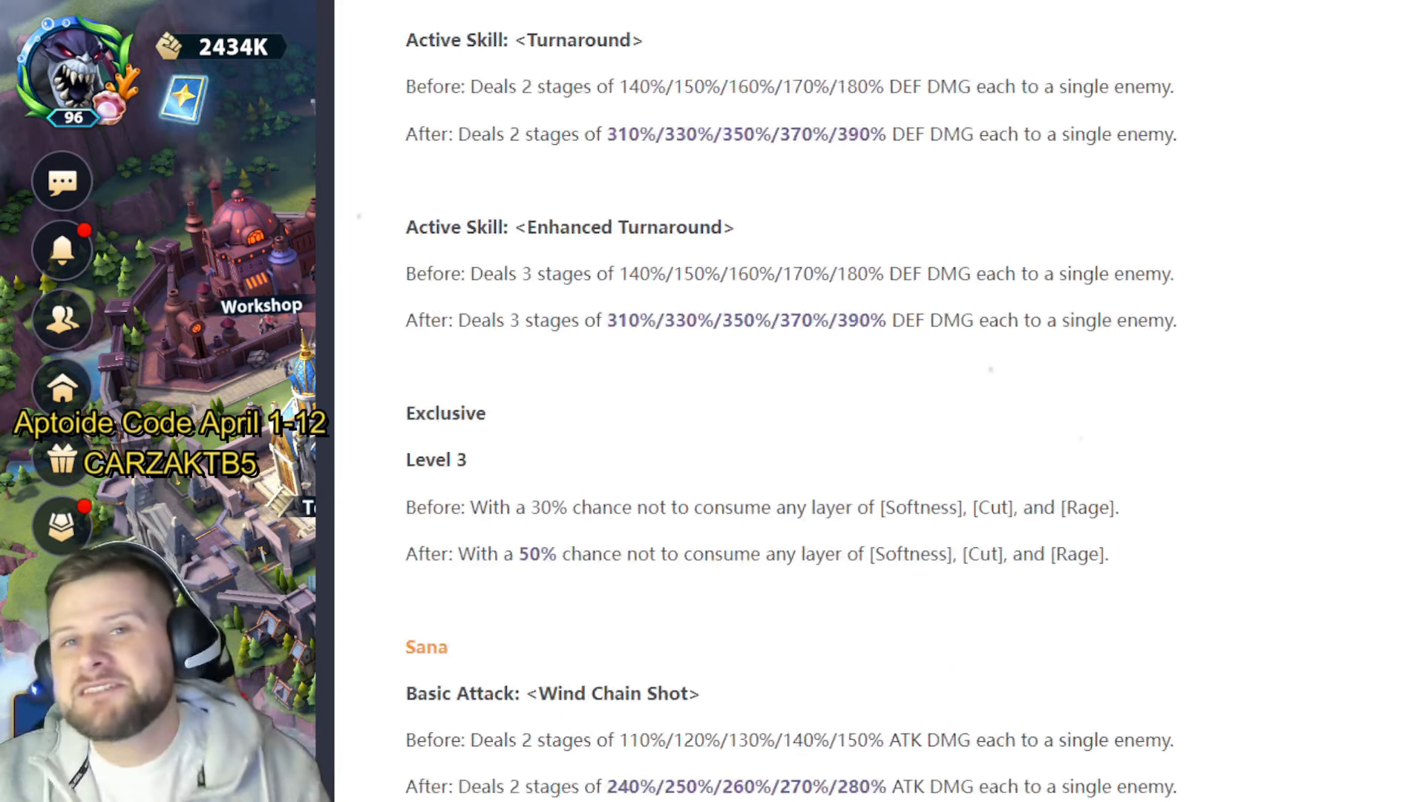